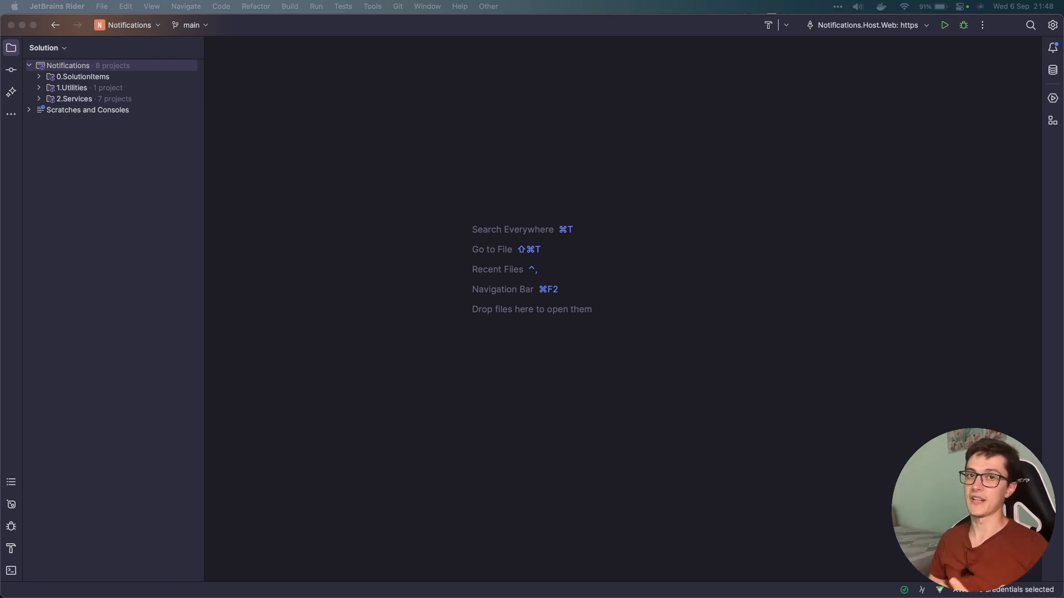
- Expand Services, open Notifications.Host.Web's Program.cs and scroll to app.UseResponseCaching() on line 37
click(67, 66)
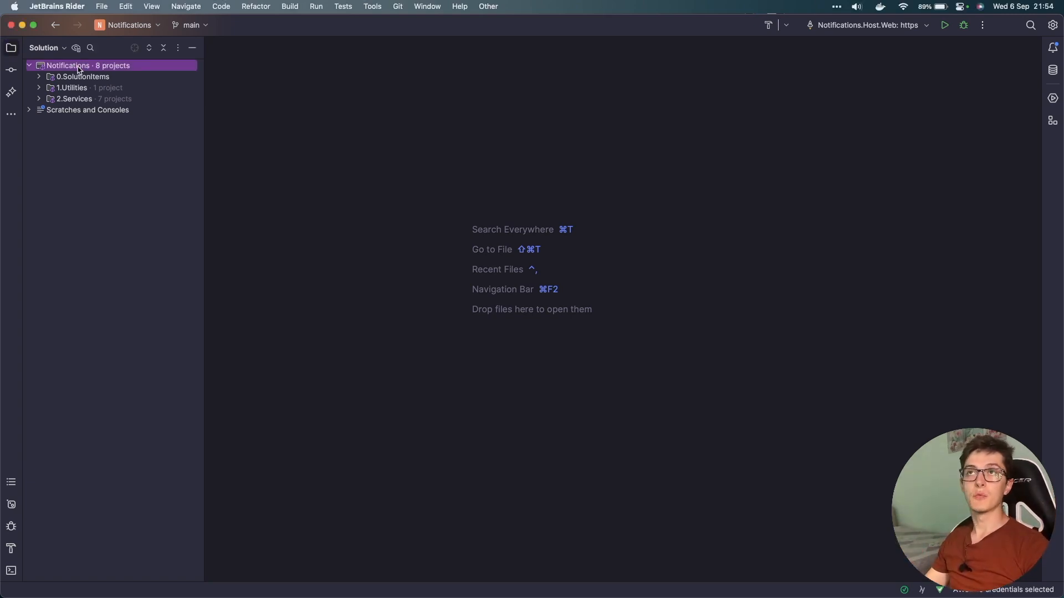
mouse_move(40, 102)
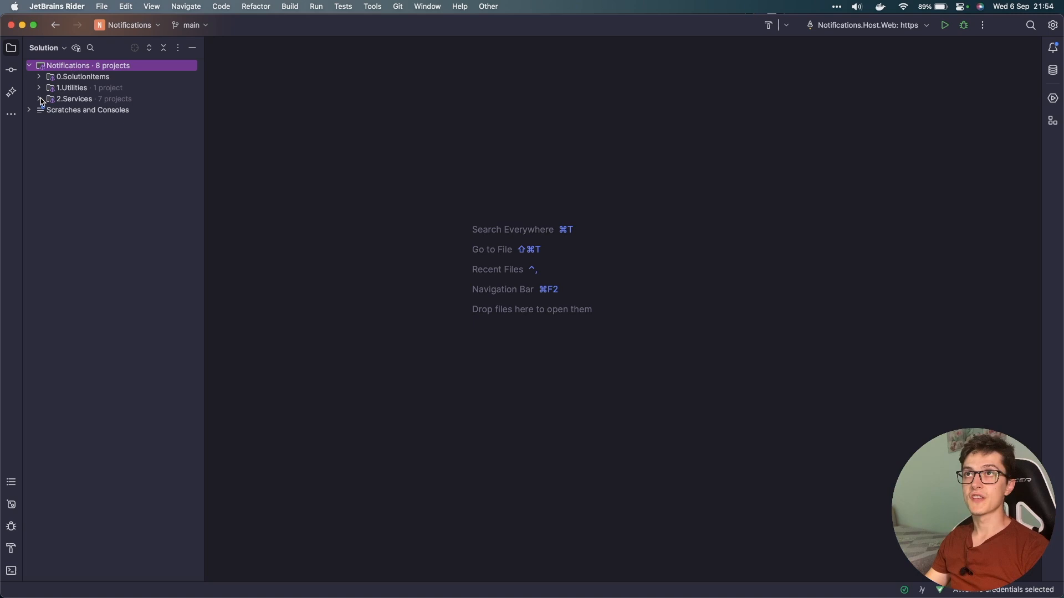
click(39, 99)
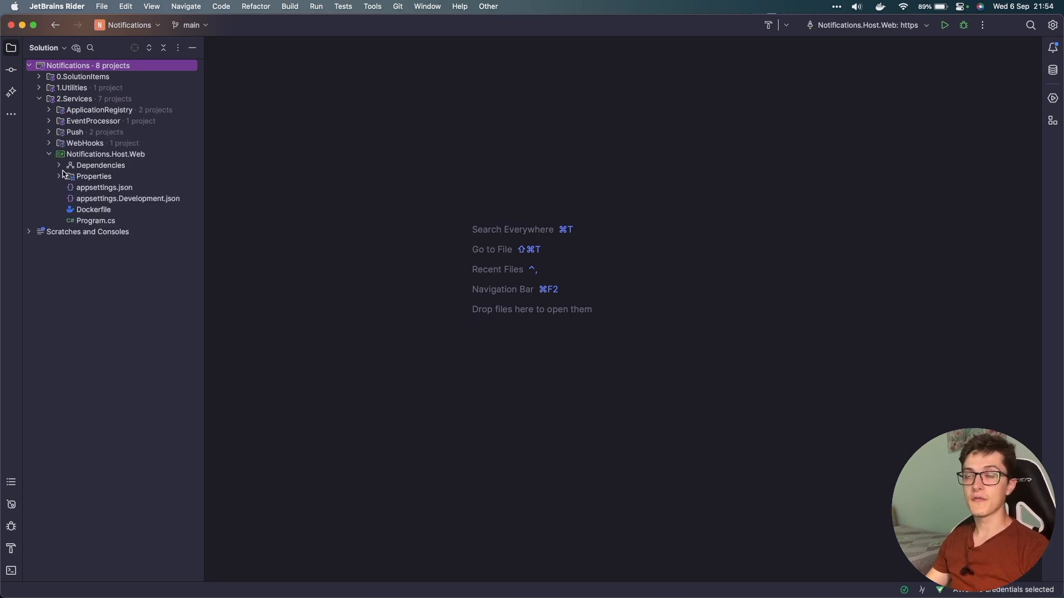
double_click(96, 220)
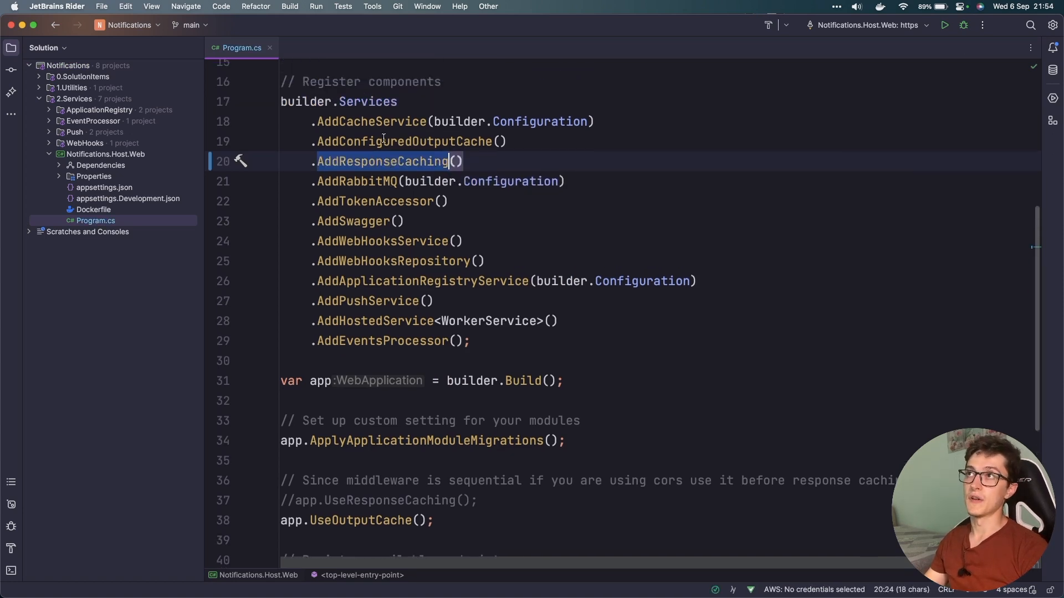
mouse_move(475, 183)
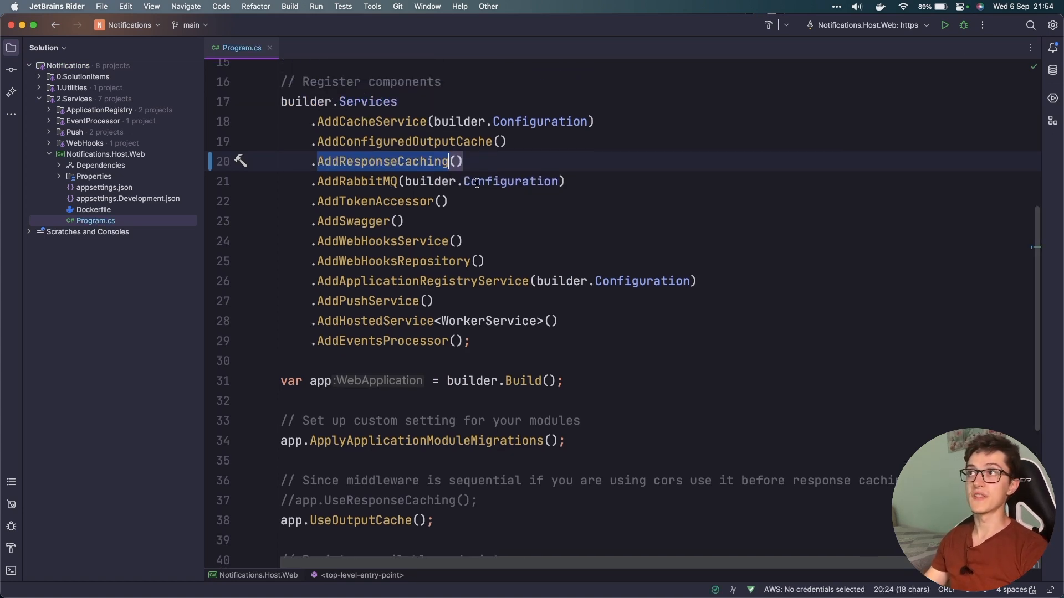
scroll(down, 3)
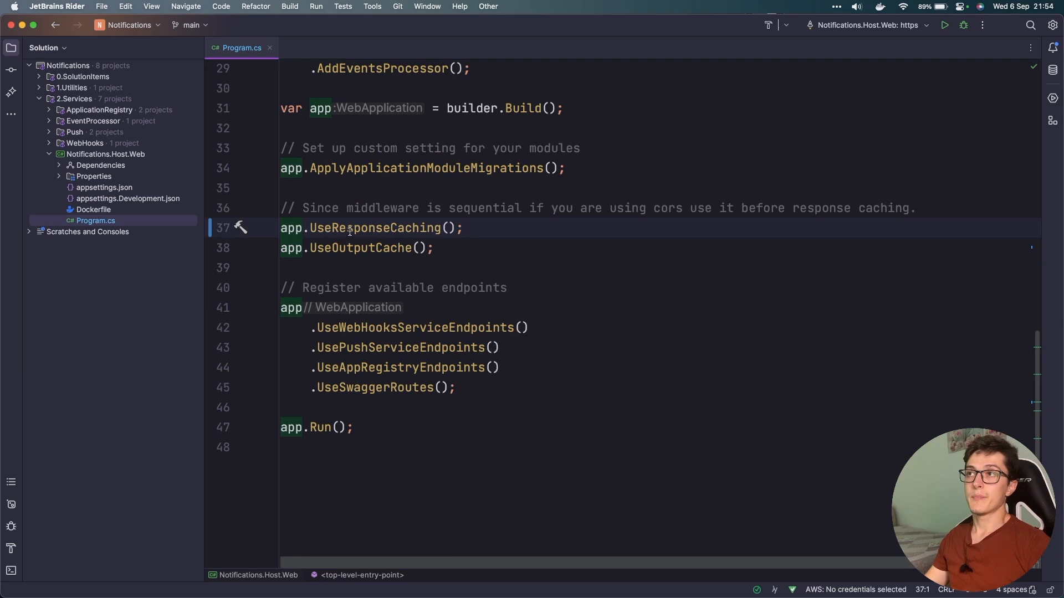
- Place the cursor on the app.UseResponseCaching() middleware line in Program.cs
click(502, 228)
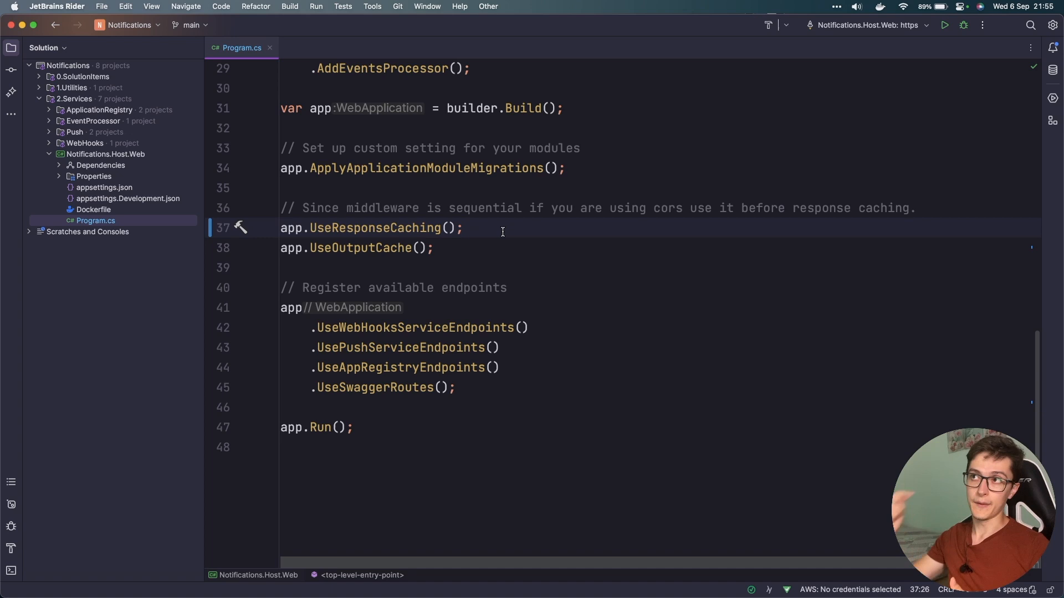
mouse_move(493, 225)
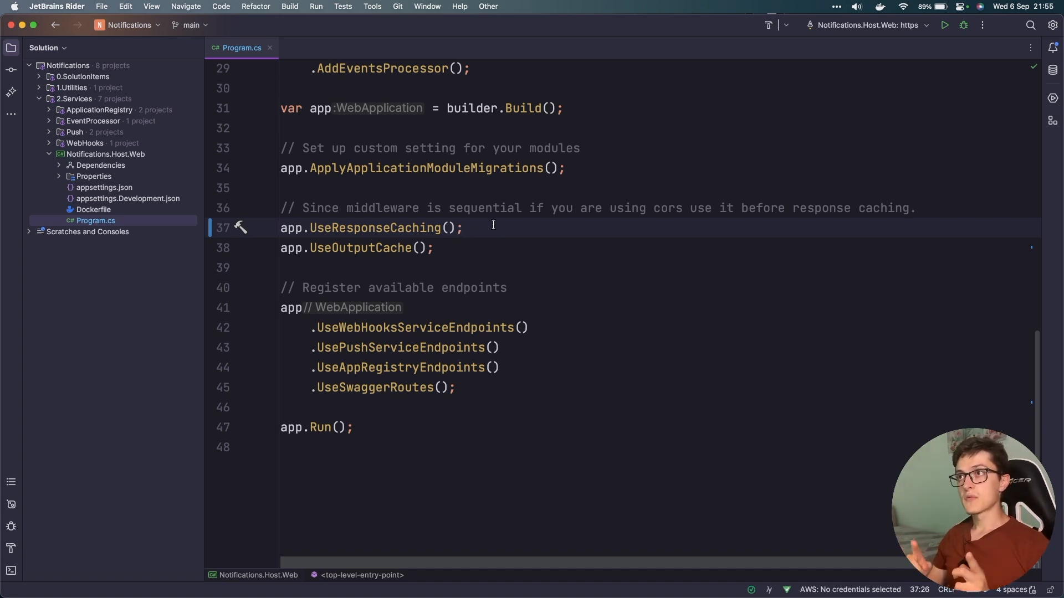
mouse_move(387, 253)
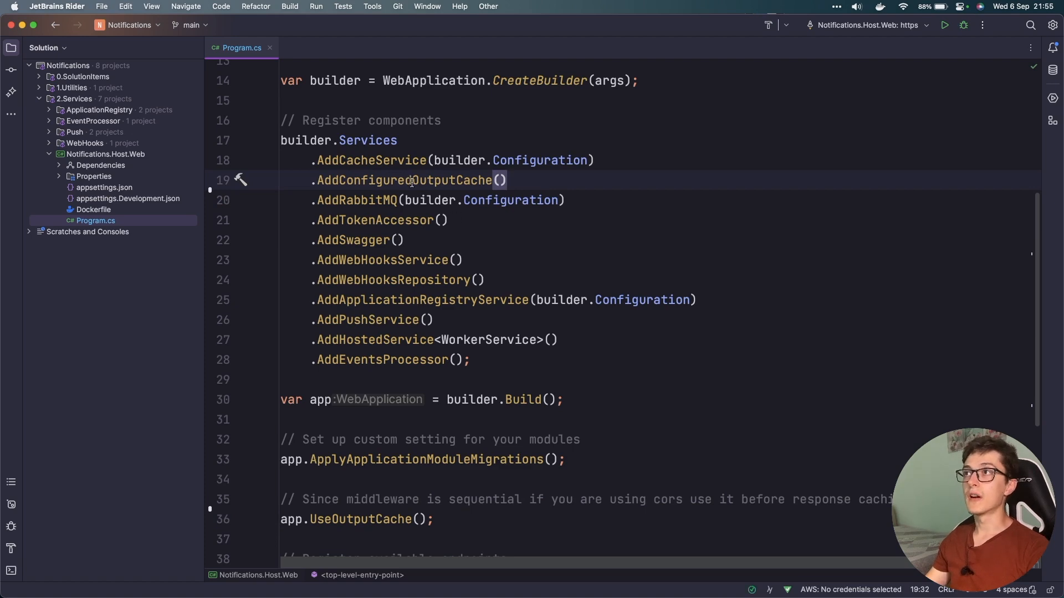
- Open AddConfiguredOutputCache's definition and review the GetApplications expiry and vary-by settings
click(405, 179)
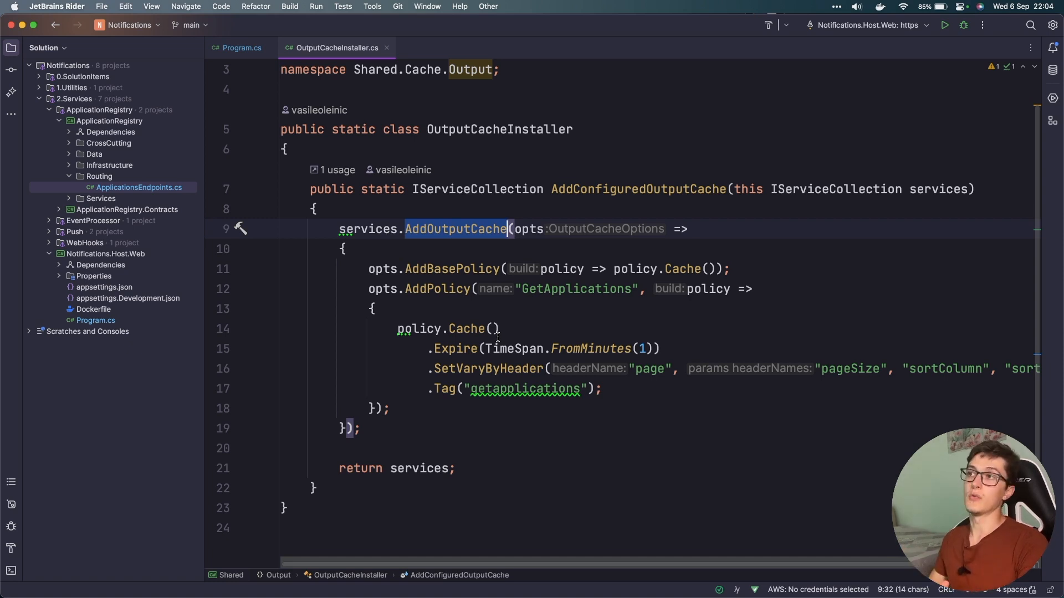
mouse_move(387, 259)
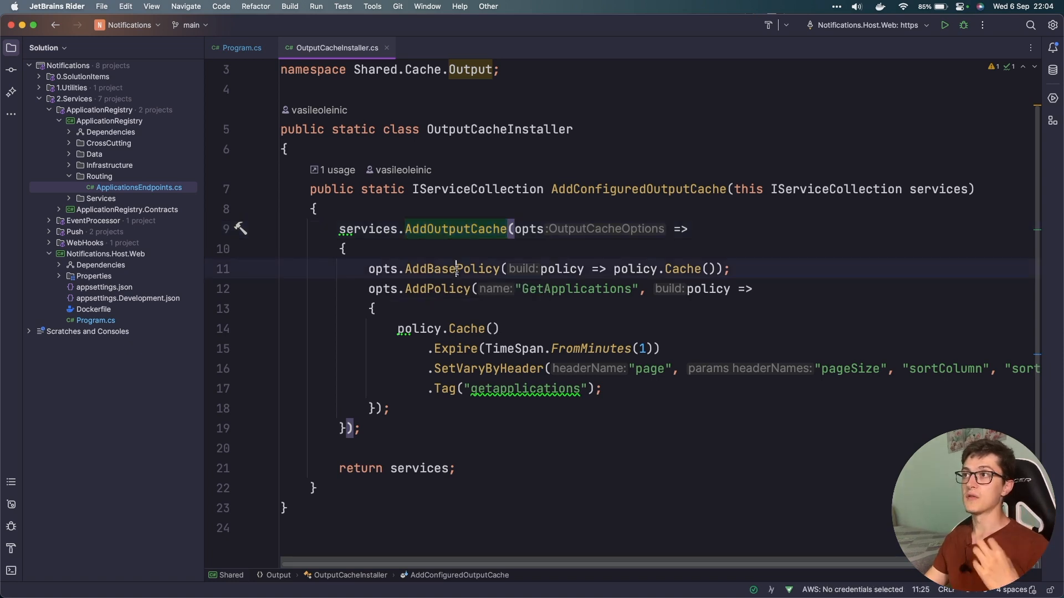
mouse_move(685, 268)
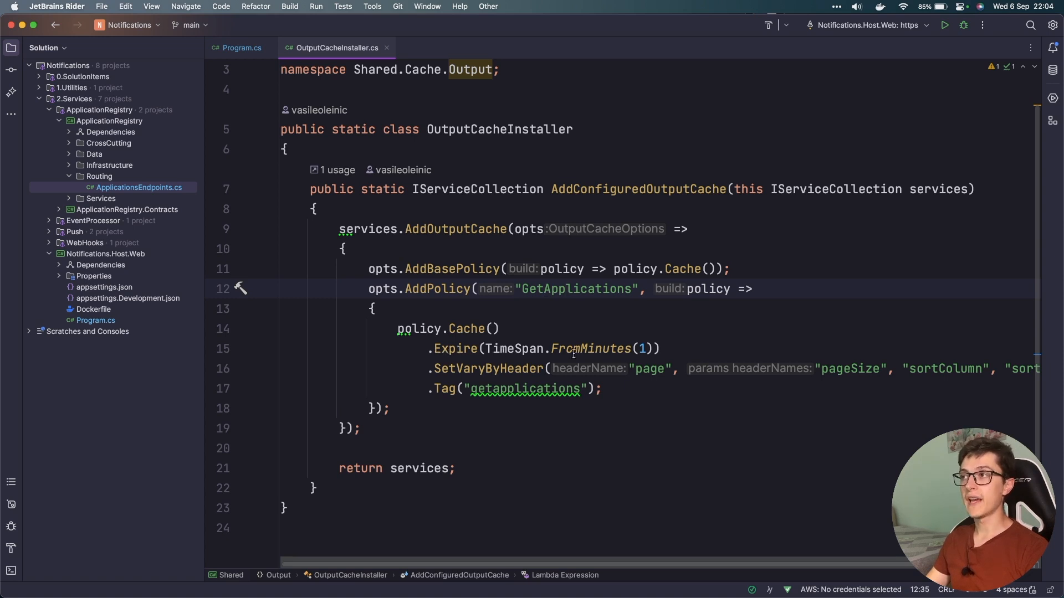
click(478, 369)
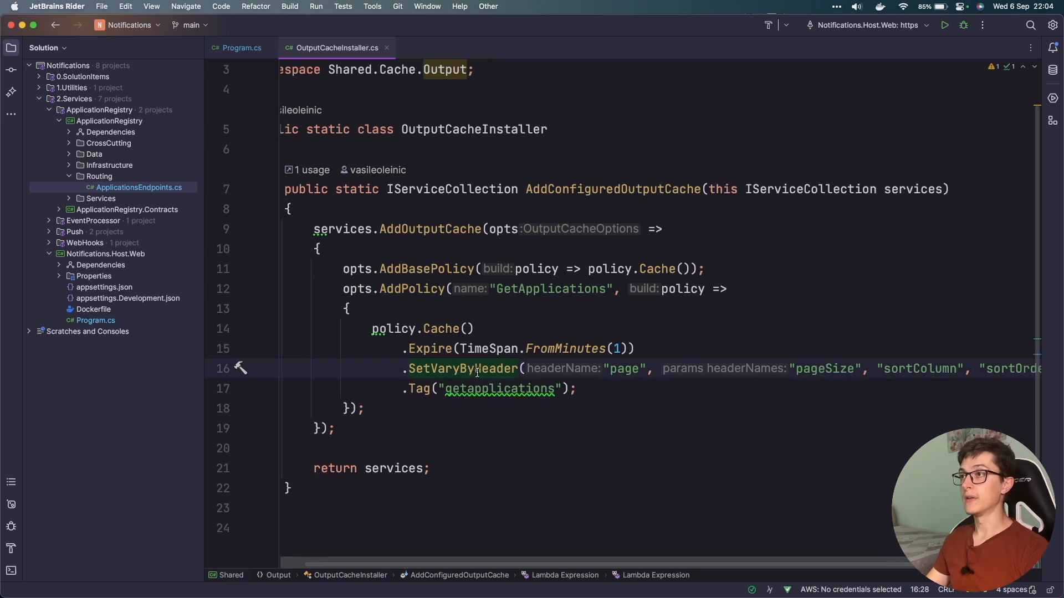
scroll(left, 3)
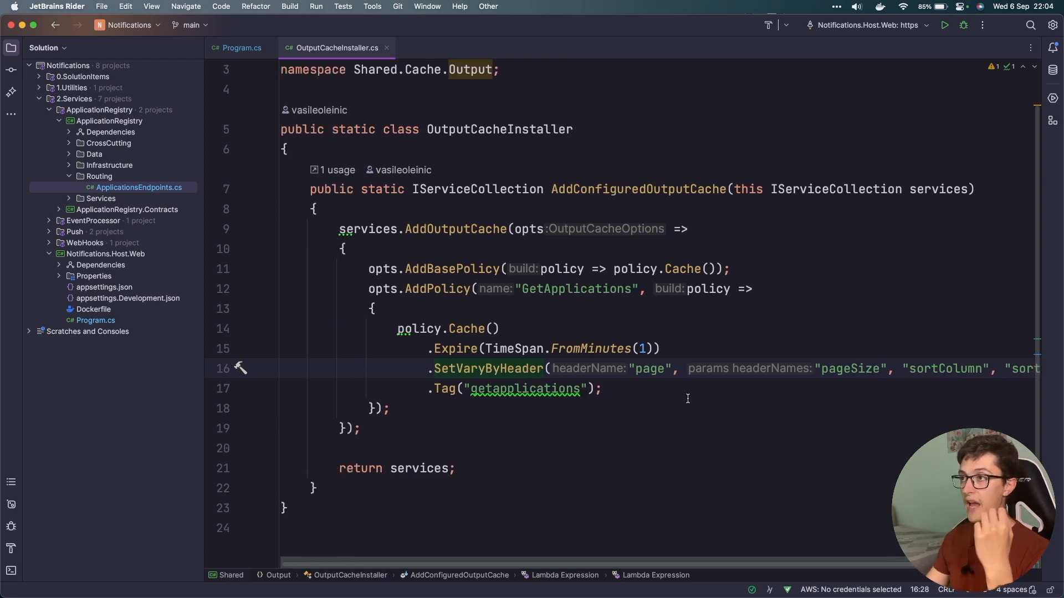
mouse_move(525, 389)
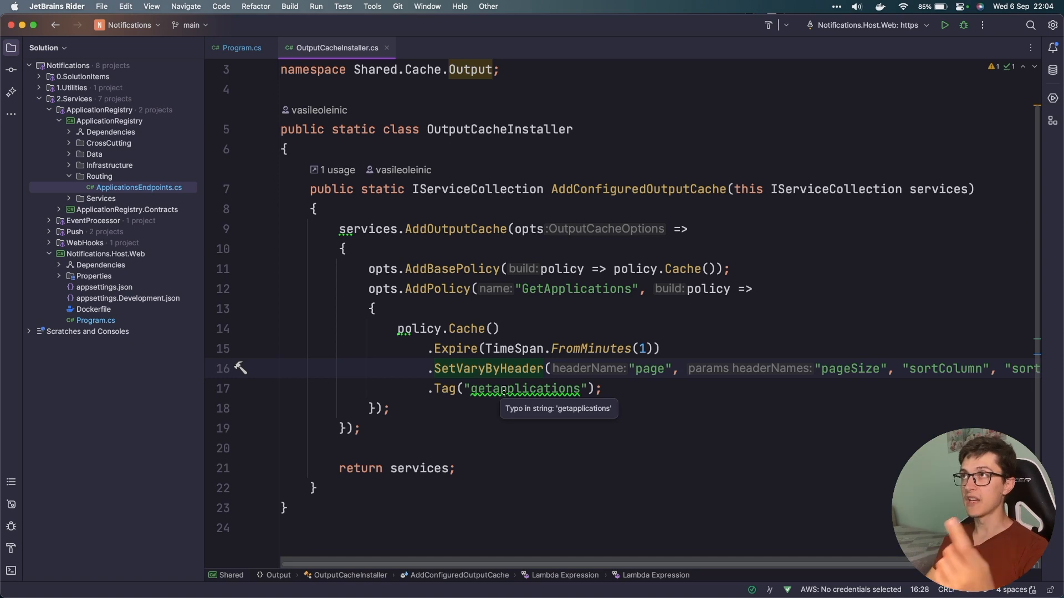
mouse_move(382, 273)
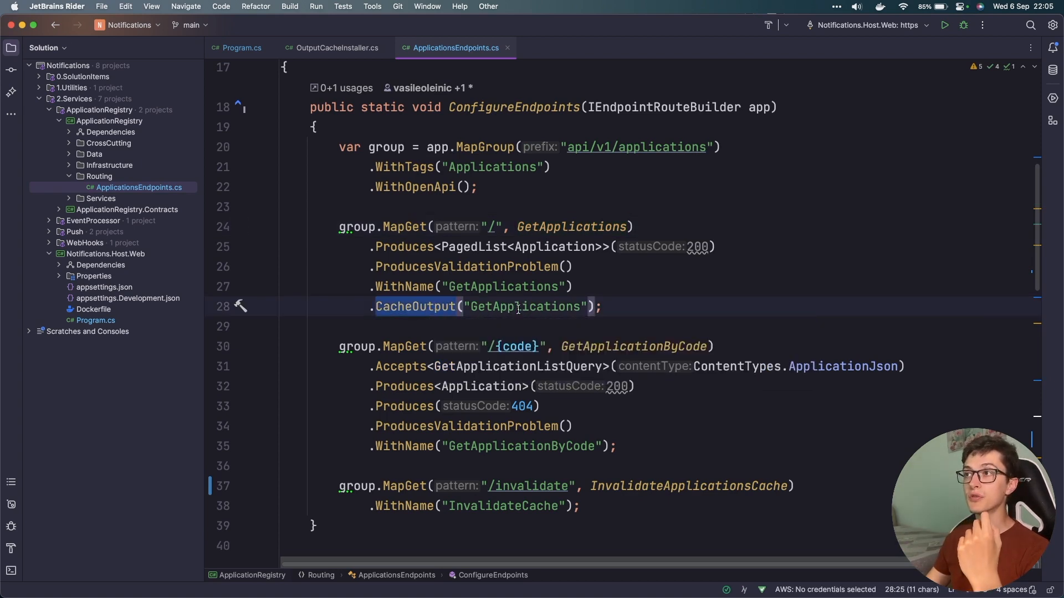
- Match the CacheOutput policy name to OutputCacheInstaller, then debug Notifications.Host.Web: https
double_click(522, 306)
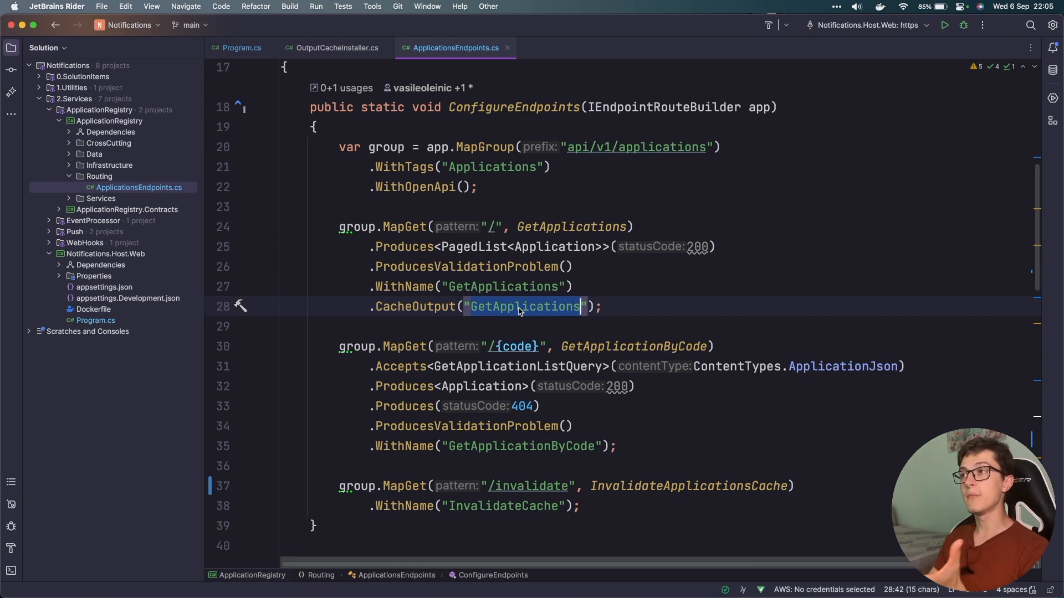
click(336, 48)
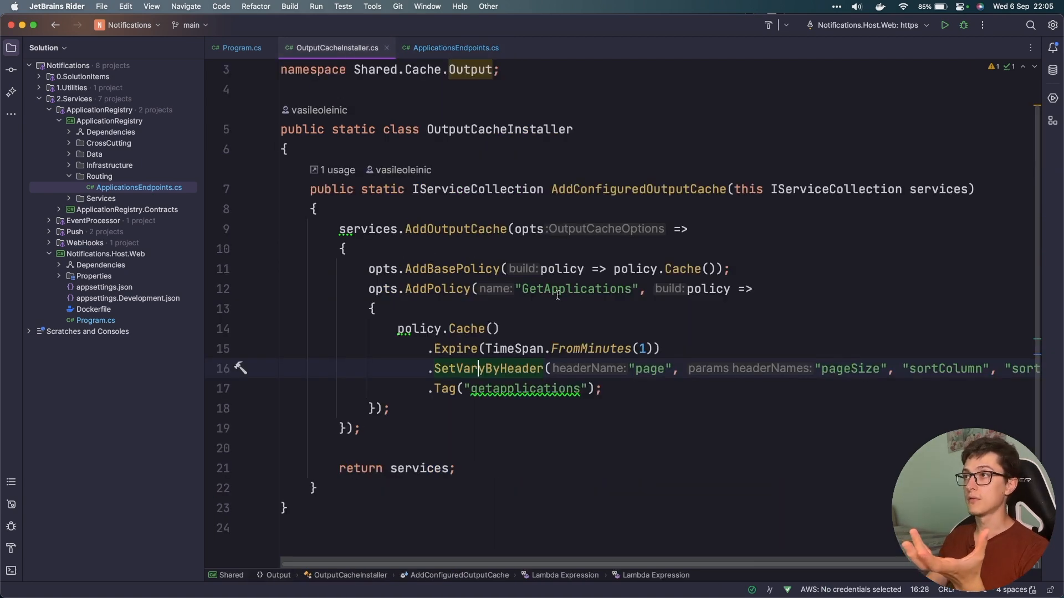
click(454, 47)
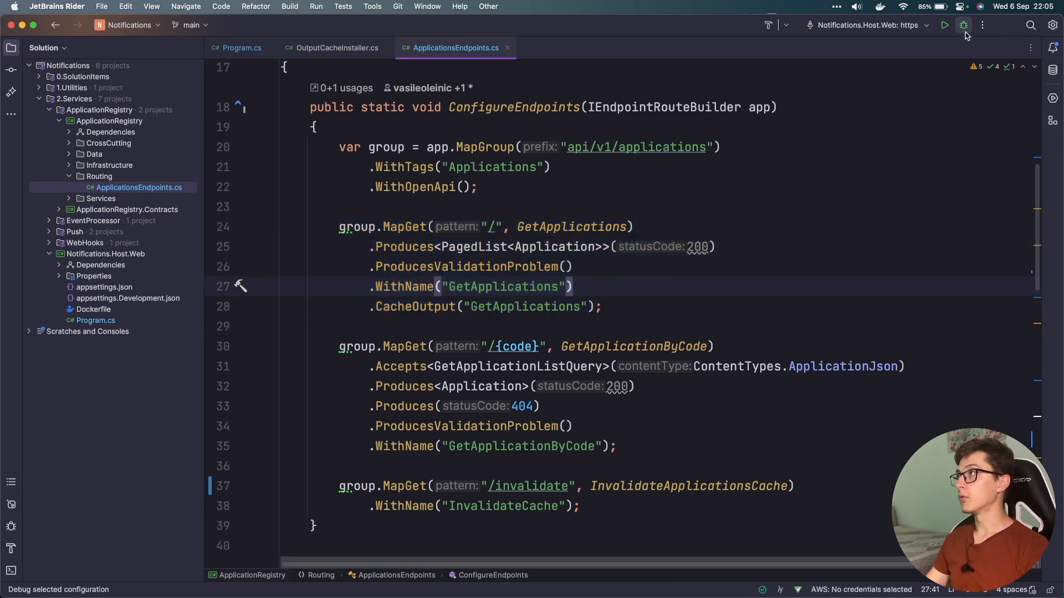
click(963, 25)
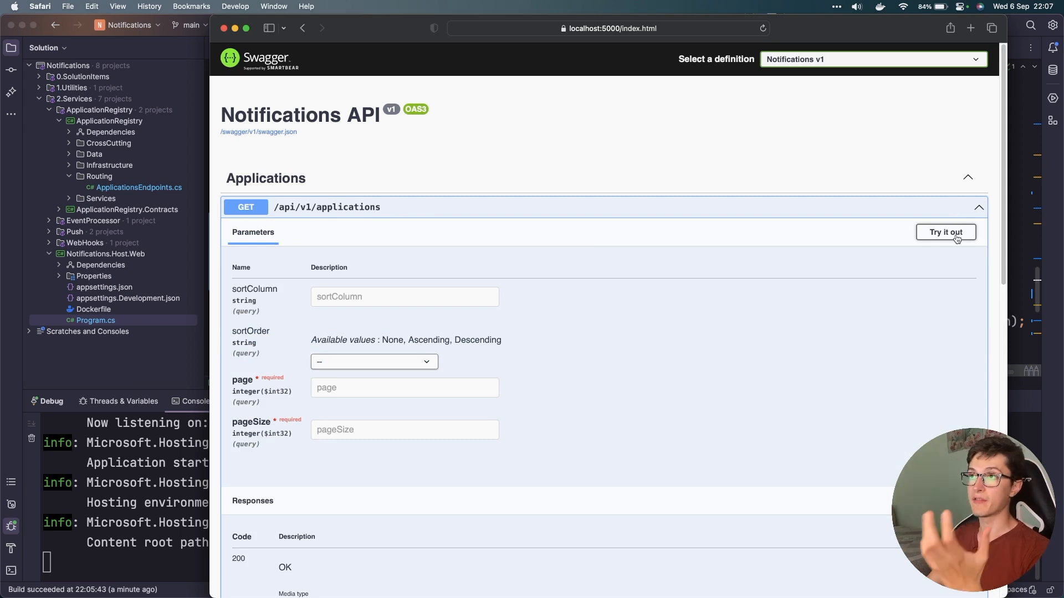
- Run GET /api/v1/applications with Ascending order, page 1 and pageSize 10
click(945, 232)
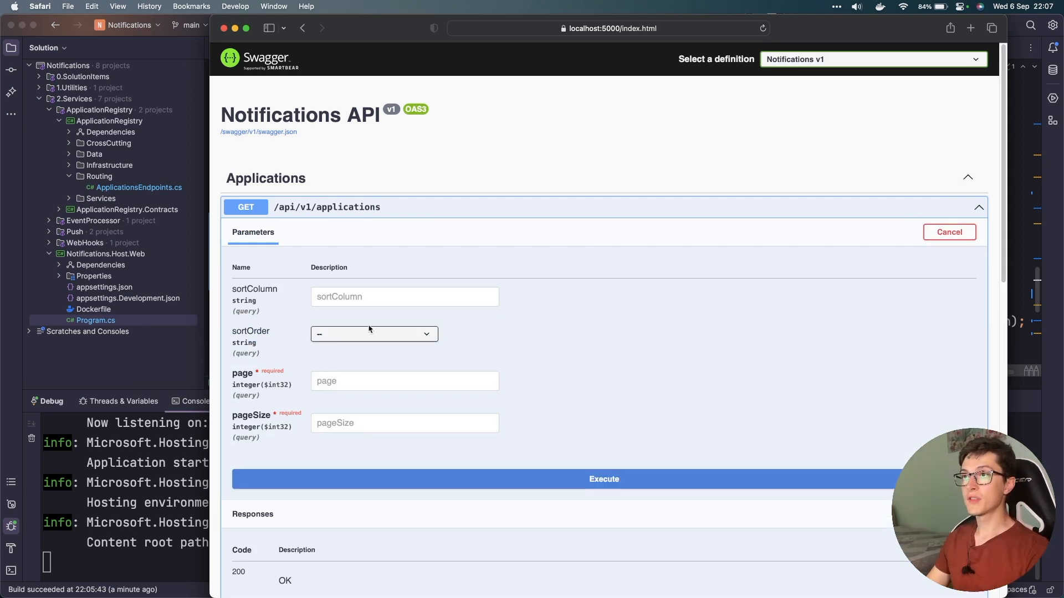
click(373, 333)
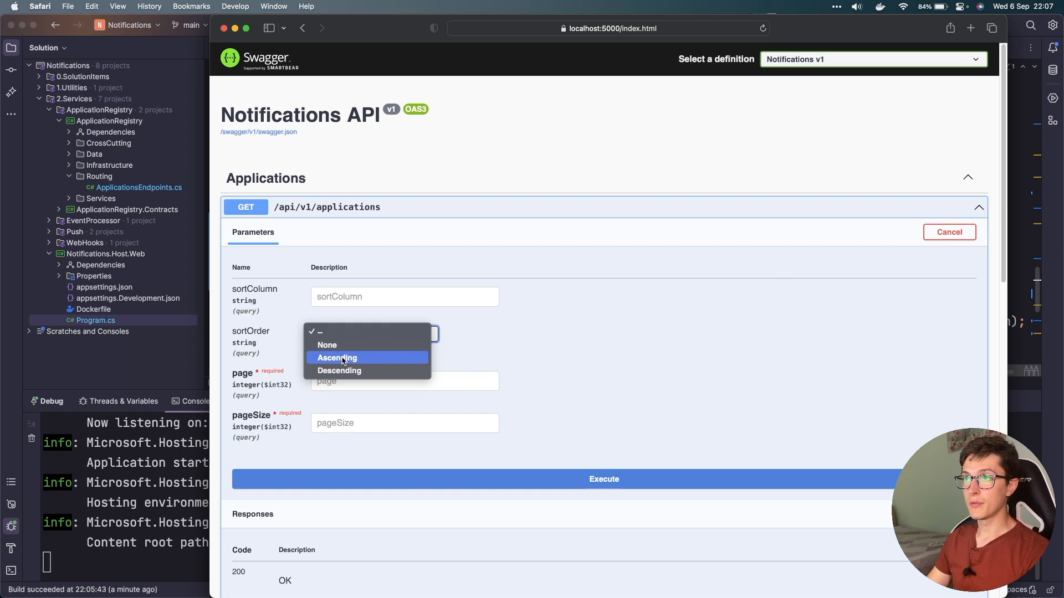
click(337, 357)
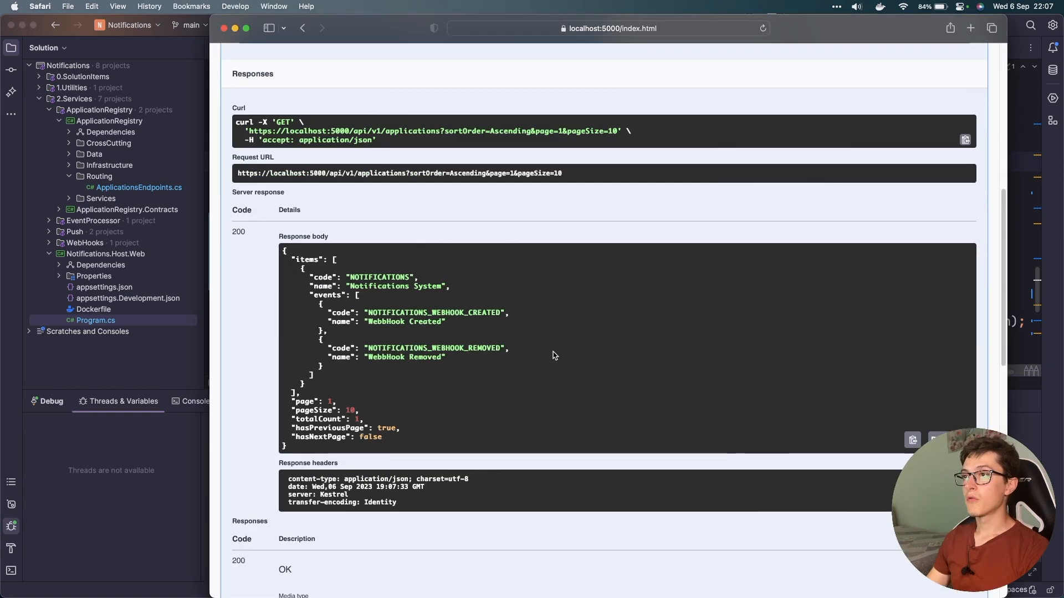
mouse_move(302, 283)
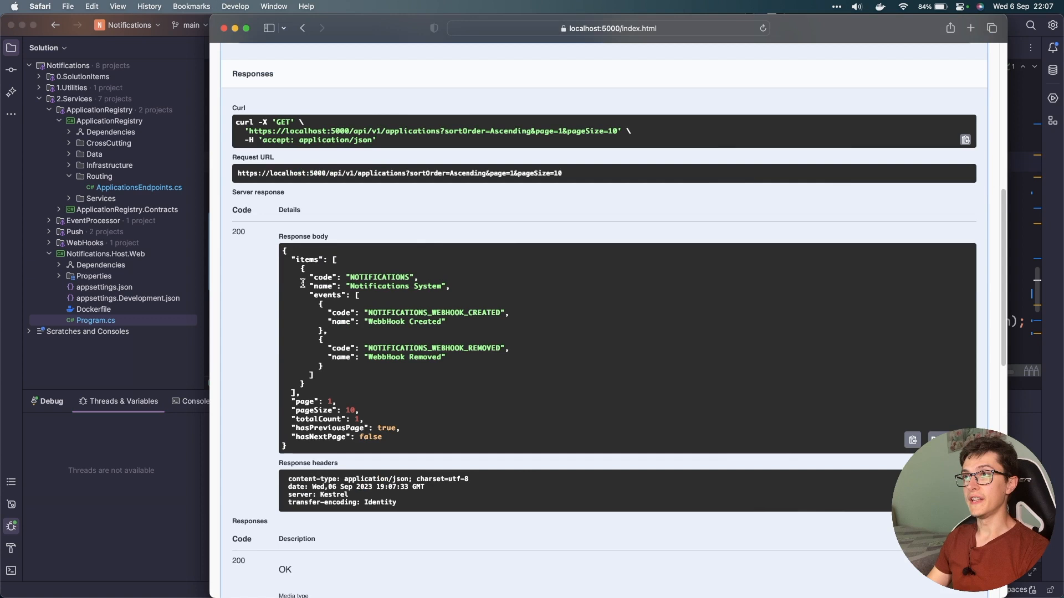
mouse_move(326, 269)
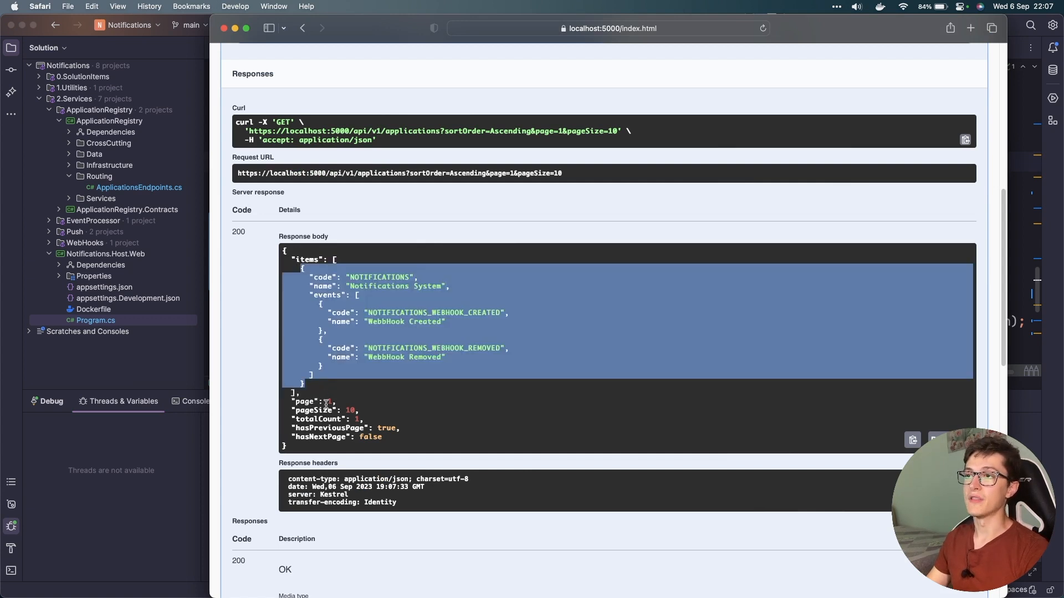
click(393, 391)
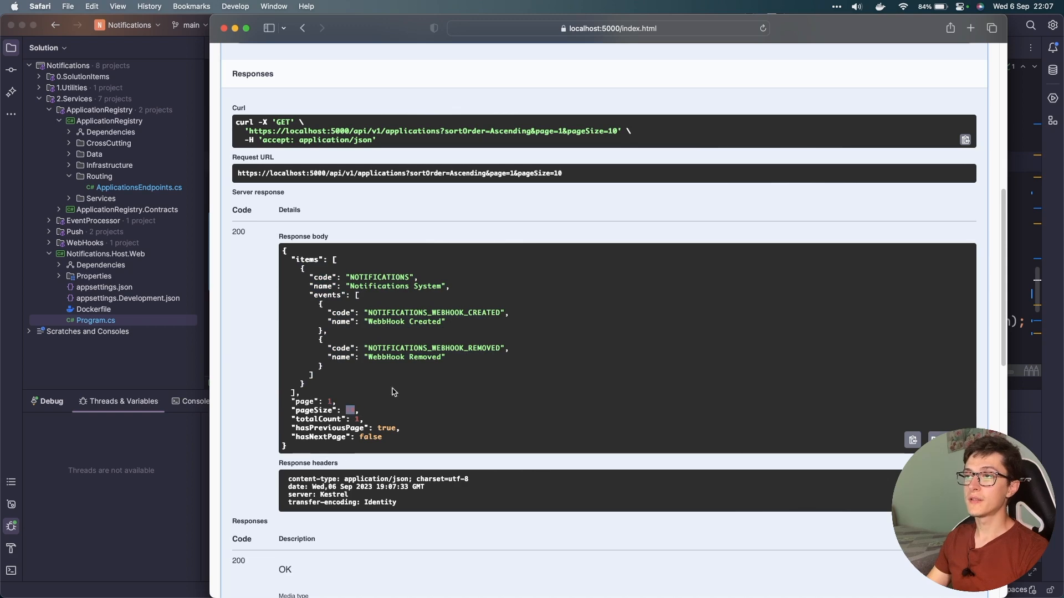
scroll(up, 3)
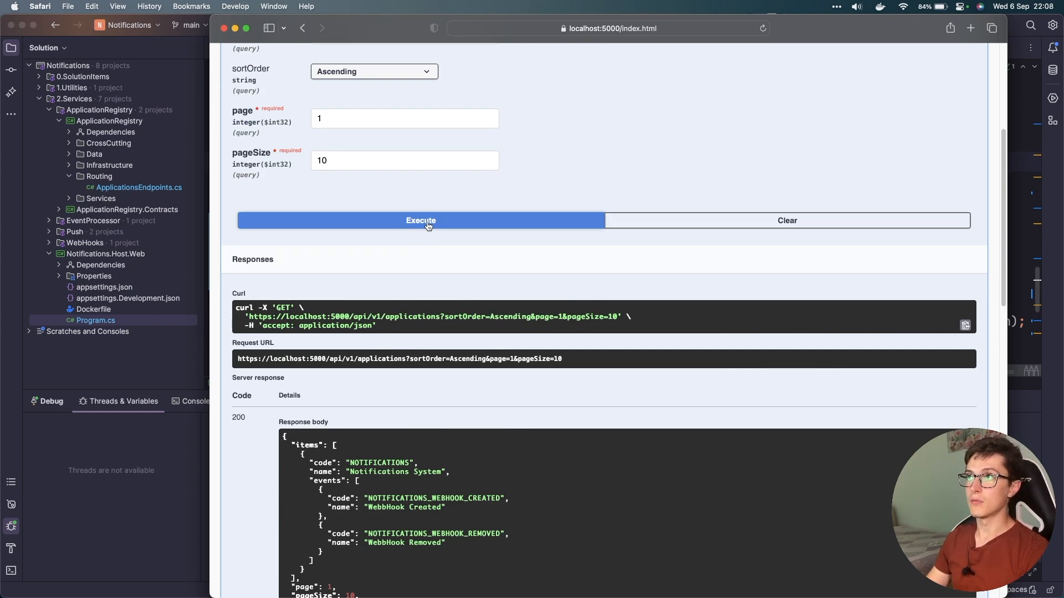
- Execute the applications request with pageSize 12 and view OutputCacheInstaller.cs at the breakpoint
scroll(down, 3)
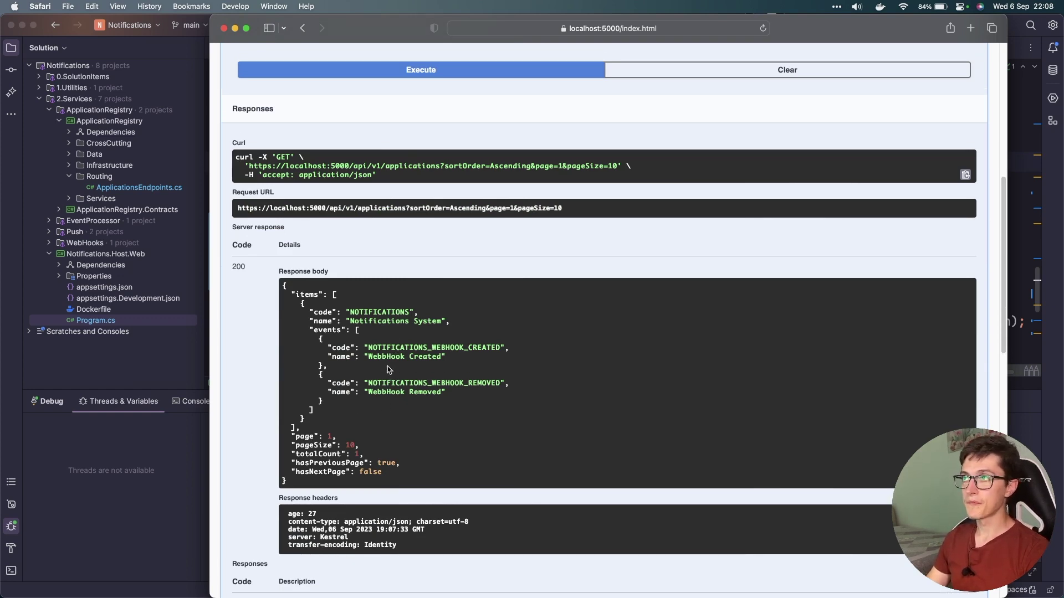
scroll(up, 3)
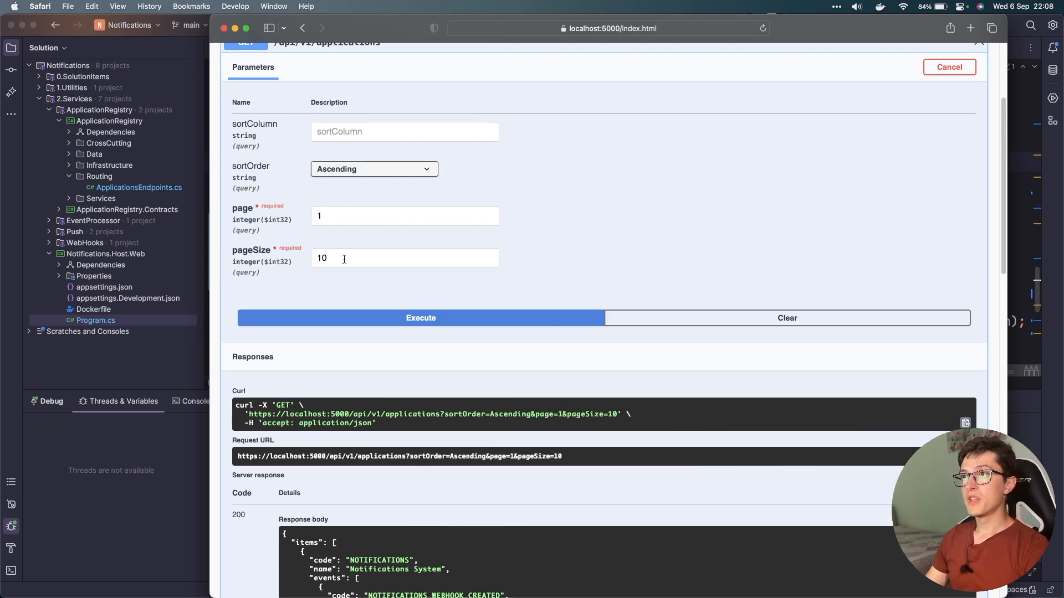
text(12)
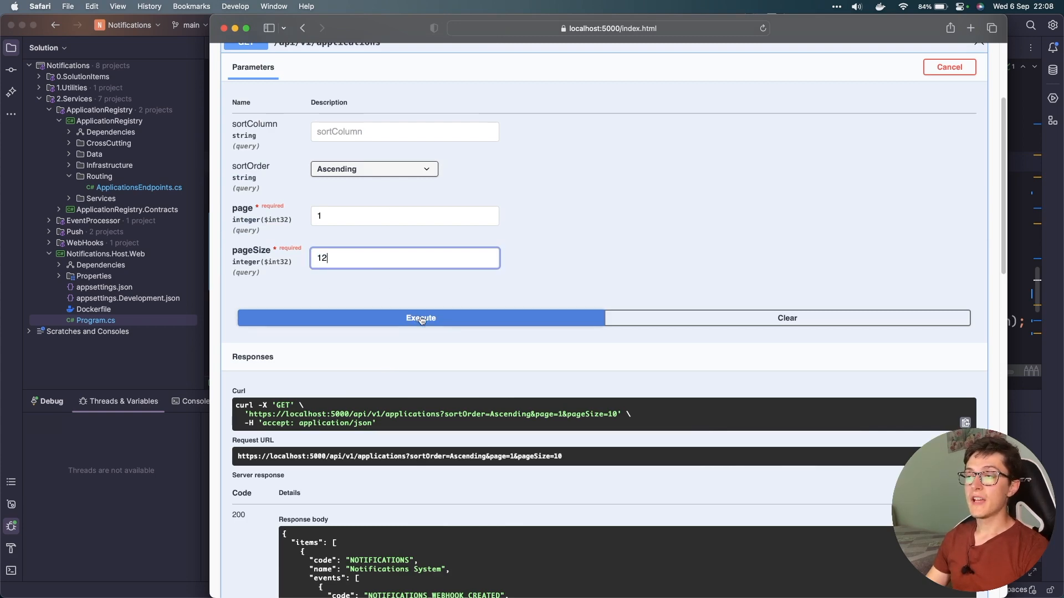
click(420, 318)
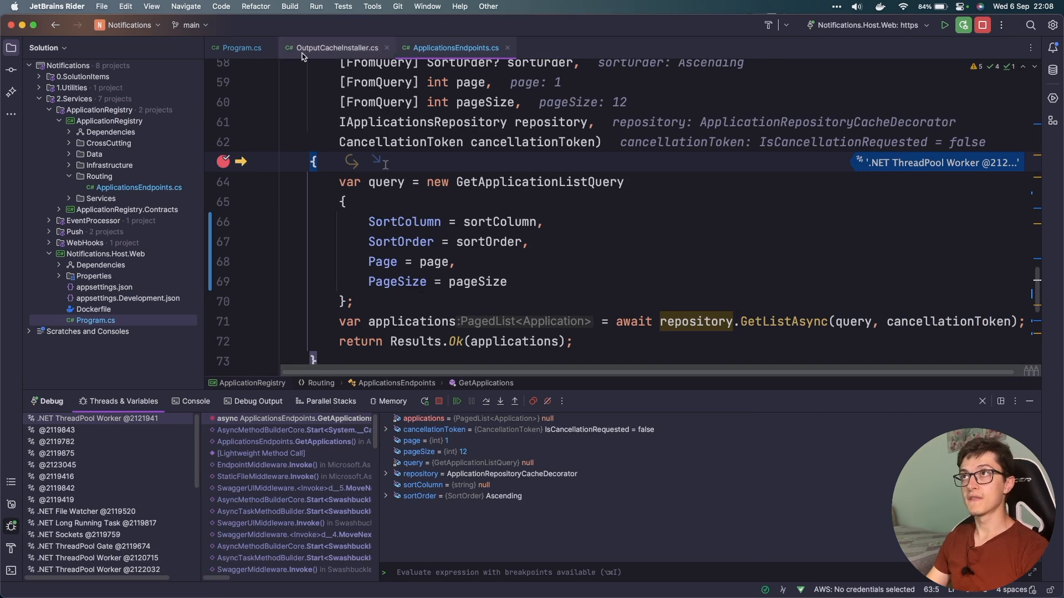
click(335, 47)
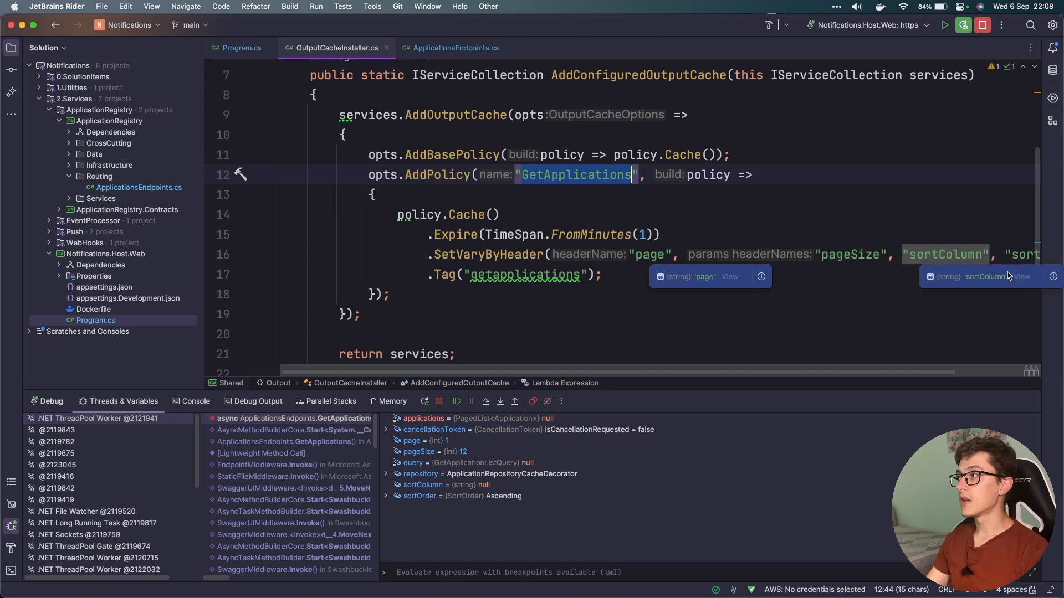
mouse_move(637, 272)
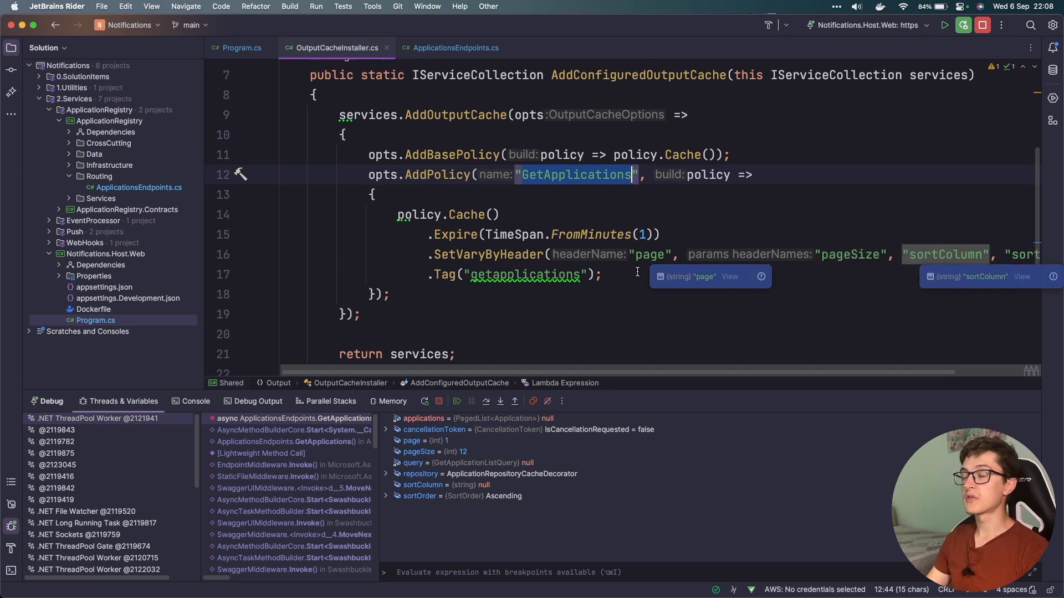
mouse_move(458, 401)
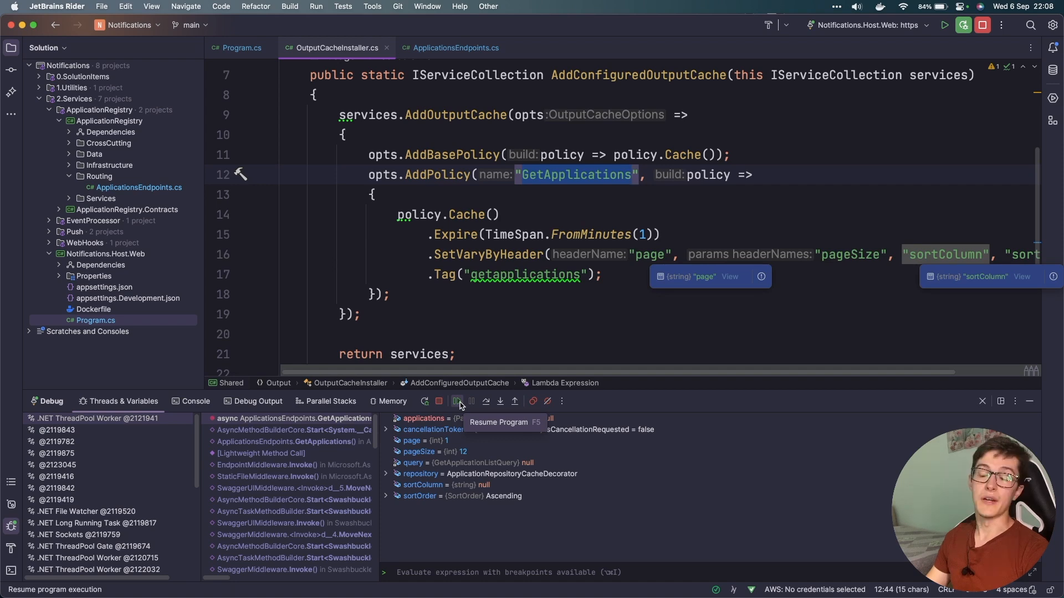
- Resume the paused request and check the 200 response showing pageSize 12
click(457, 401)
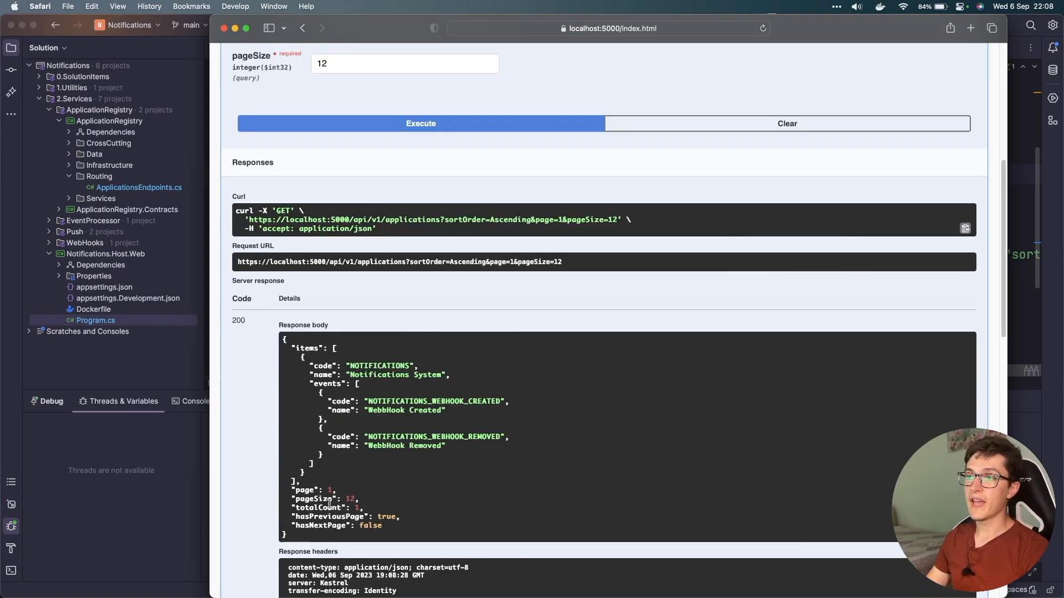
scroll(up, 3)
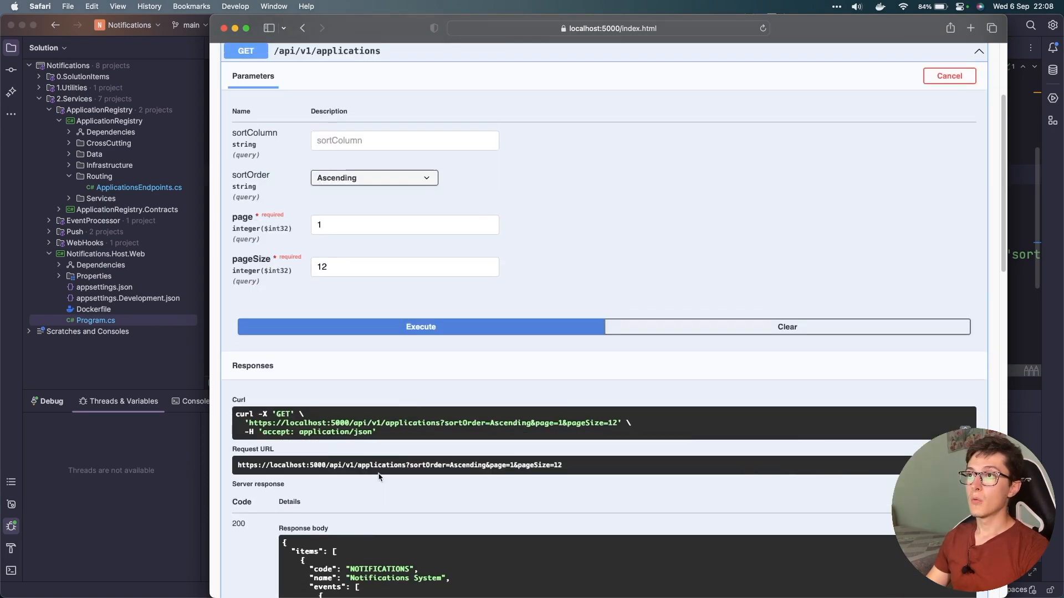
scroll(up, 3)
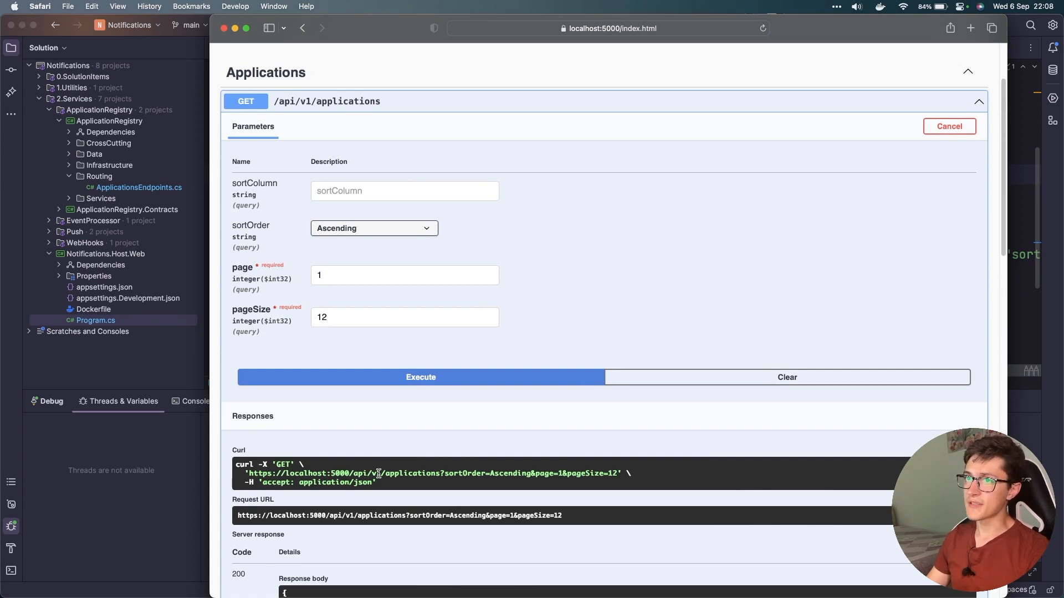
mouse_move(391, 118)
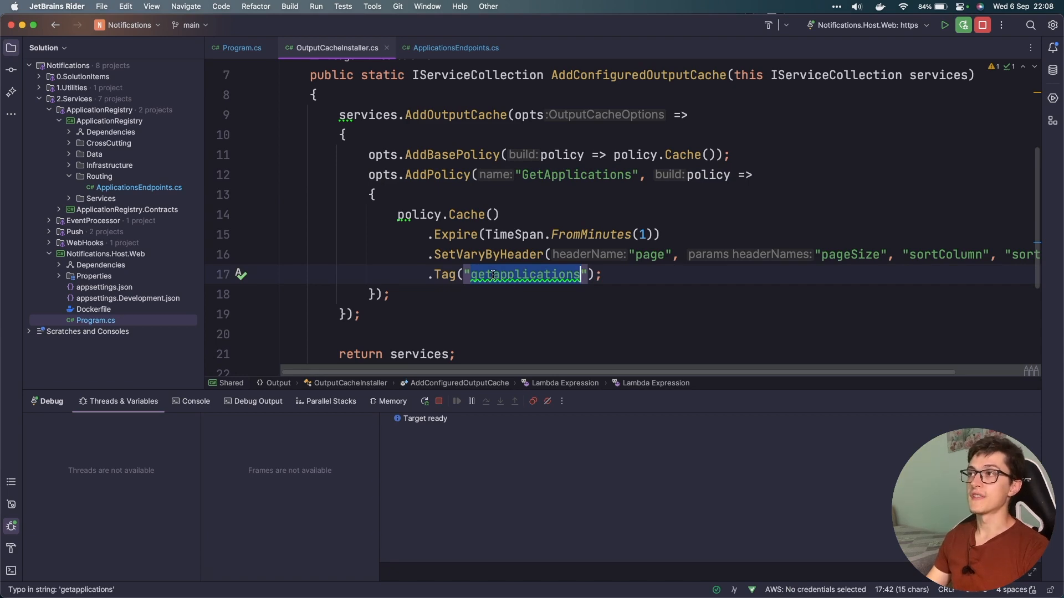
- Cancel the invalidate try-out, resend the pageSize 12 request, and resume it in Rider
click(454, 48)
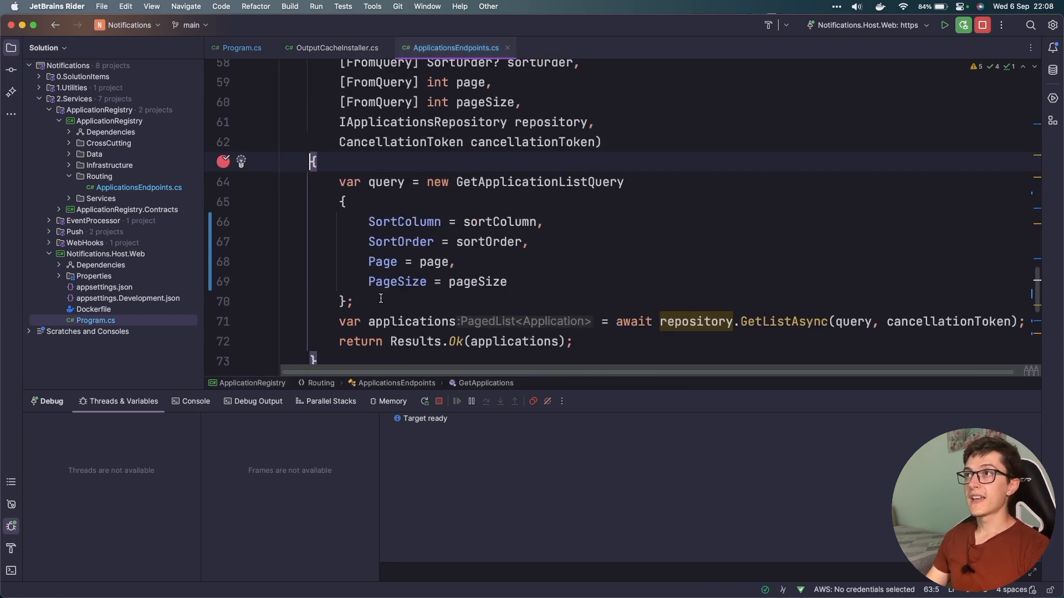
scroll(down, 3)
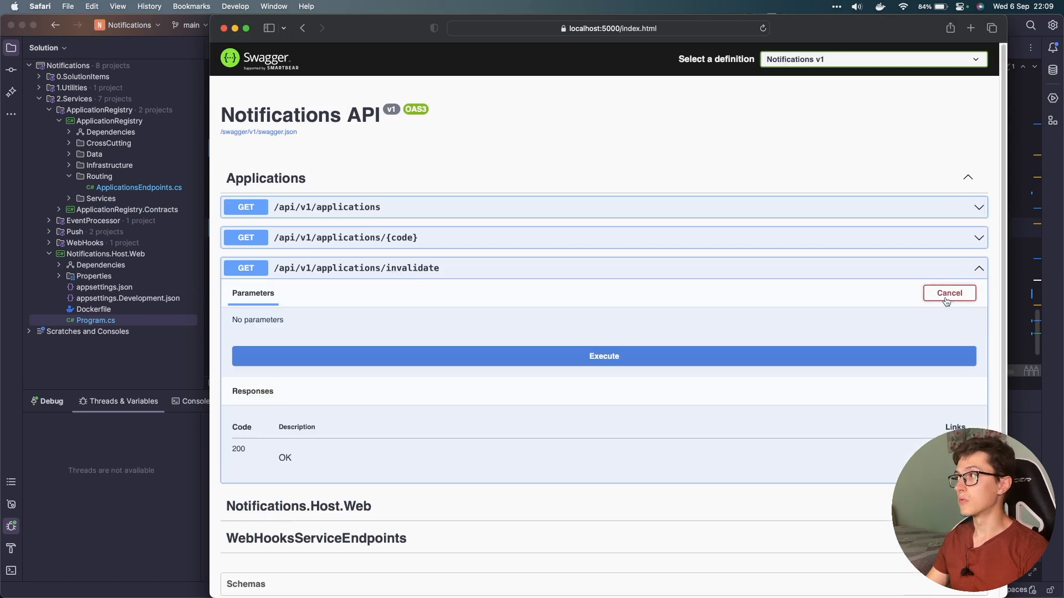
click(604, 356)
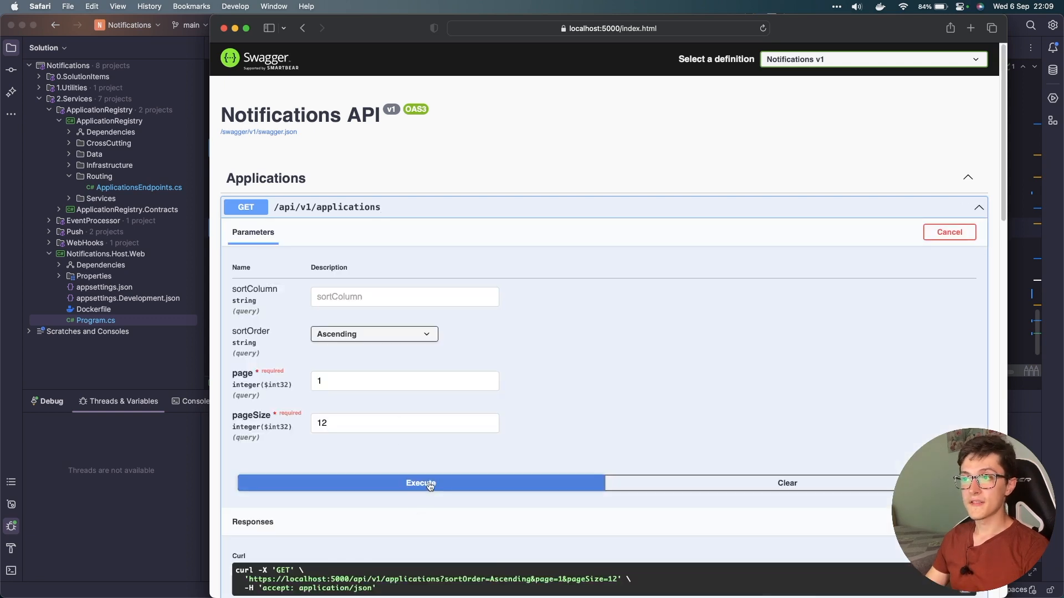
click(420, 483)
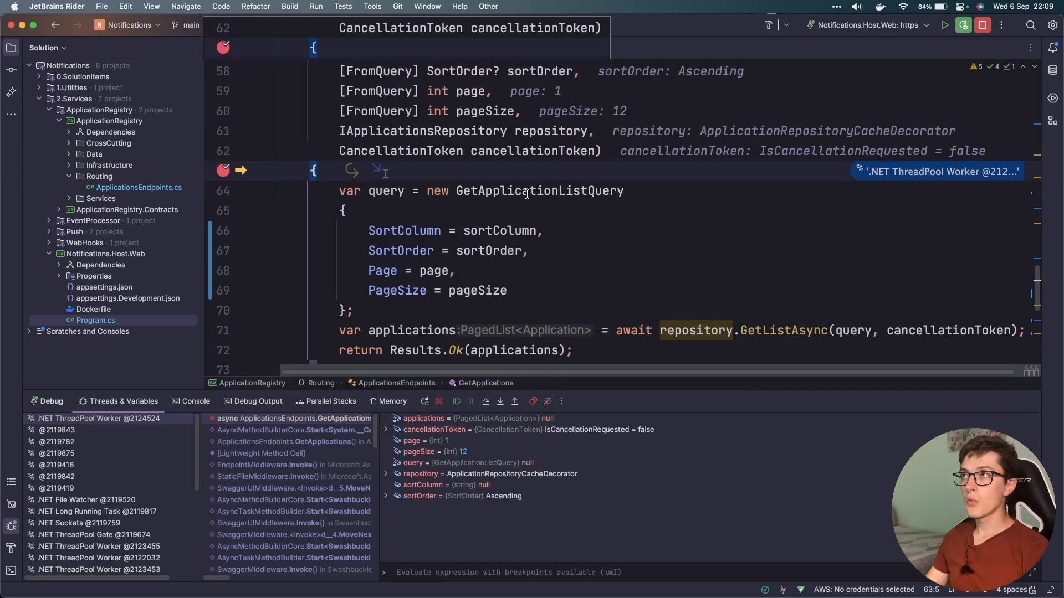
mouse_move(458, 402)
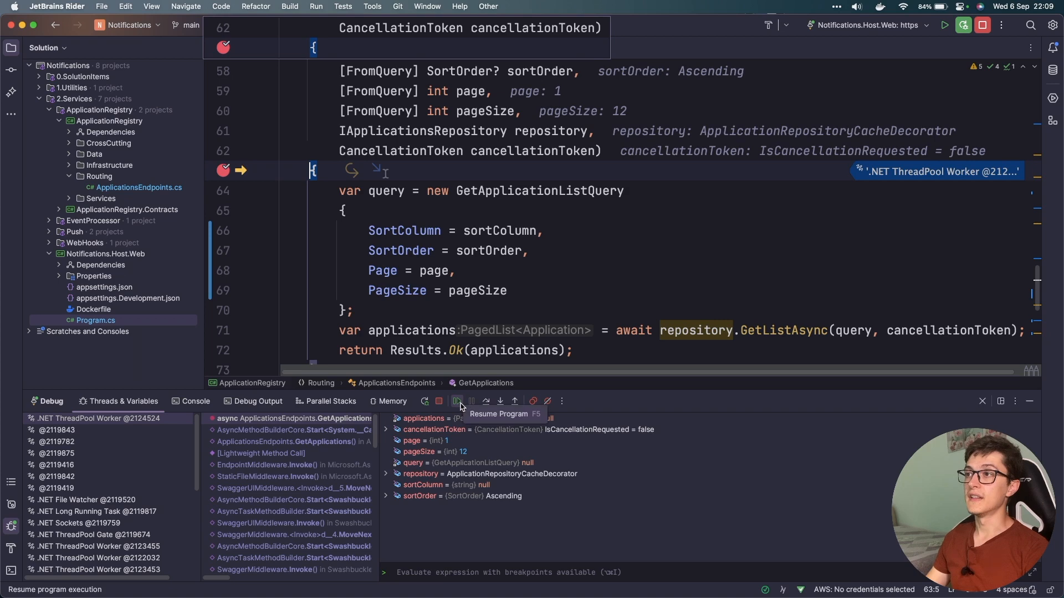
click(458, 401)
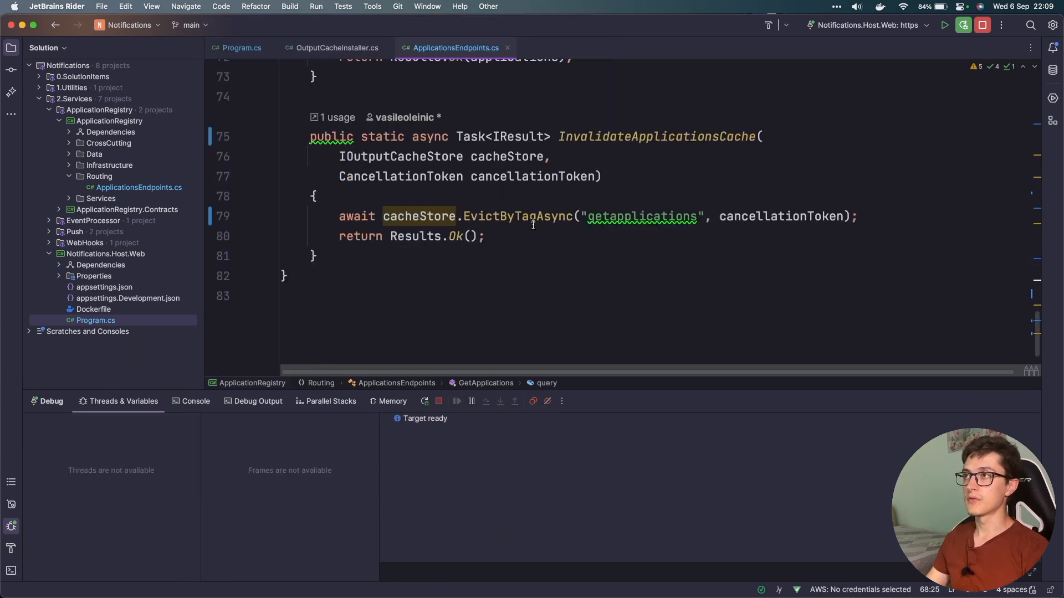
mouse_move(415, 215)
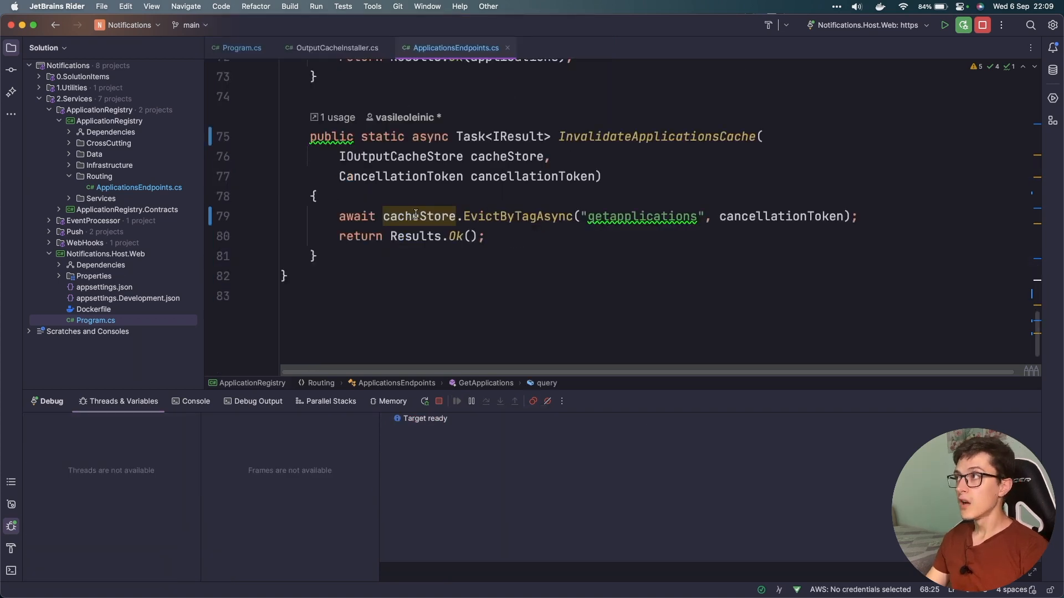
click(402, 216)
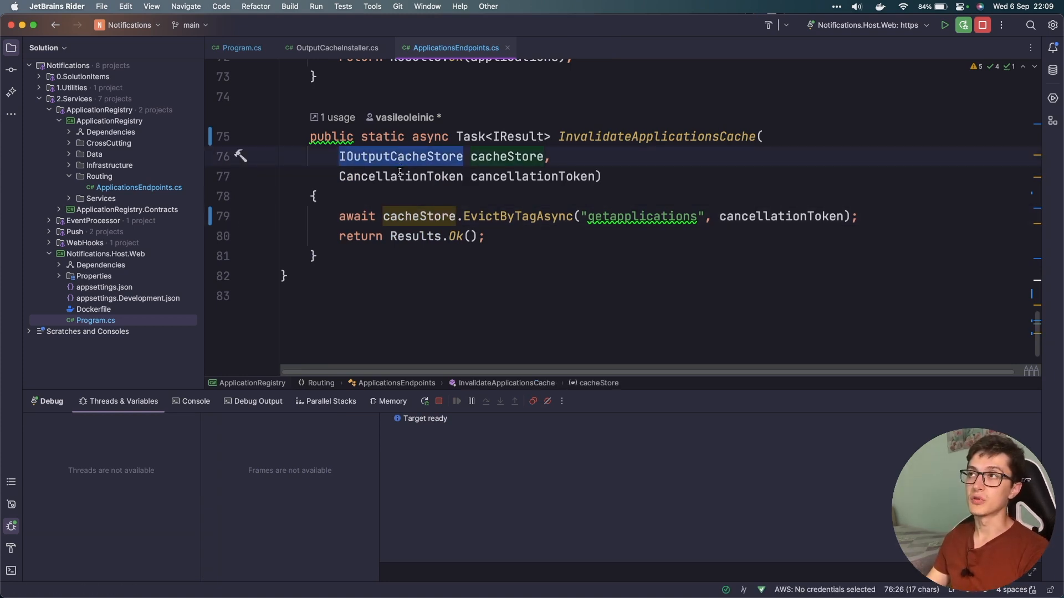
click(516, 216)
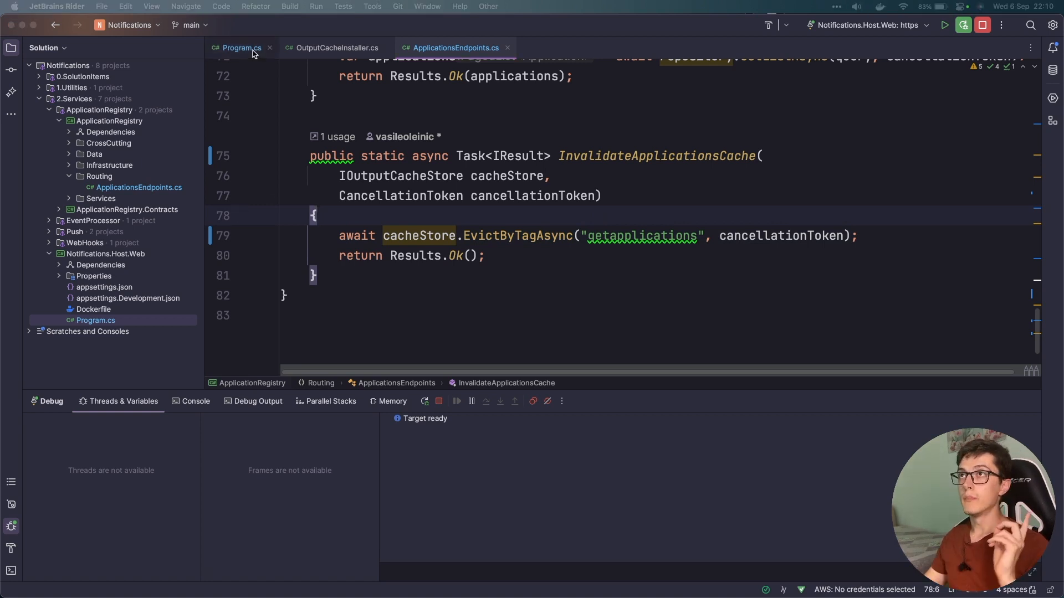
- Return to Program.cs to review app.UseOutputCache() ahead of endpoint registration
click(239, 47)
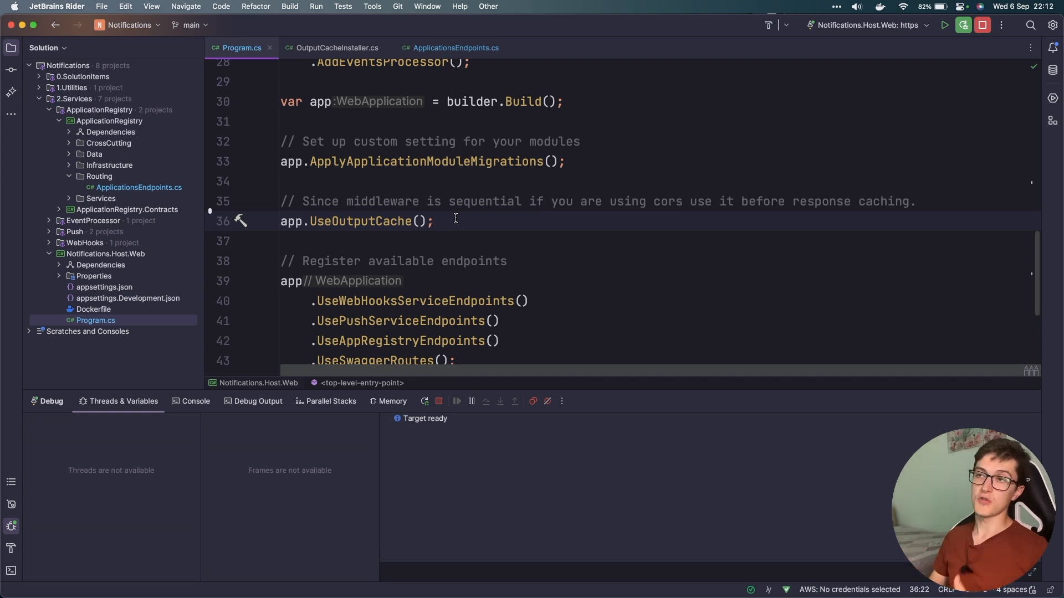
mouse_move(511, 216)
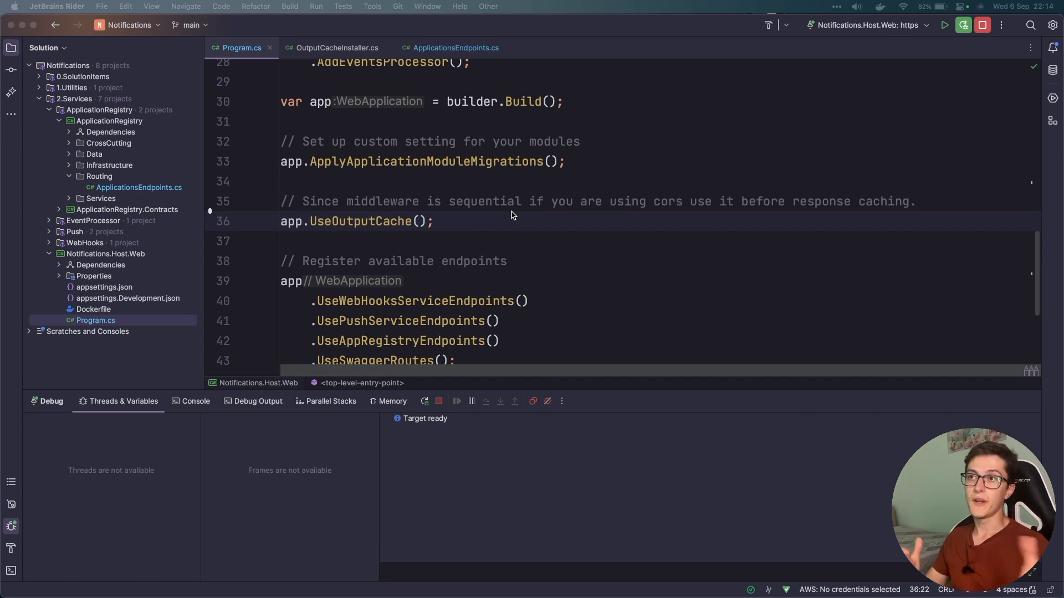
mouse_move(486, 197)
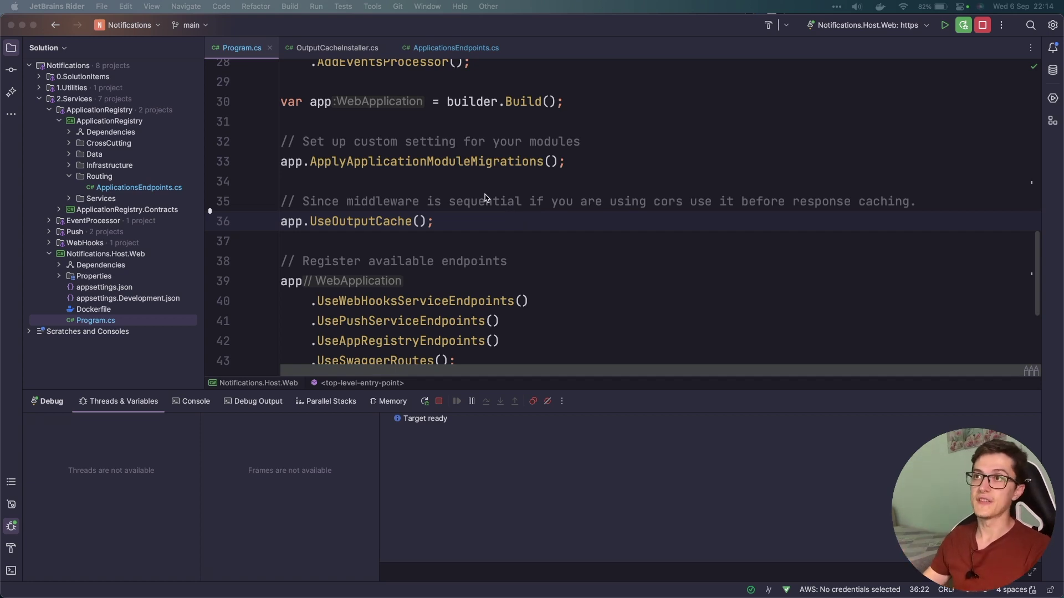
click(982, 25)
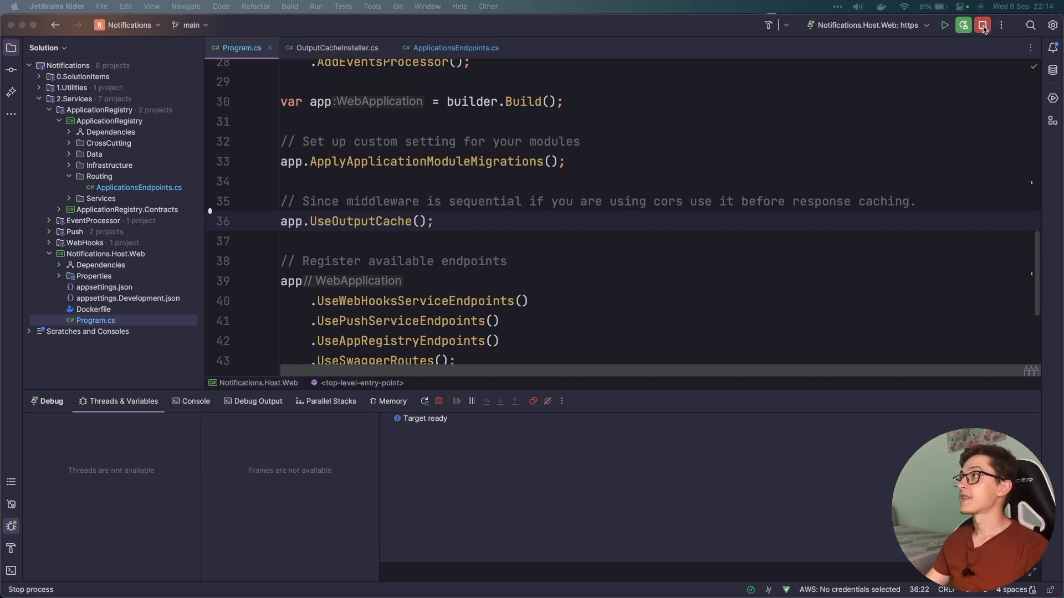
- Stop the app and select ICacheService in RedisCacheInstaller.cs's scoped registration
click(982, 25)
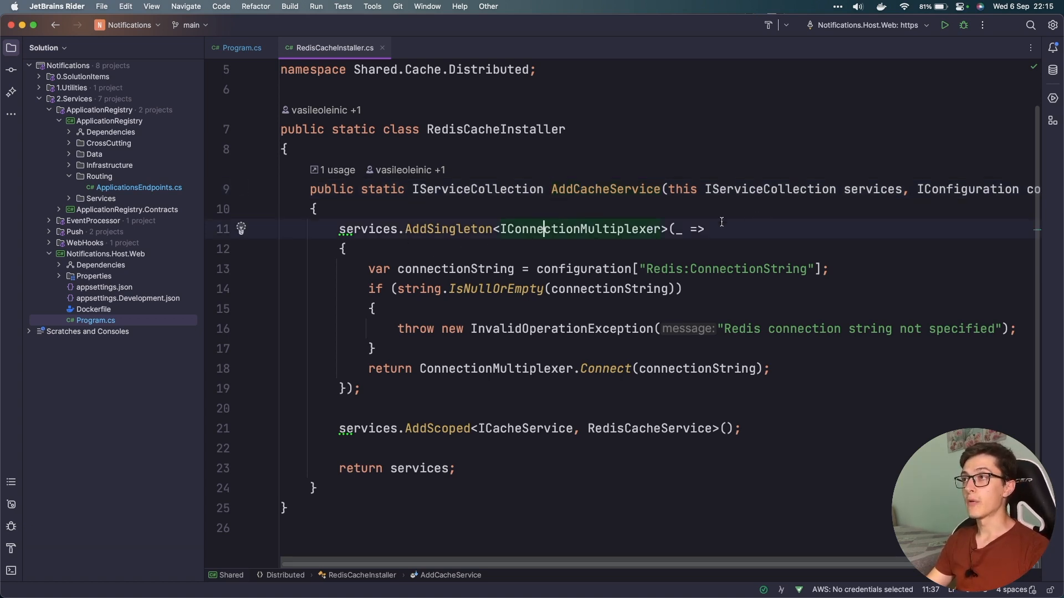
mouse_move(553, 279)
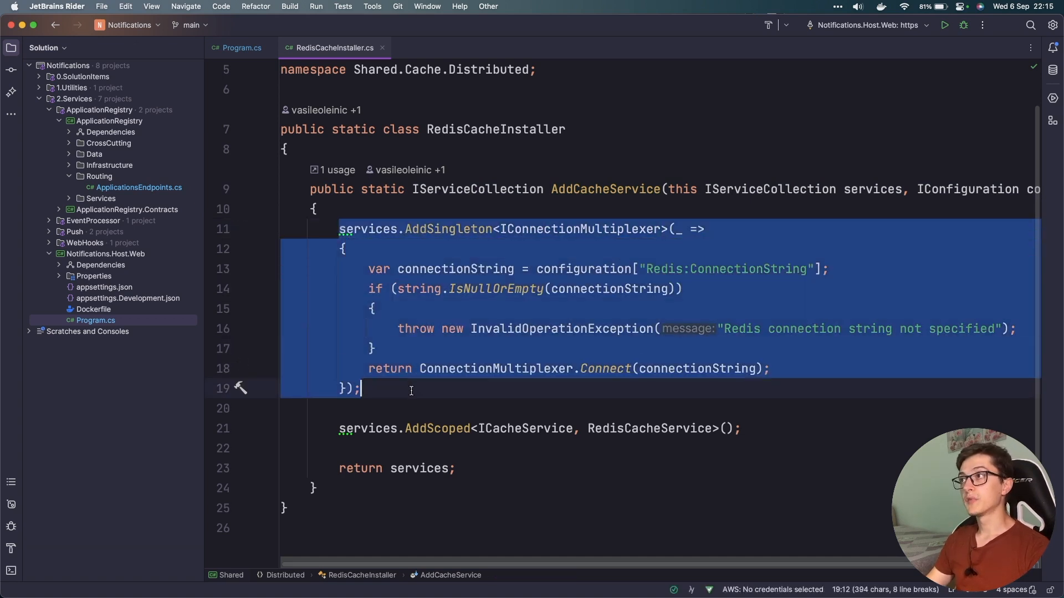
click(680, 268)
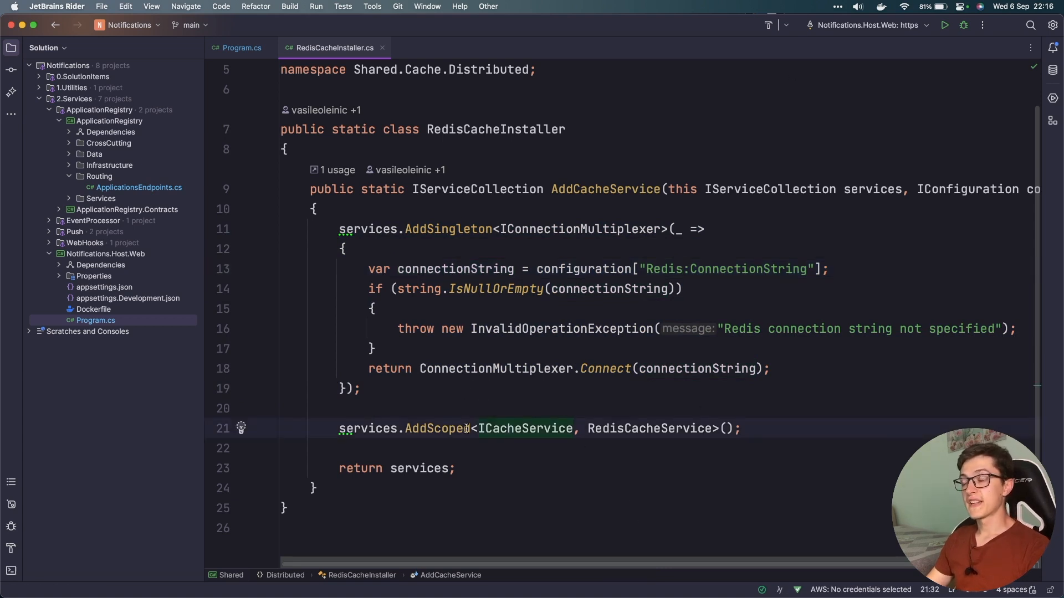
double_click(524, 428)
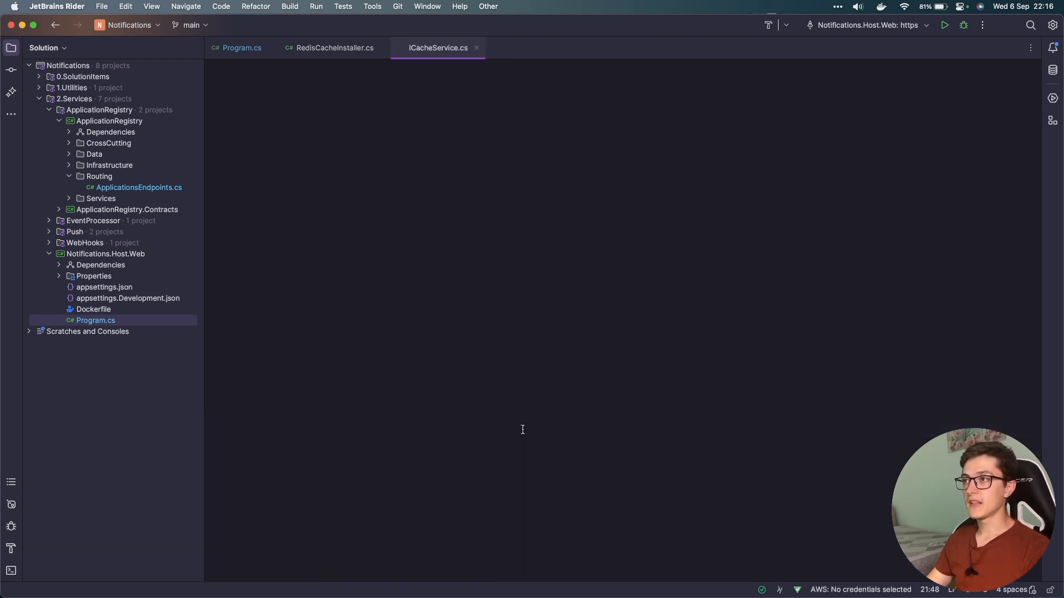
- Open ICacheService.cs from Shared.Cache.Distributed and select the ICacheService interface name
click(438, 47)
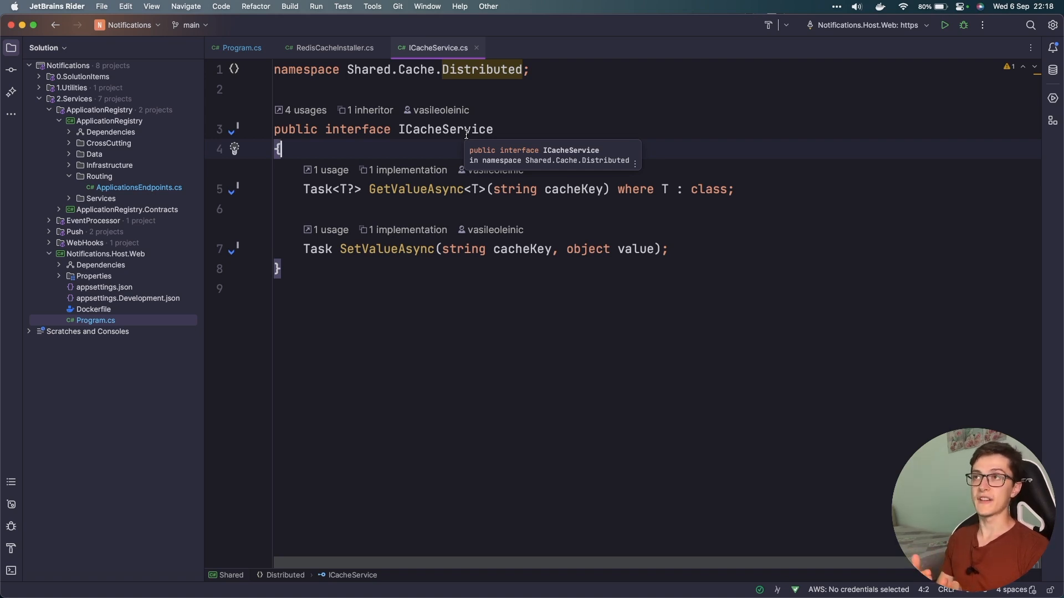
double_click(445, 129)
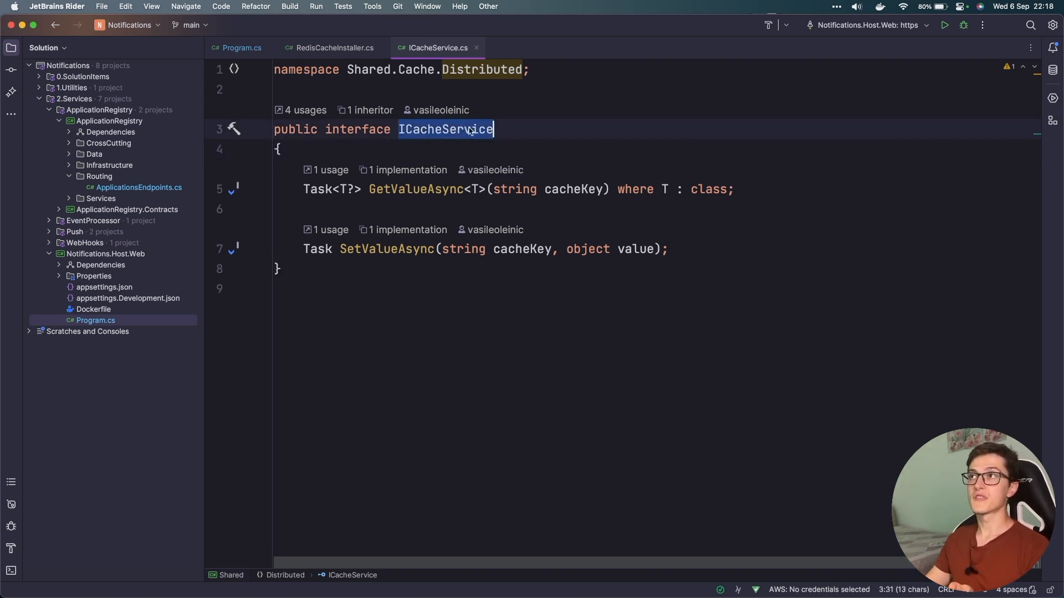
mouse_move(631, 128)
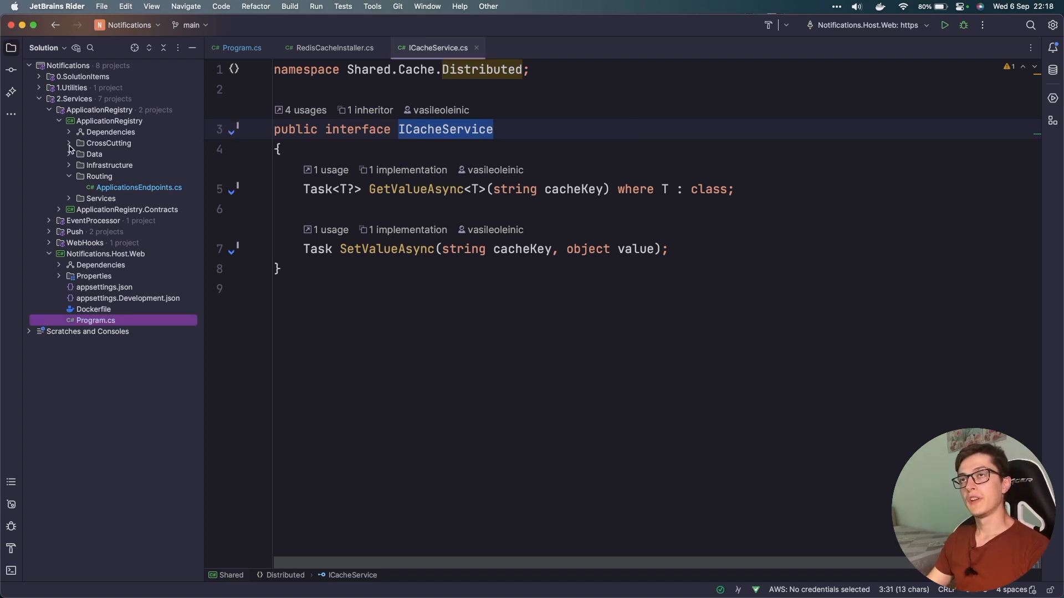
- Open ApplicationRepositoryCacheDecorator.cs under CrossCutting and select its IApplicationsRepository field type
click(68, 143)
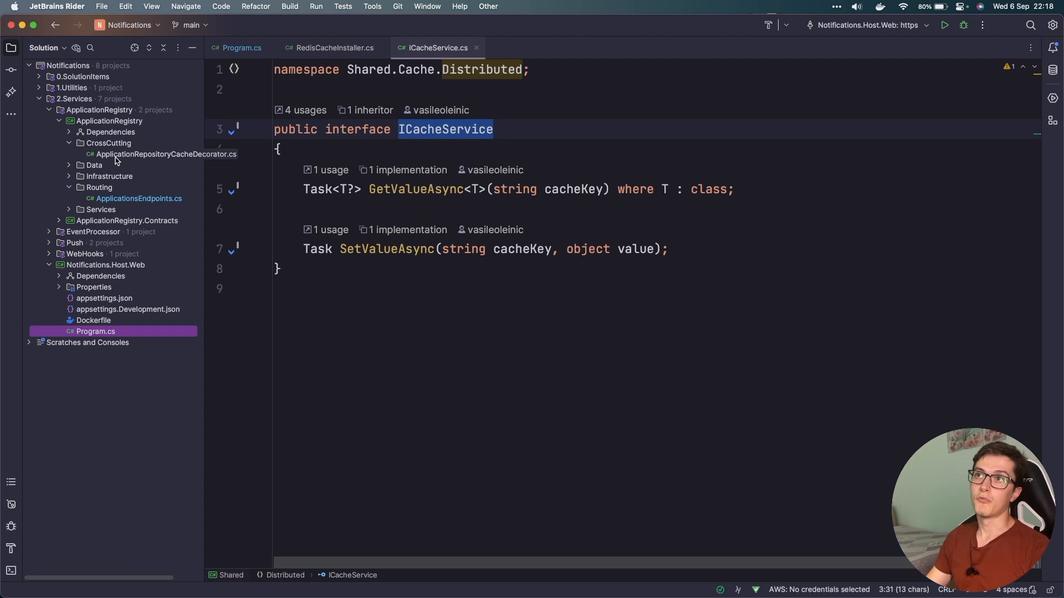
mouse_move(120, 160)
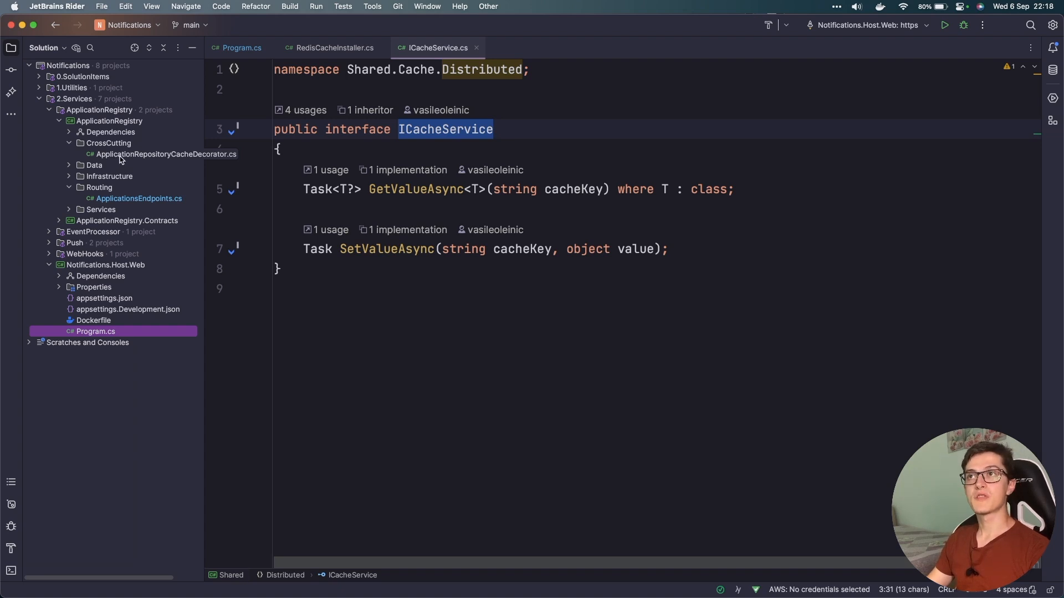
click(166, 154)
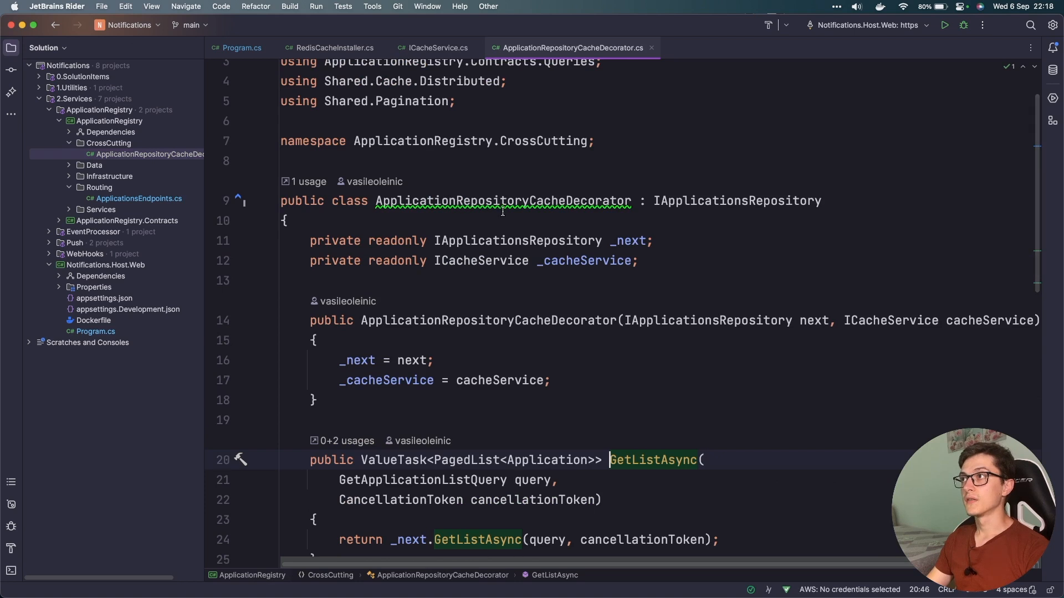
double_click(518, 241)
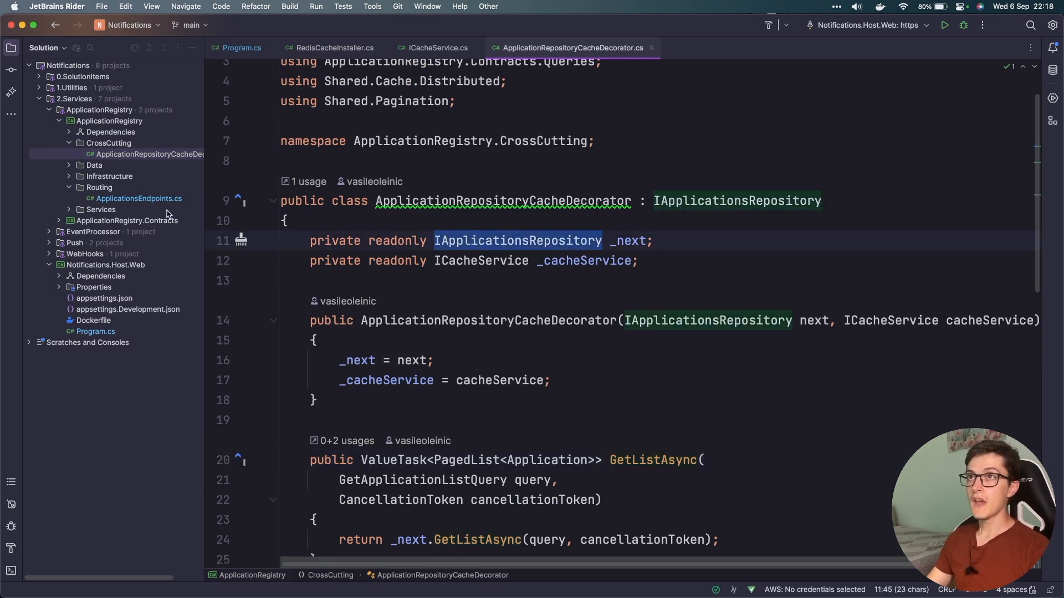
- View ApplicationRegistryInstaller.cs under Infrastructure, then close it to return to the decorator
click(69, 188)
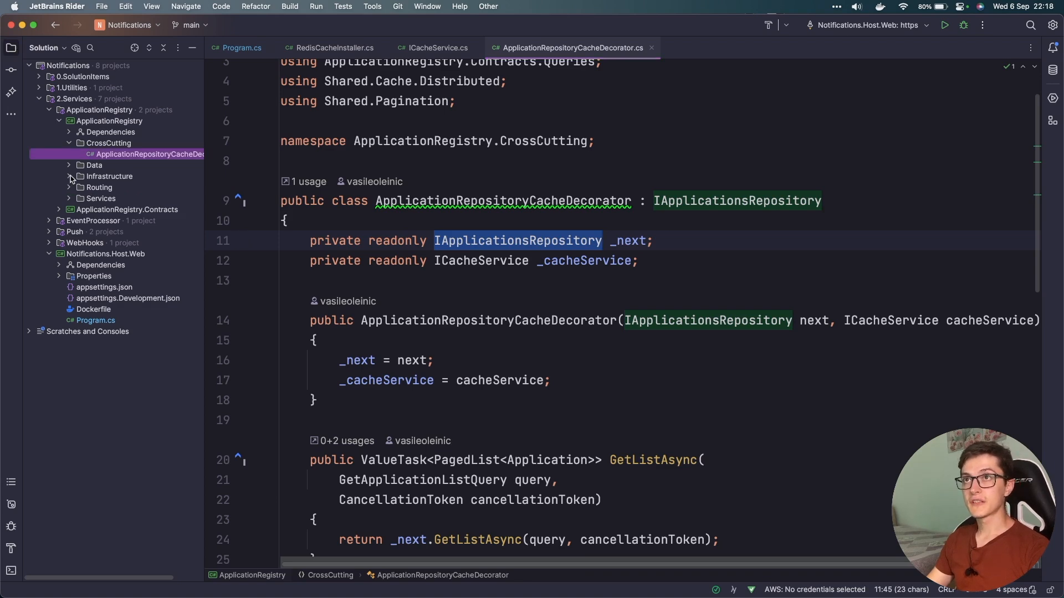
click(70, 175)
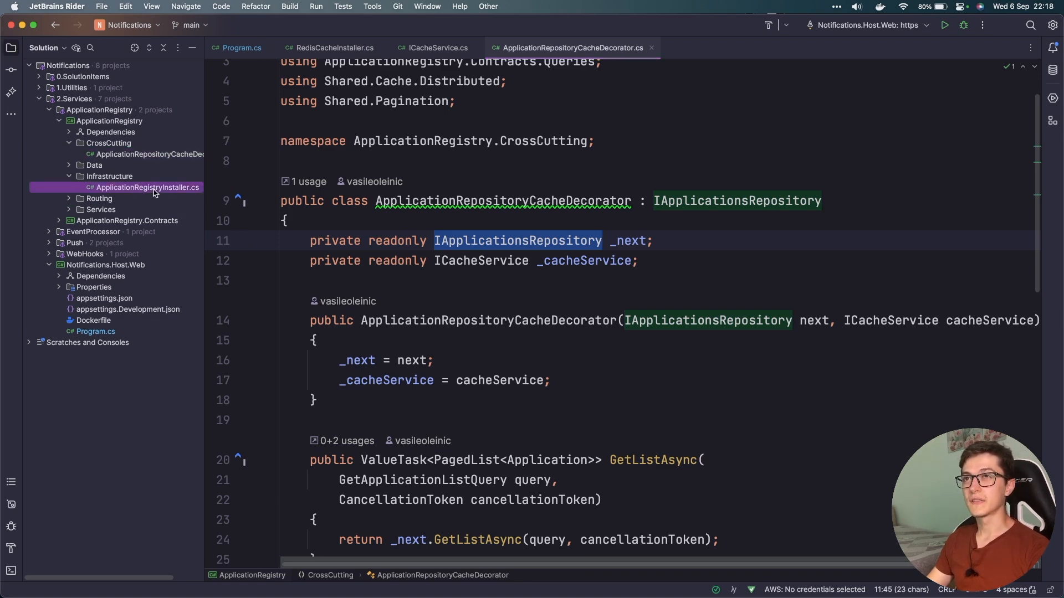
click(144, 187)
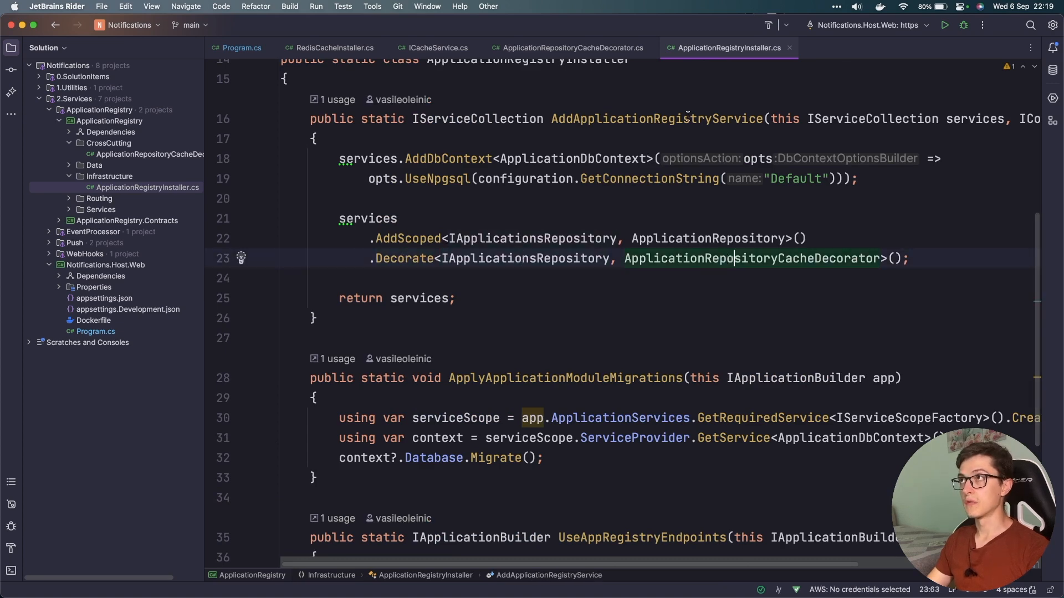
click(572, 47)
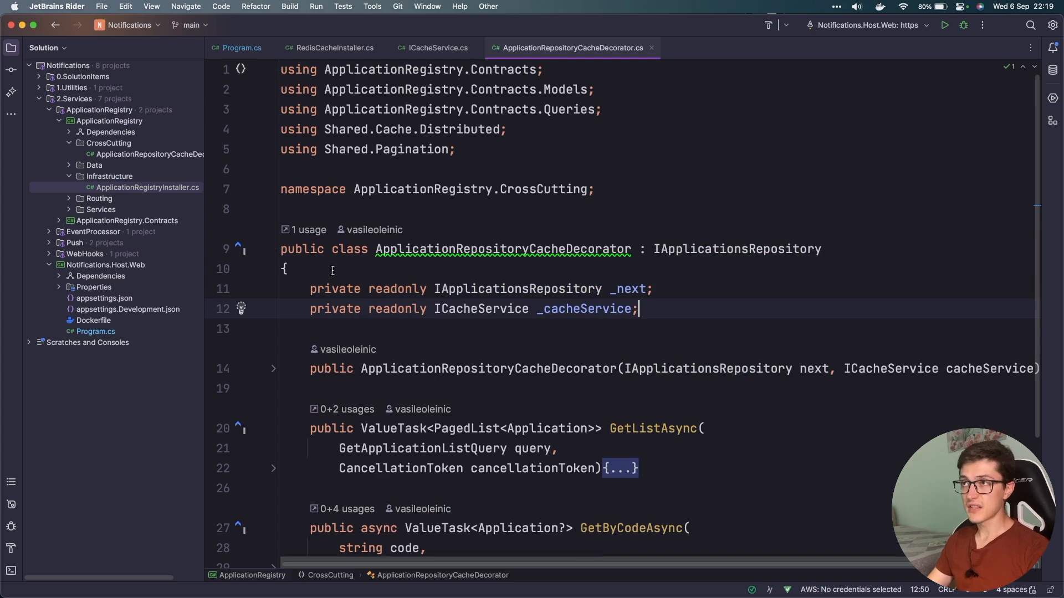
- Unfold GetByCodeAsync and highlight usages of cacheKey and cachedApplication
scroll(down, 3)
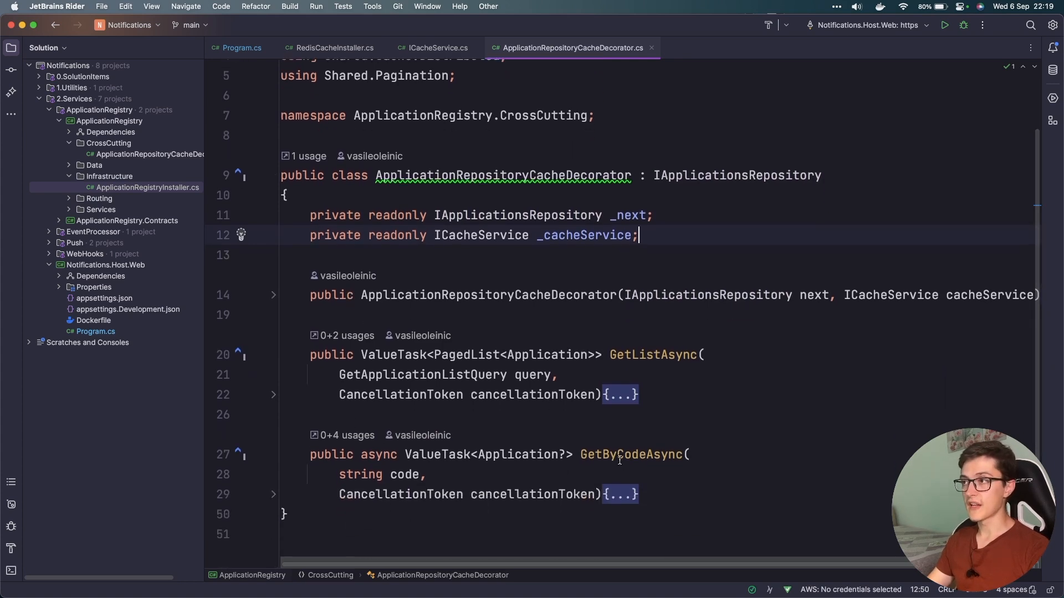
click(274, 493)
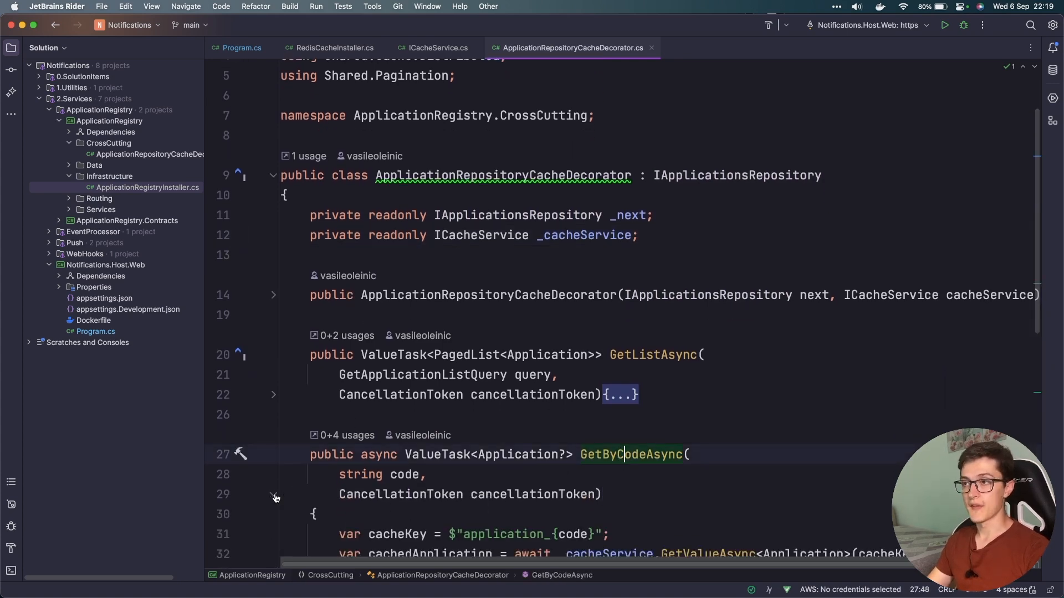
scroll(down, 3)
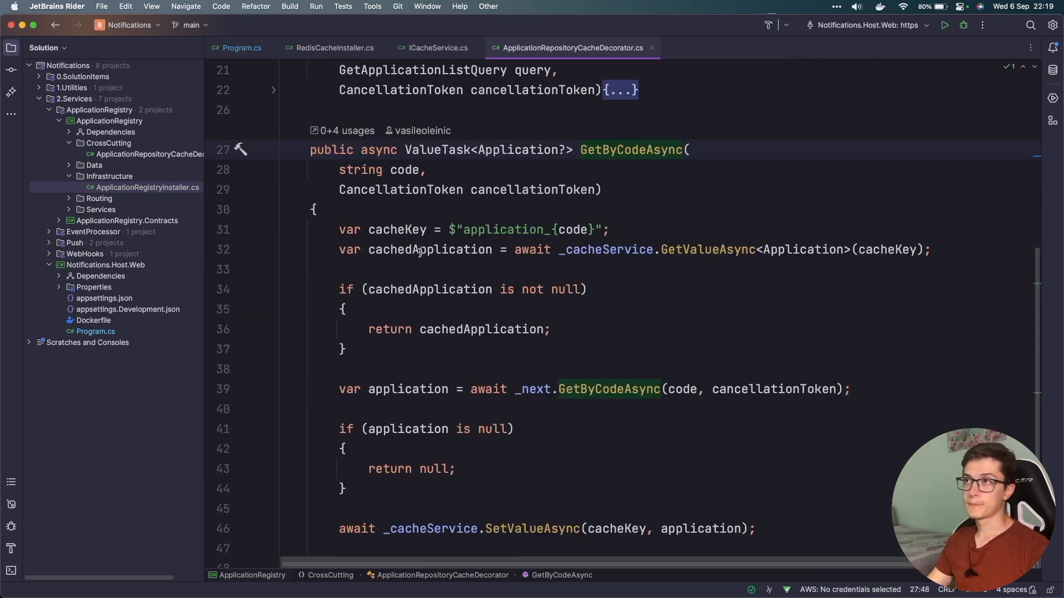
click(394, 230)
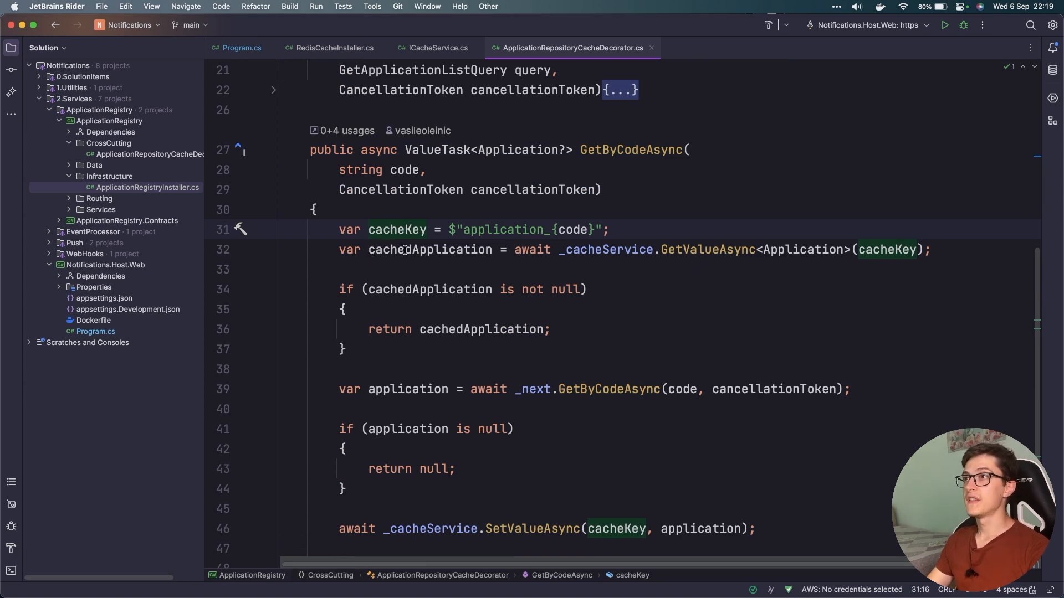
click(431, 249)
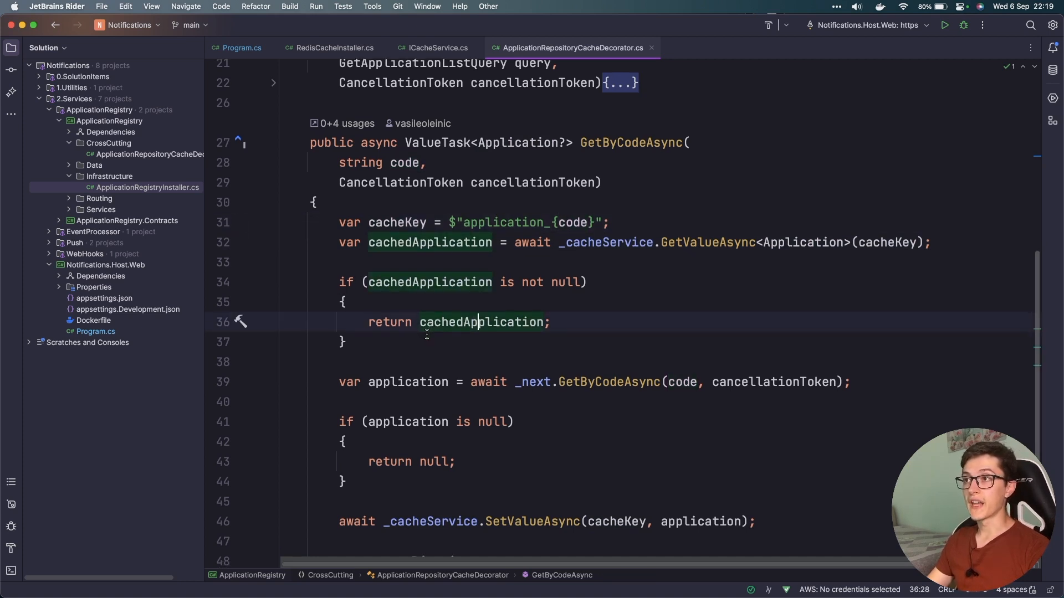
- Highlight where the application variable is assigned, used and returned
scroll(down, 3)
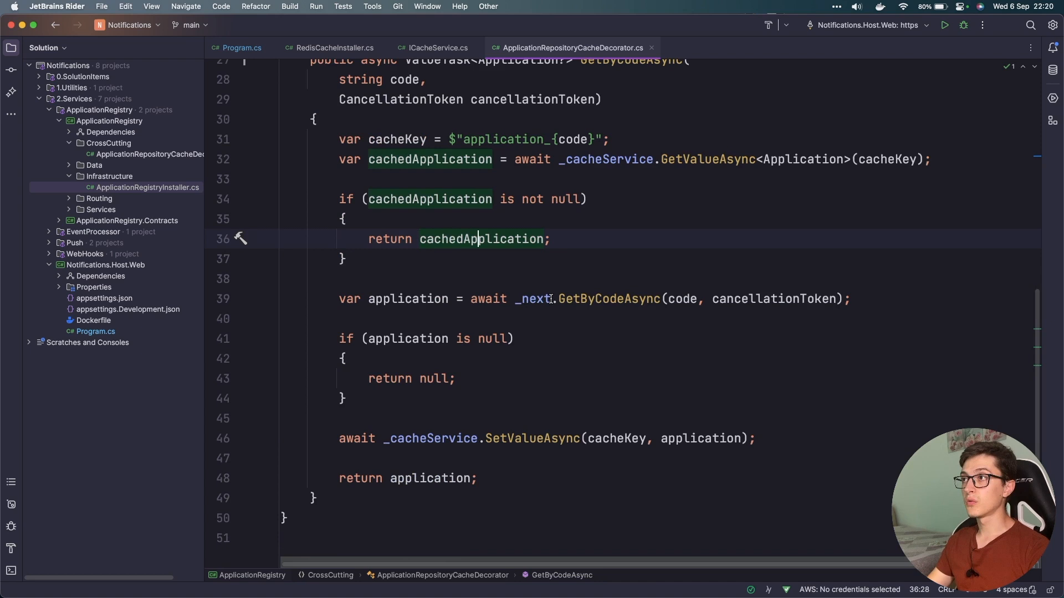
click(595, 298)
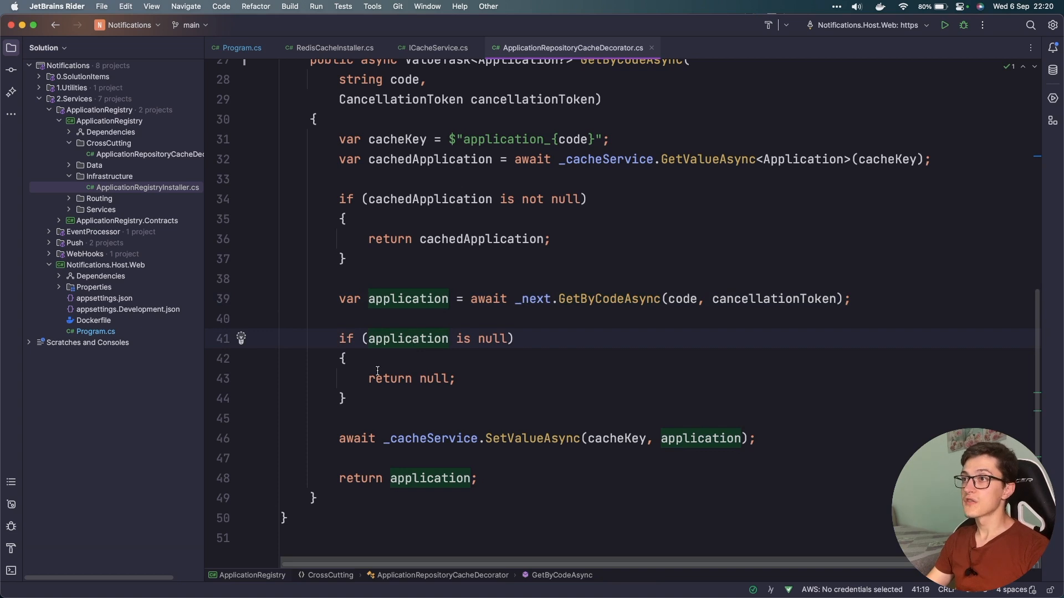
click(424, 298)
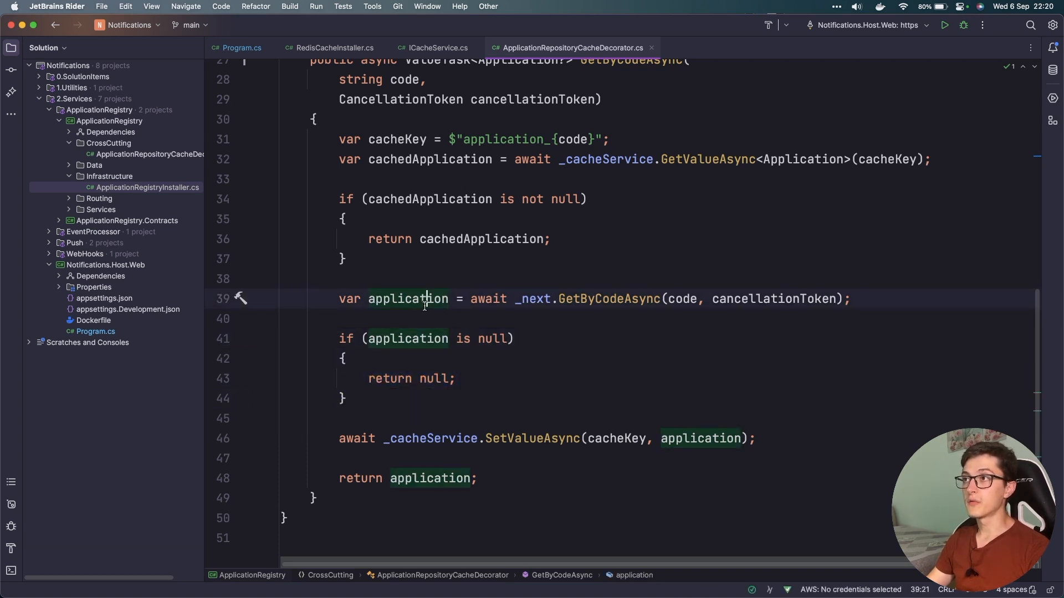
click(429, 438)
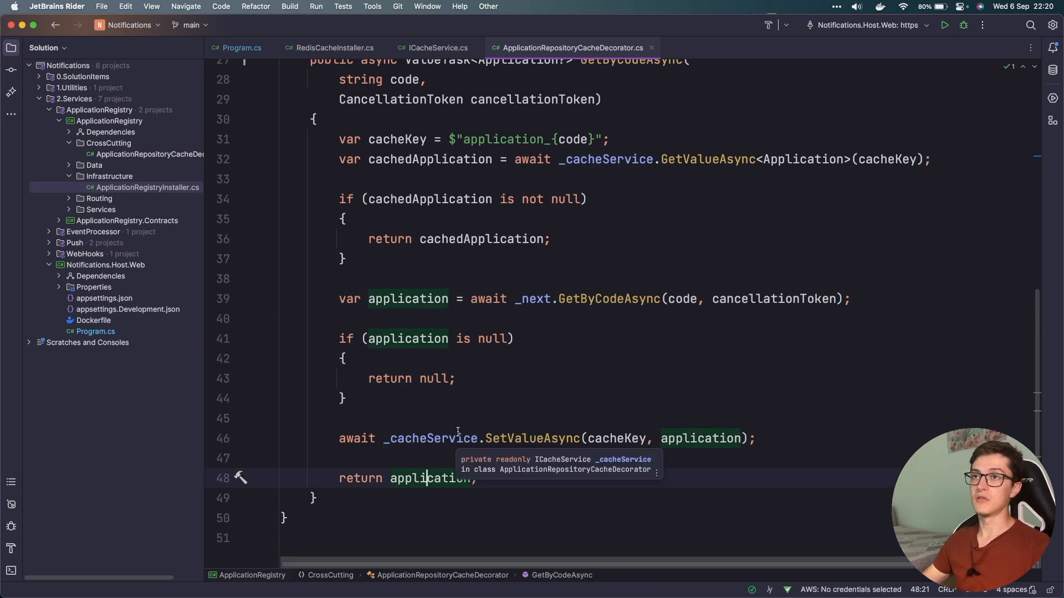
mouse_move(473, 299)
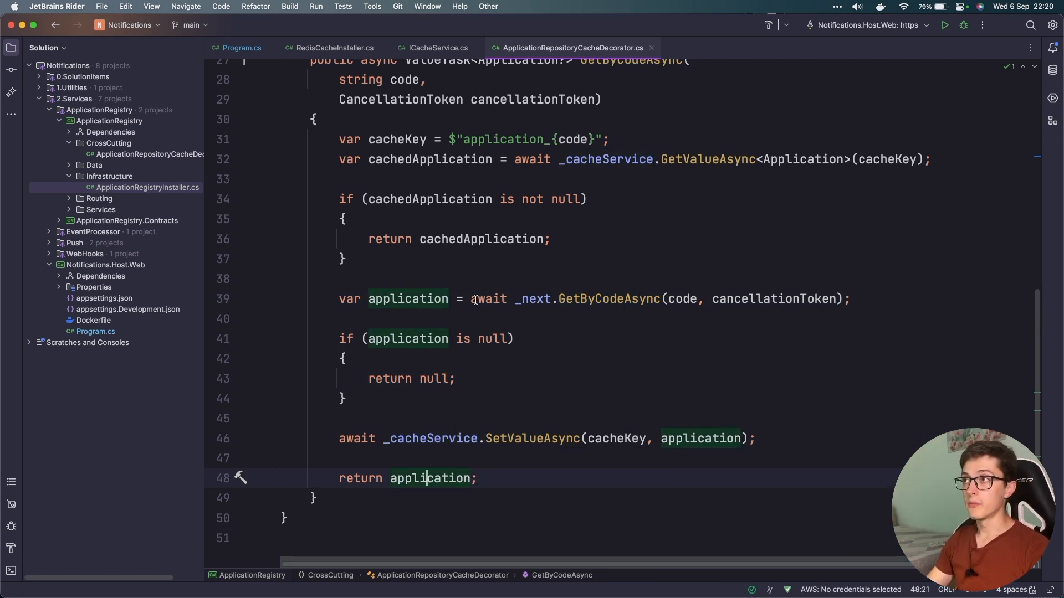
click(572, 299)
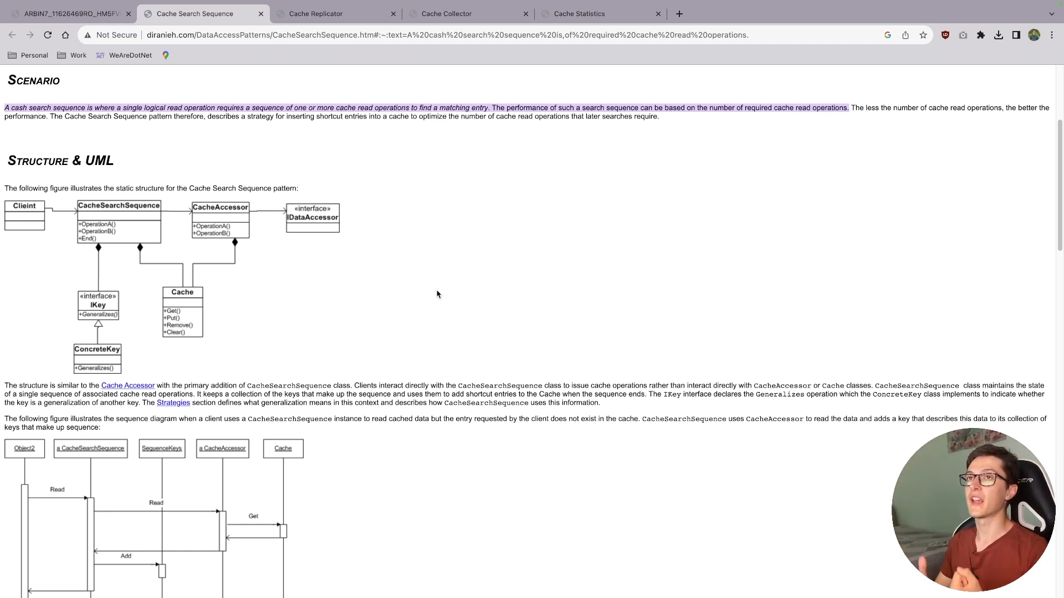
mouse_move(157, 271)
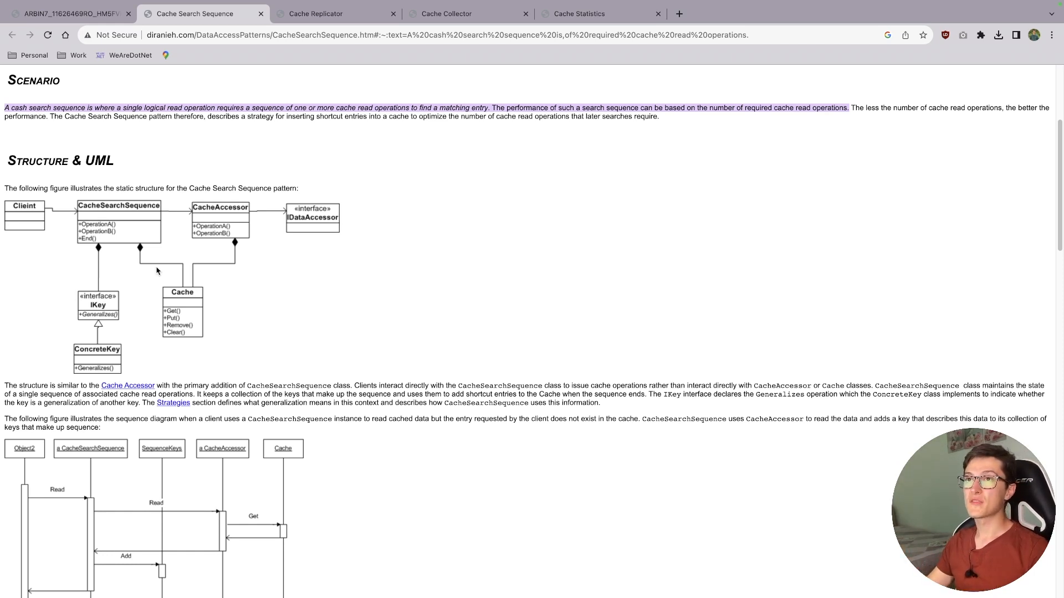
mouse_move(335, 306)
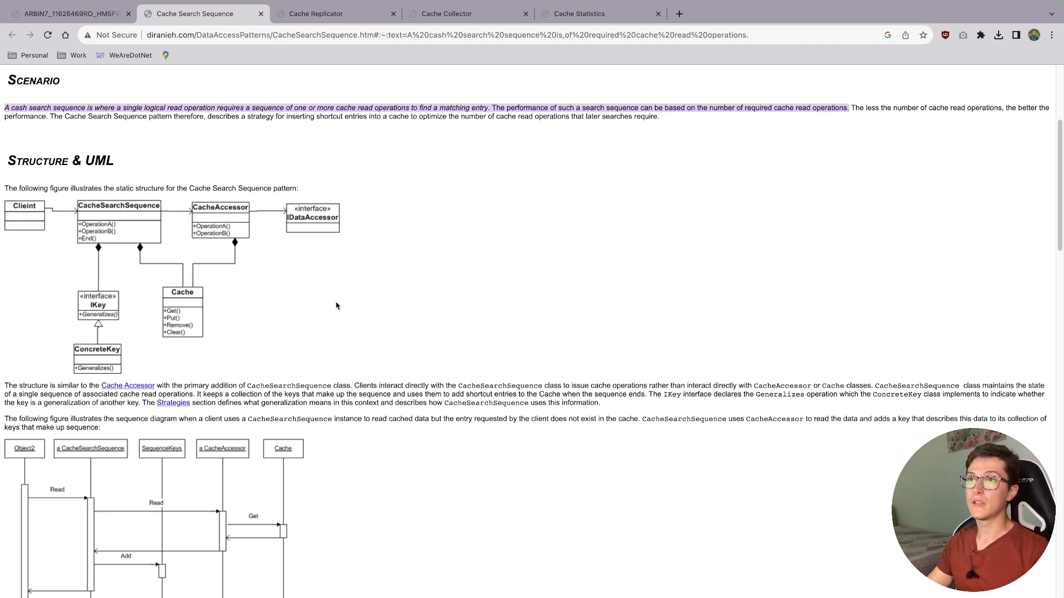
mouse_move(329, 305)
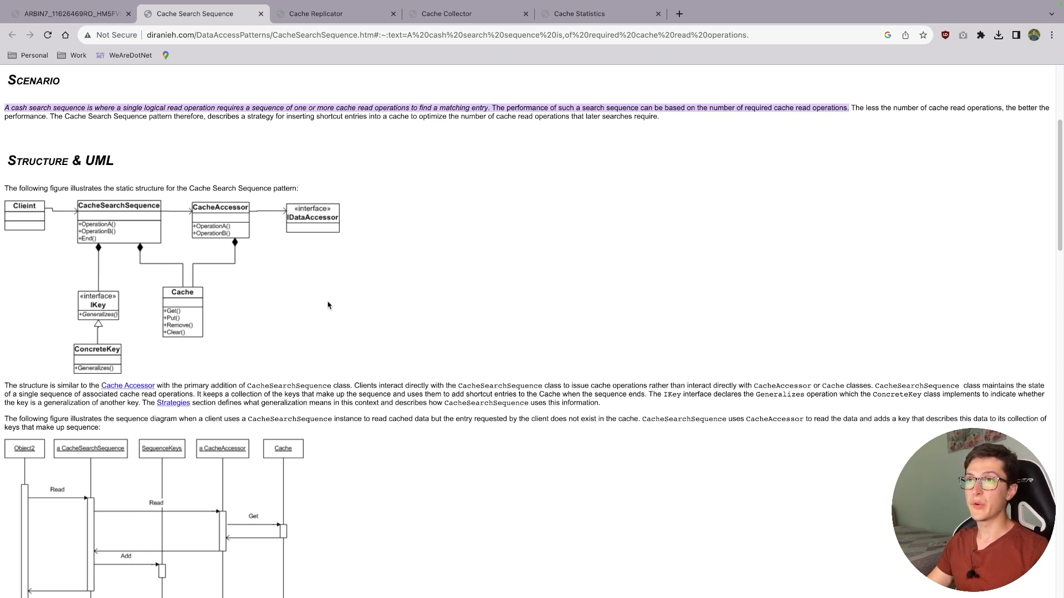
mouse_move(335, 303)
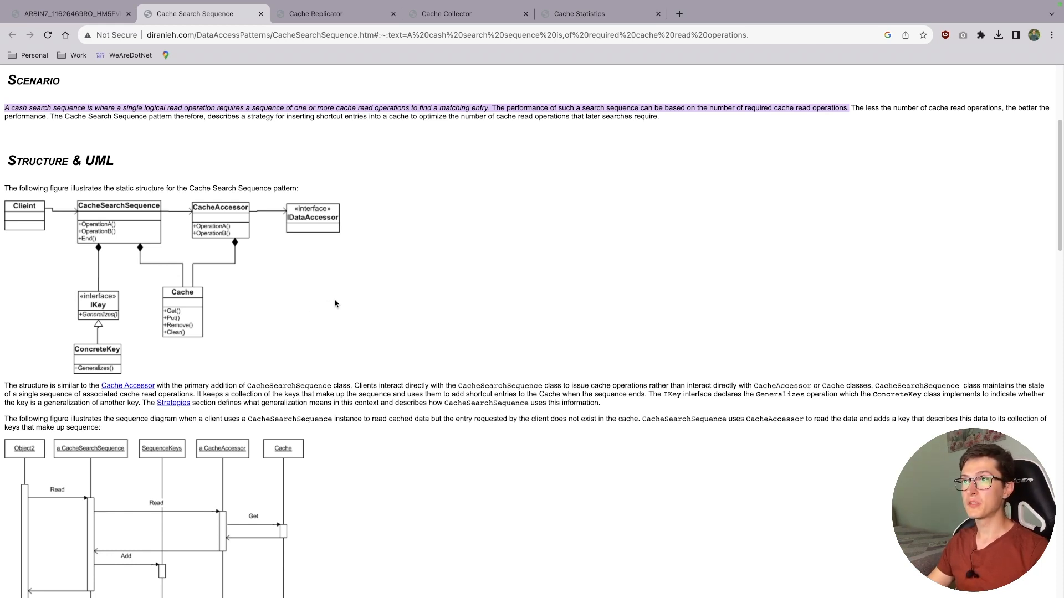
mouse_move(339, 292)
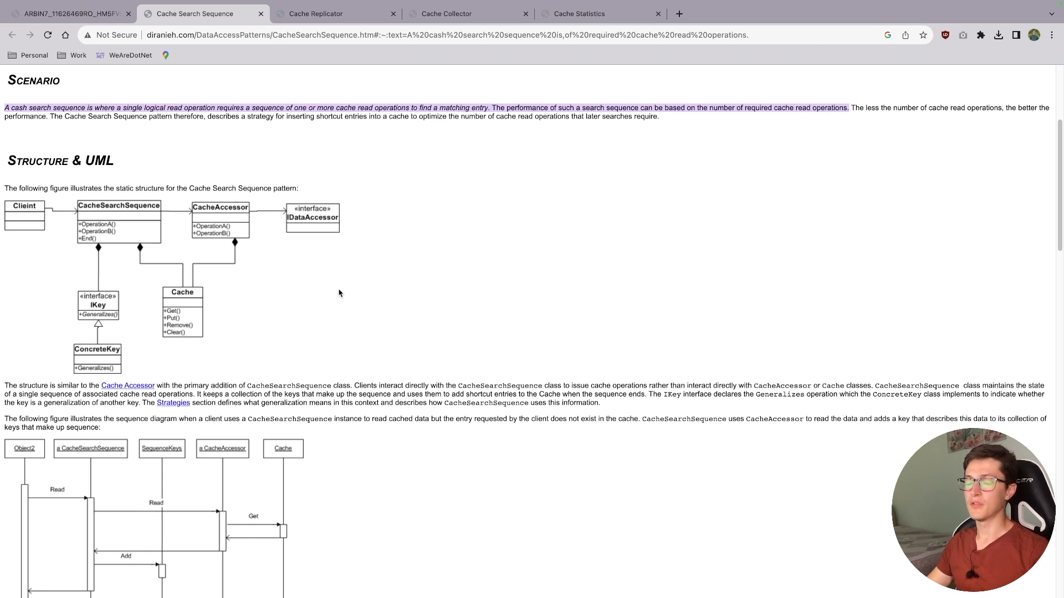
mouse_move(335, 315)
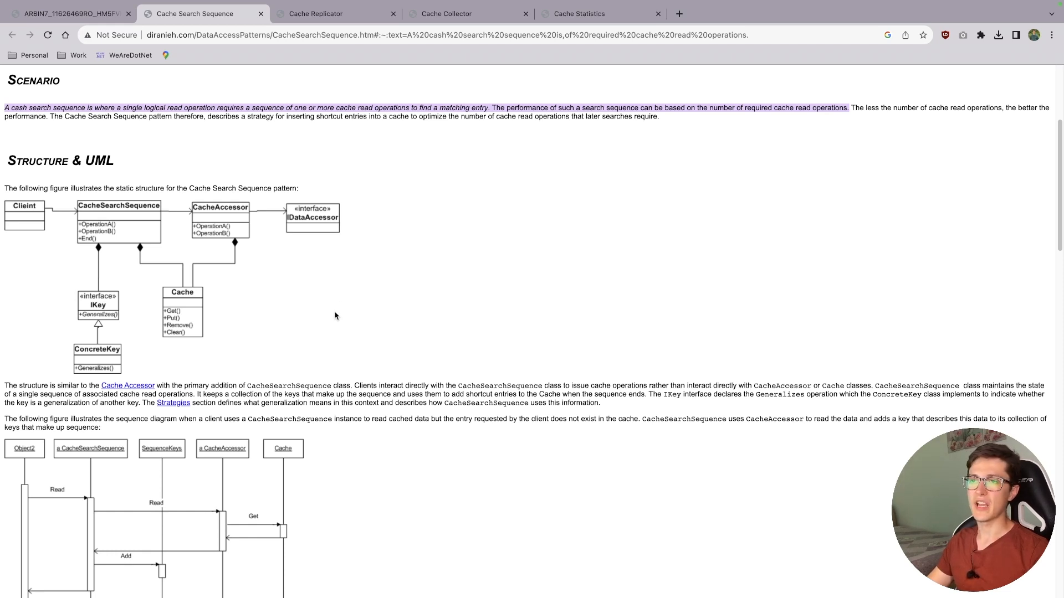
mouse_move(57, 94)
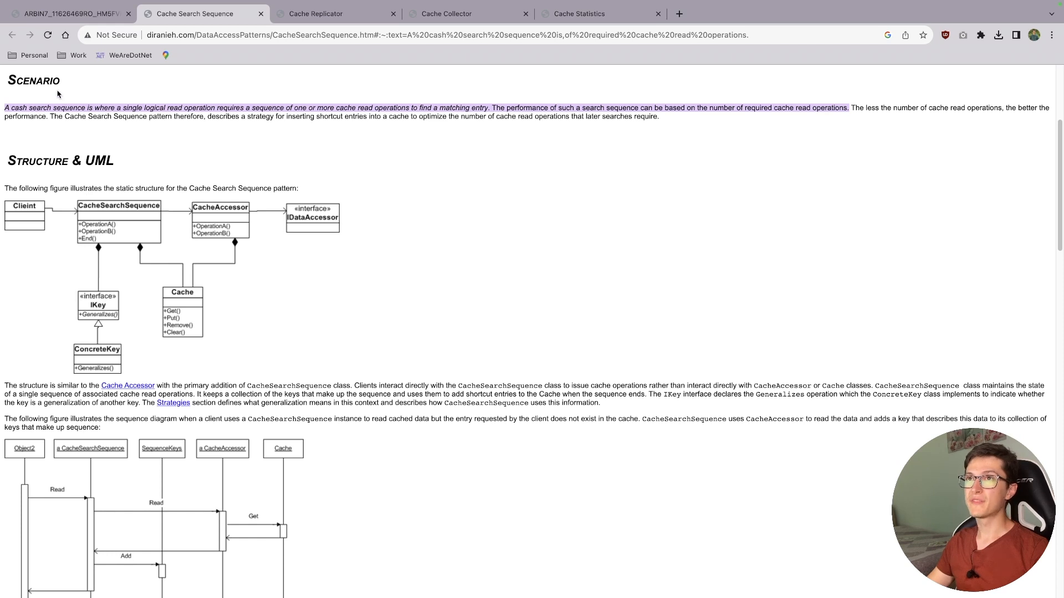
mouse_move(105, 278)
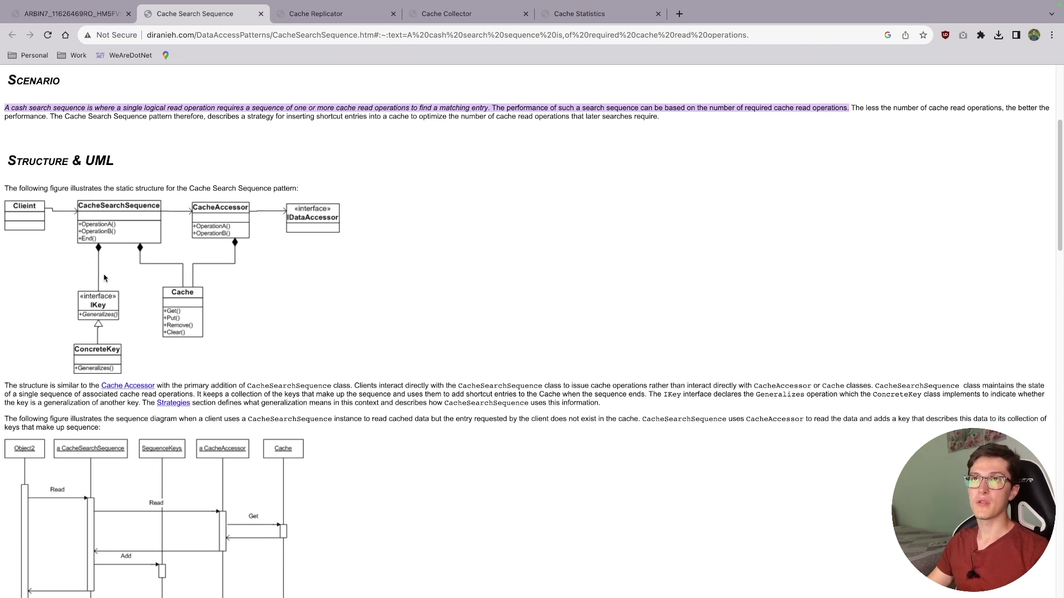
mouse_move(179, 296)
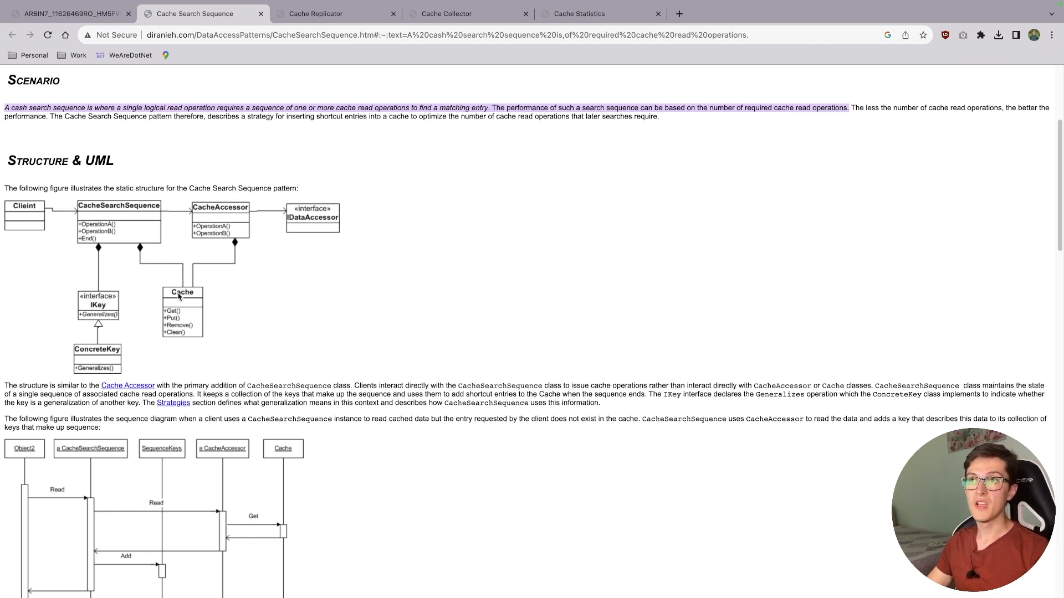
mouse_move(226, 286)
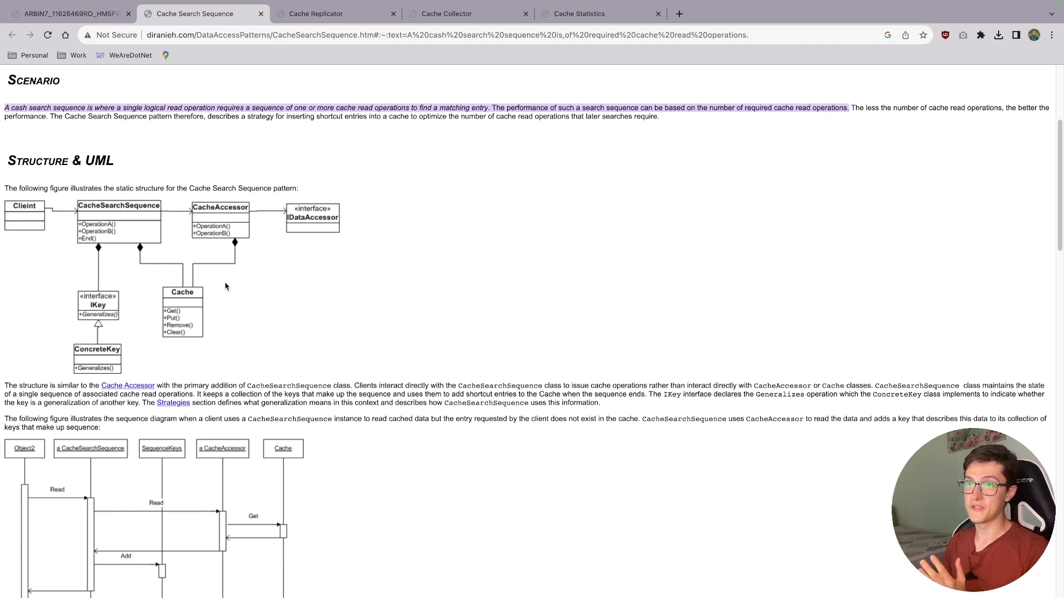
scroll(up, 3)
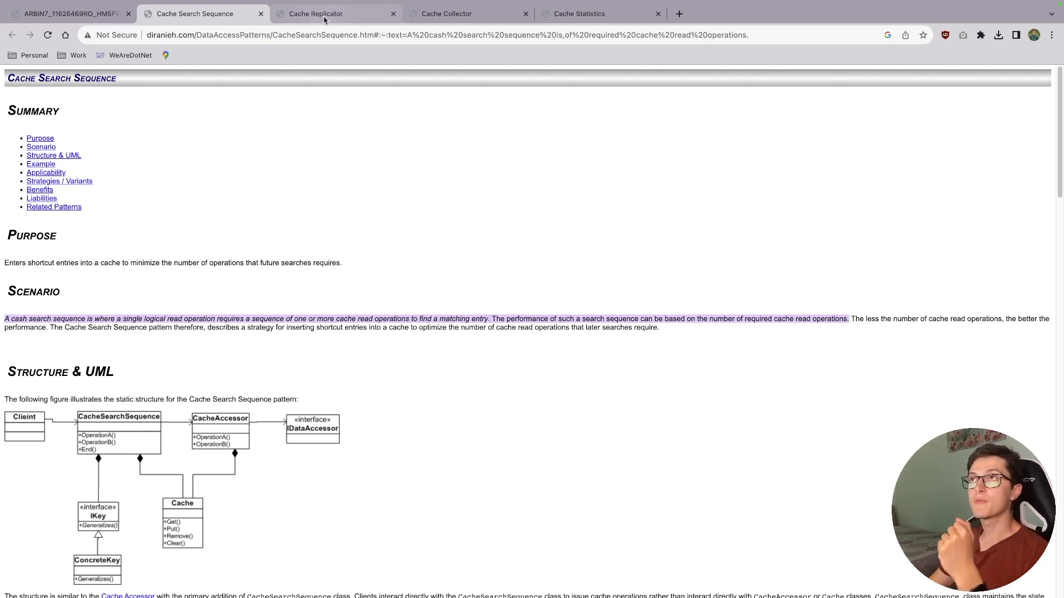
- Show the Cache Replicator tab and scroll its Scenario and Structure & UML sections
click(313, 13)
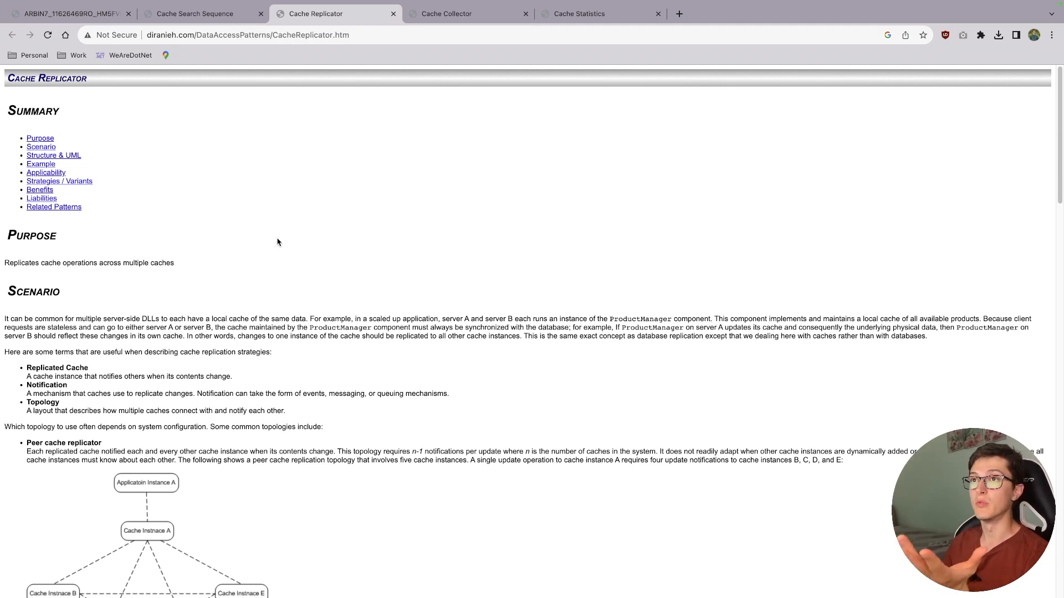
scroll(down, 3)
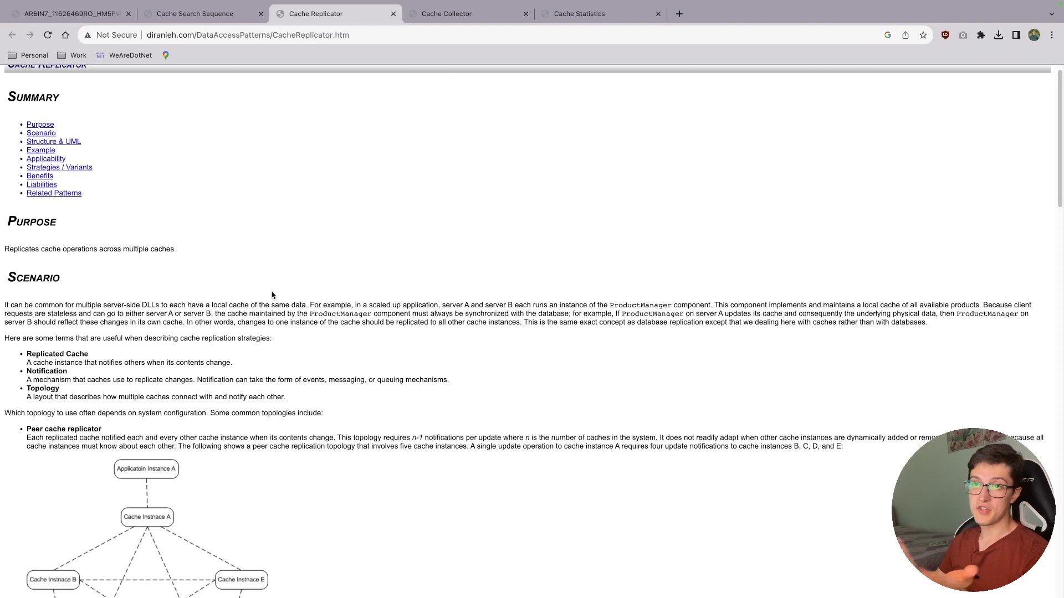
scroll(down, 3)
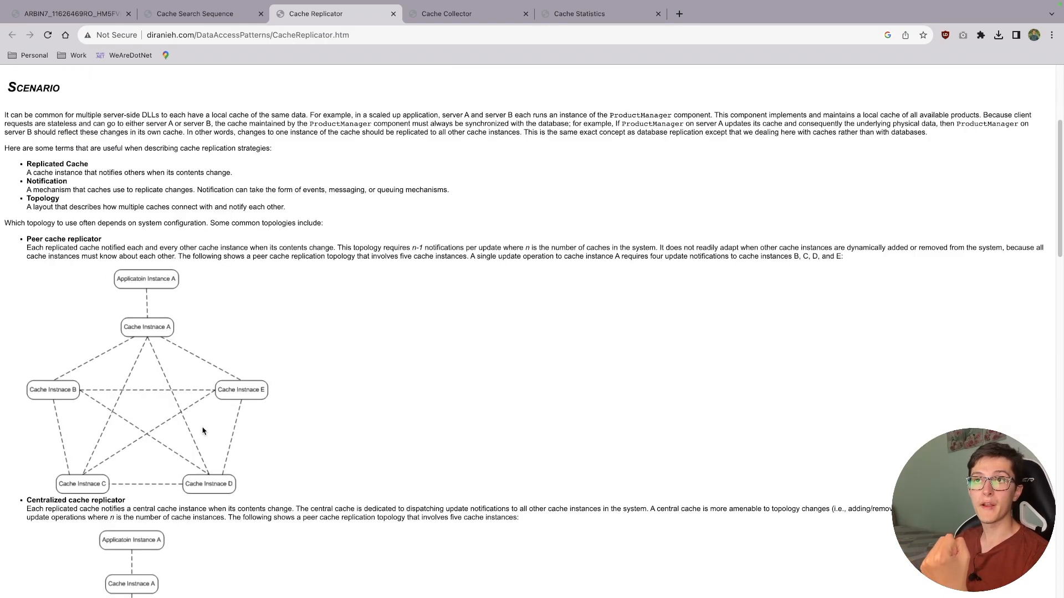
scroll(down, 3)
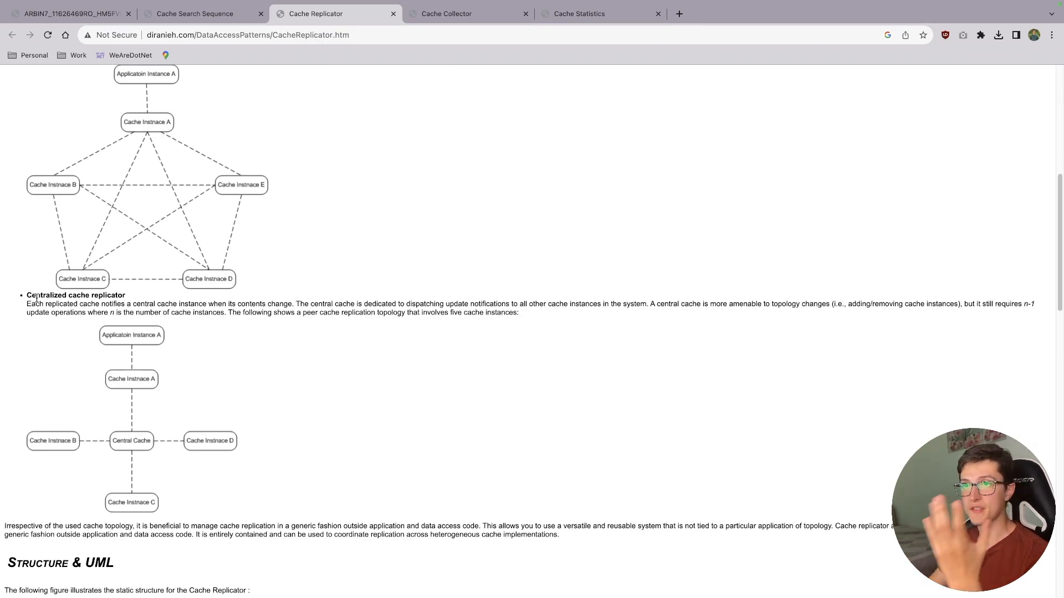
scroll(up, 3)
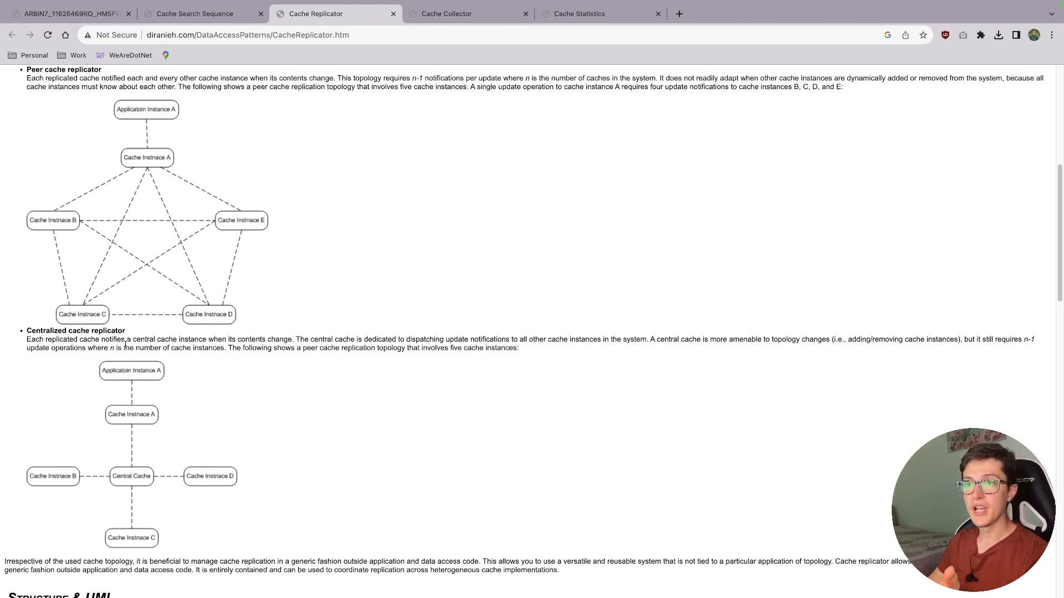
scroll(down, 3)
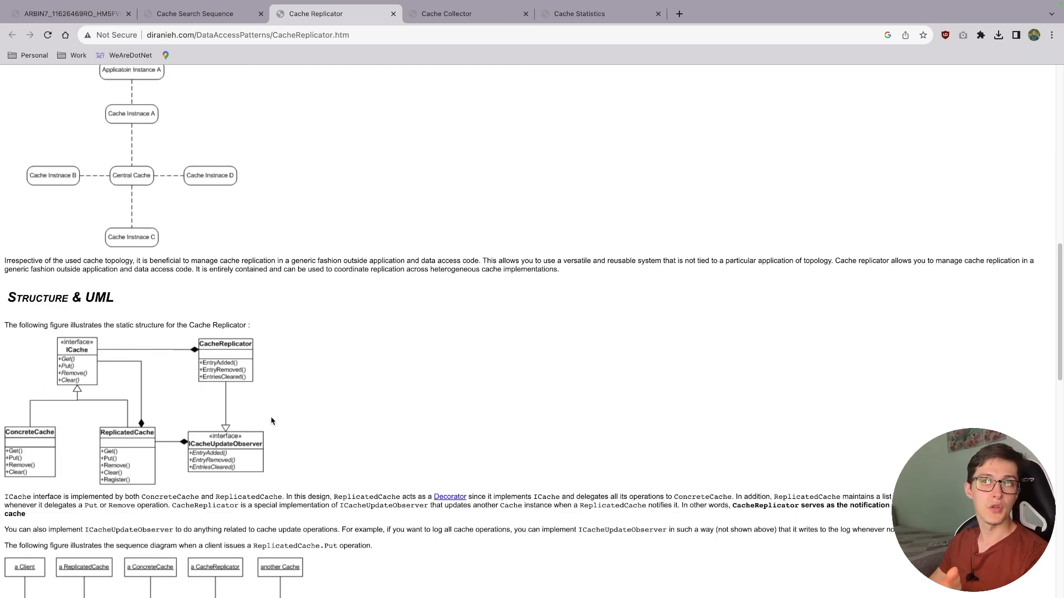
mouse_move(331, 399)
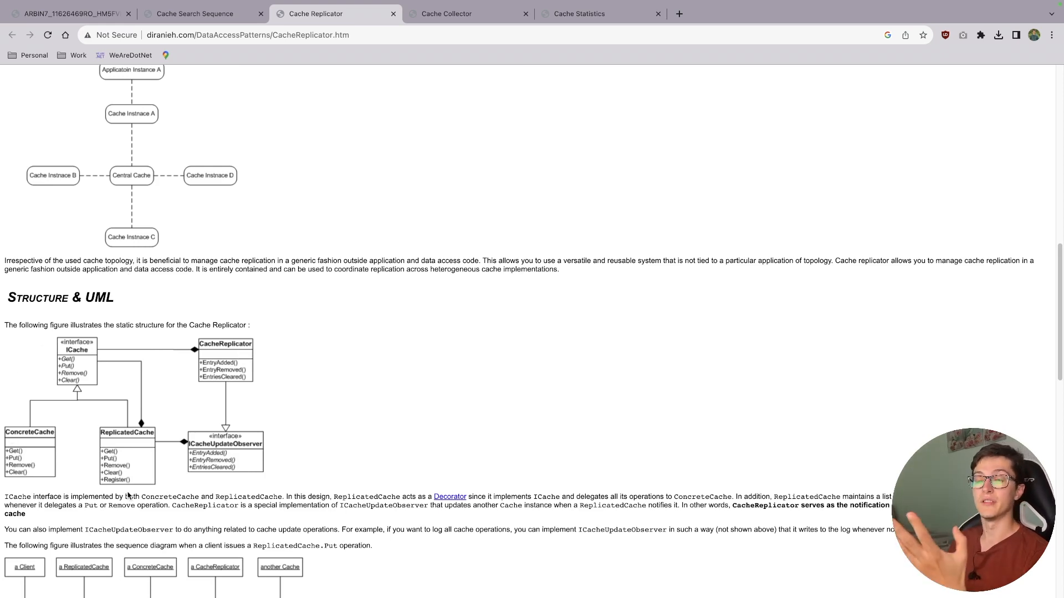
mouse_move(129, 463)
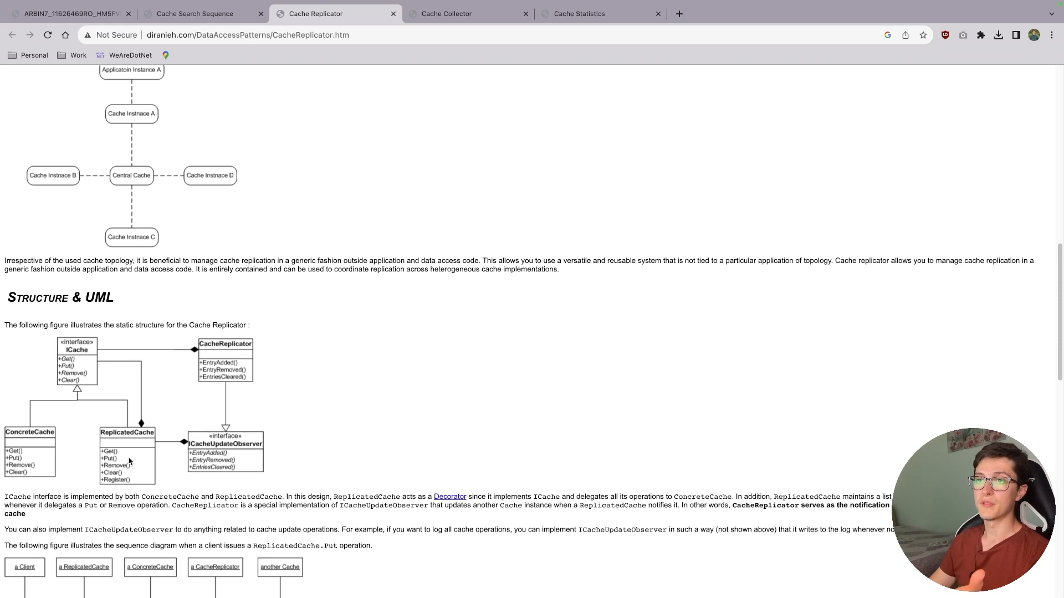
mouse_move(304, 452)
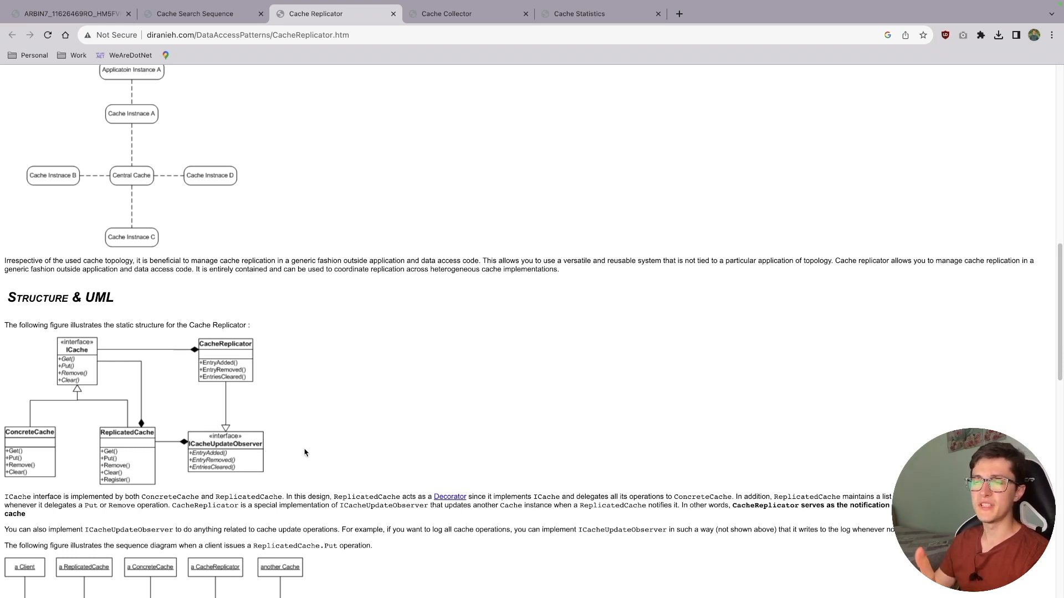
mouse_move(107, 397)
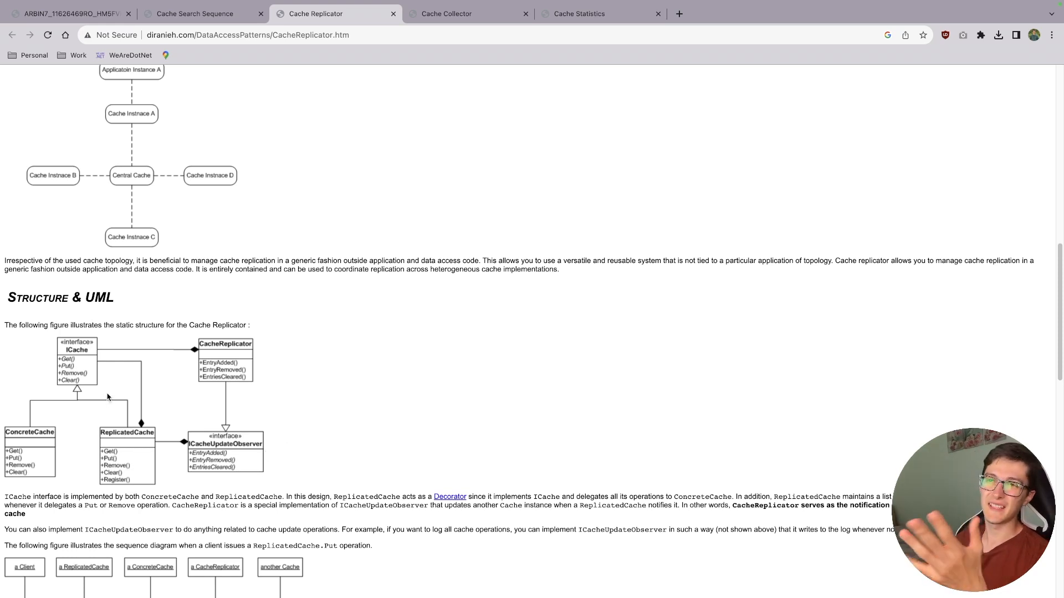
scroll(up, 3)
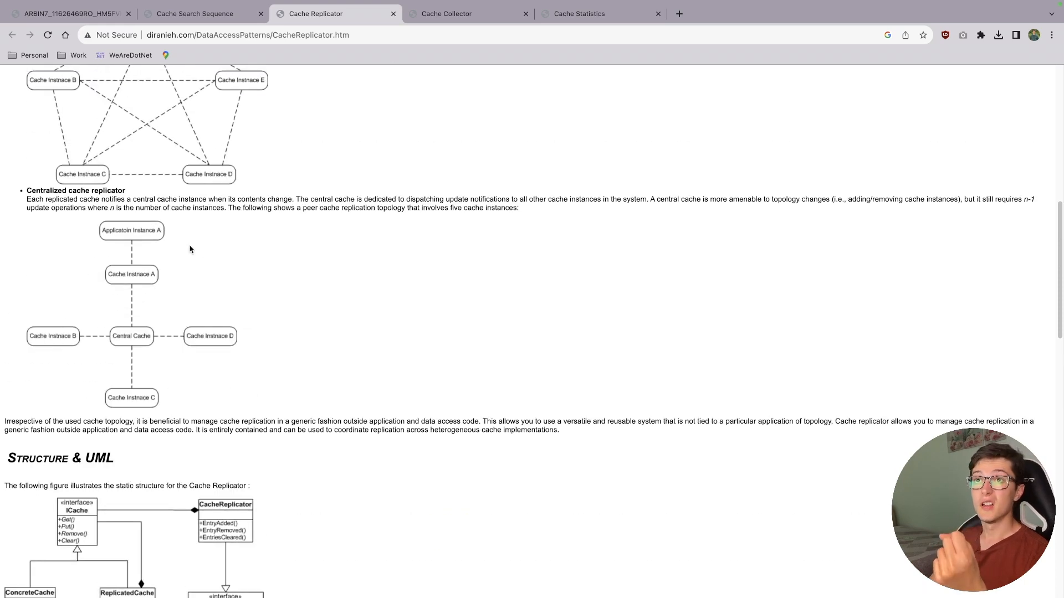
mouse_move(67, 401)
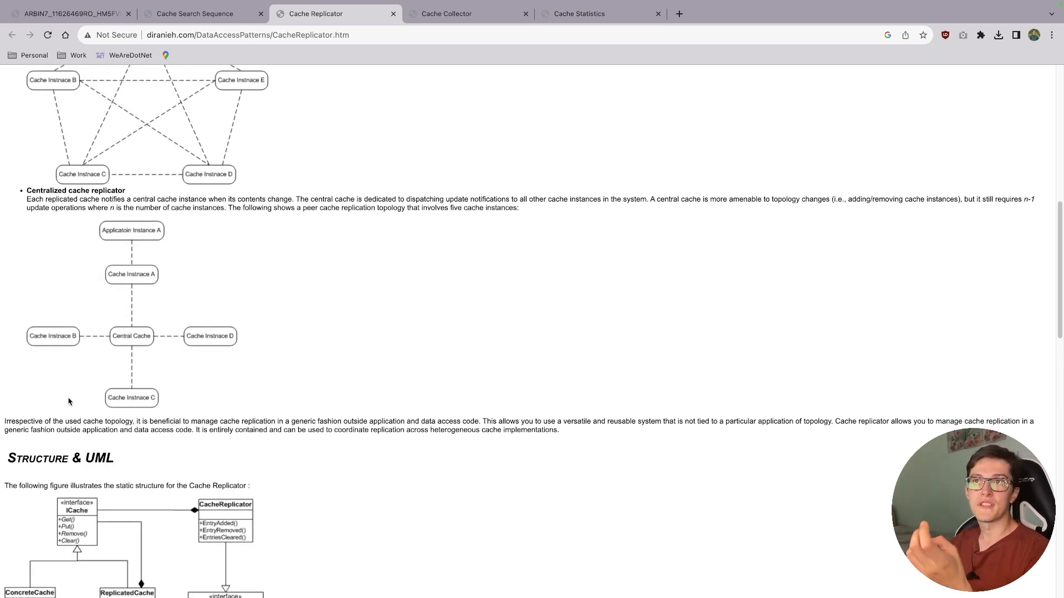
mouse_move(135, 332)
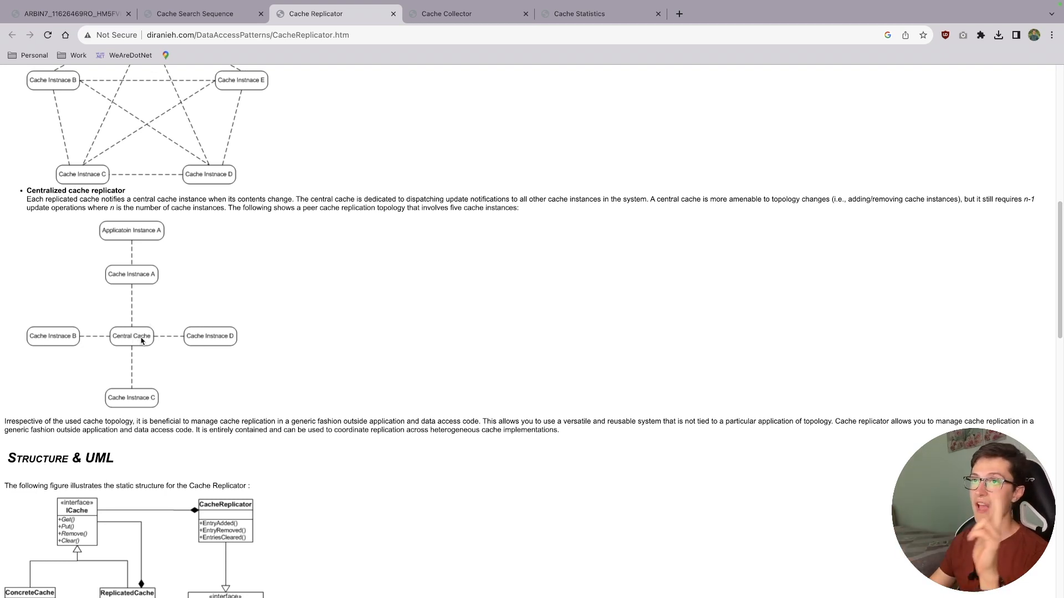
mouse_move(149, 344)
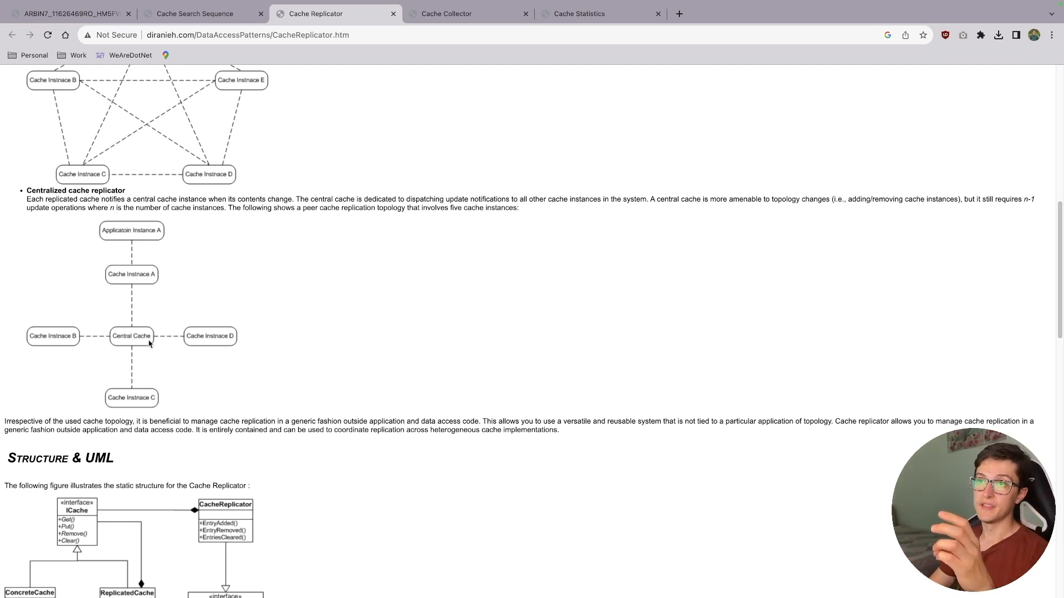
mouse_move(225, 355)
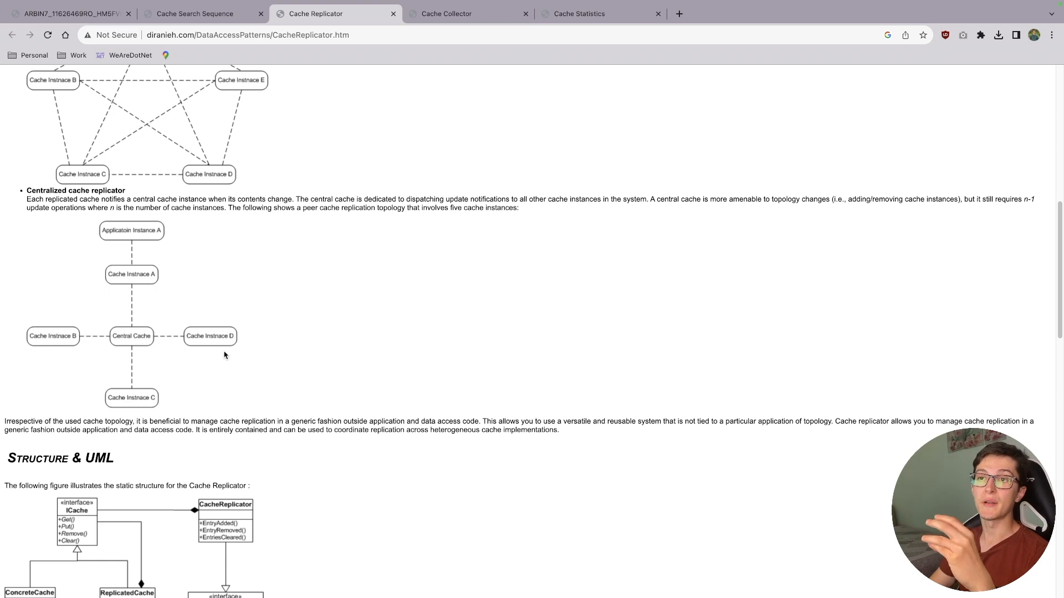
mouse_move(382, 386)
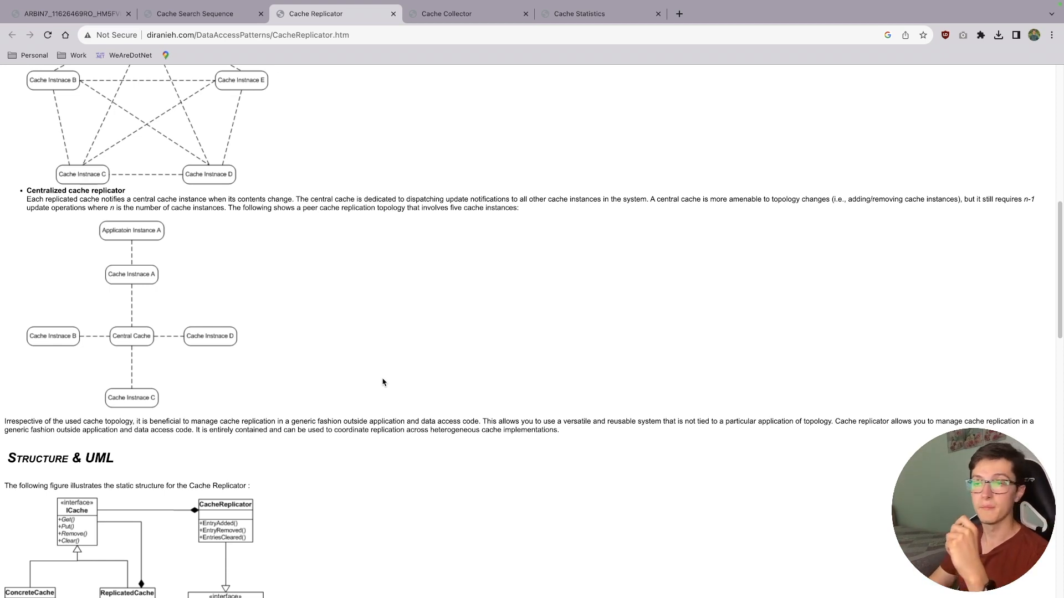
scroll(down, 3)
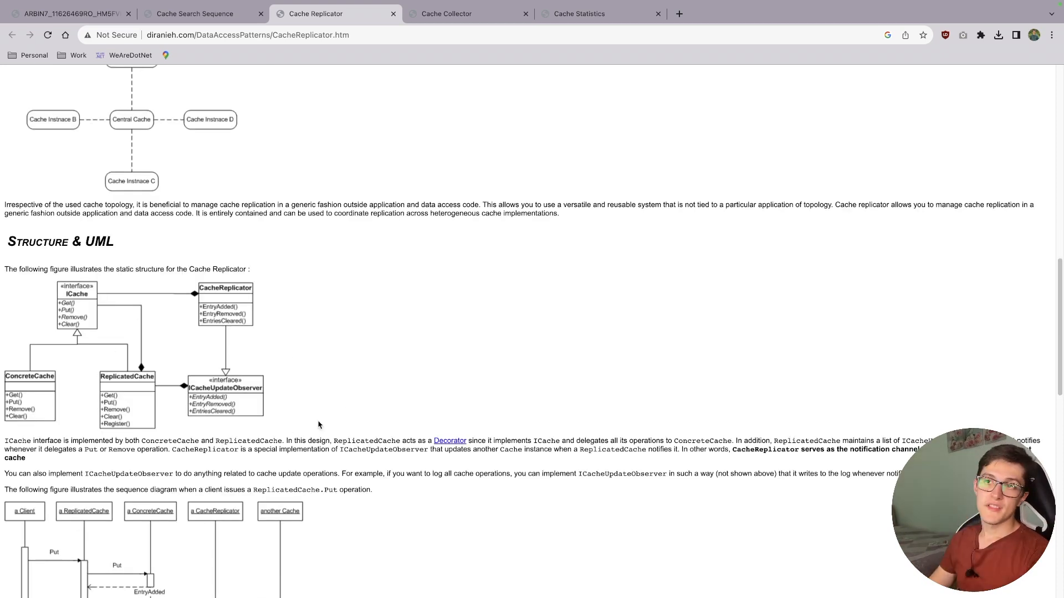
scroll(up, 3)
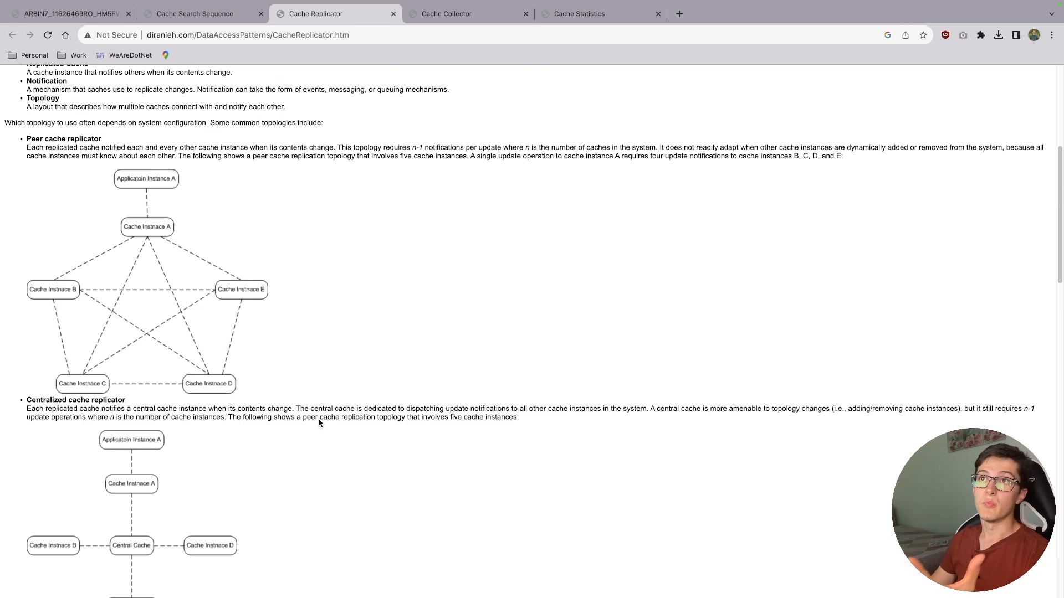
scroll(down, 3)
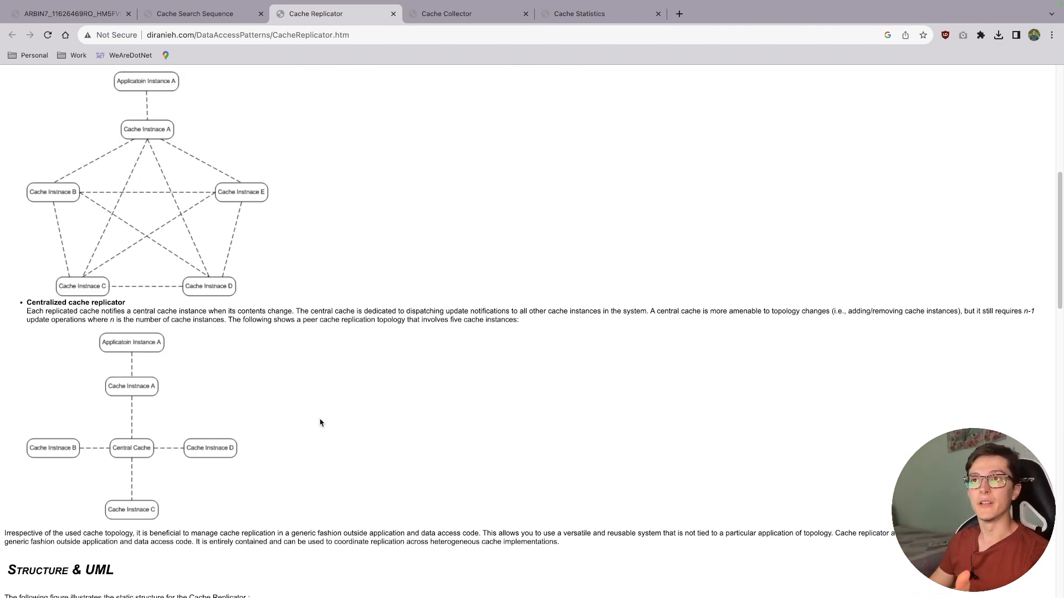
mouse_move(317, 402)
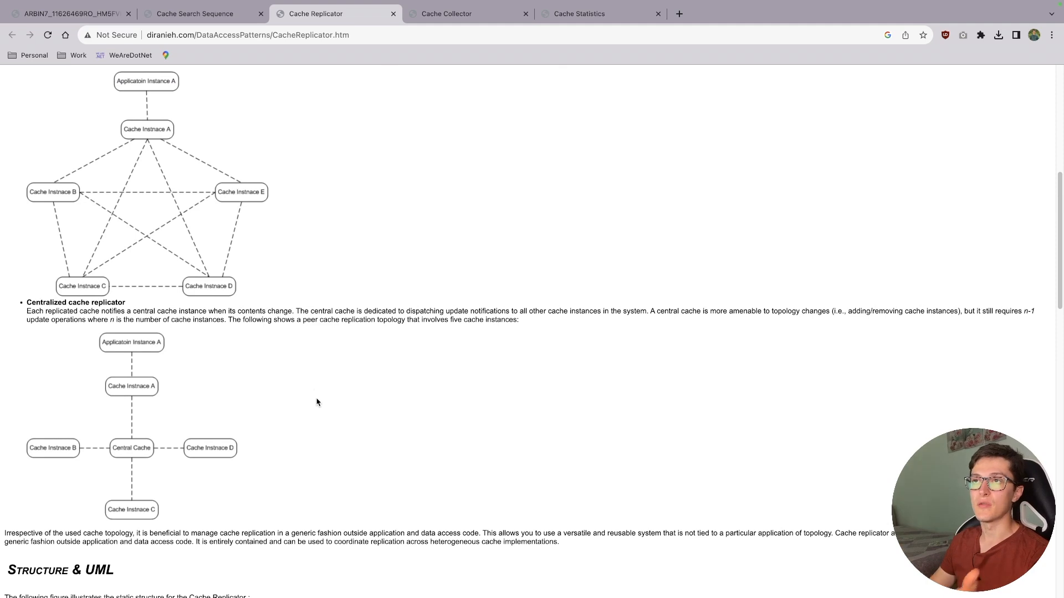
mouse_move(93, 247)
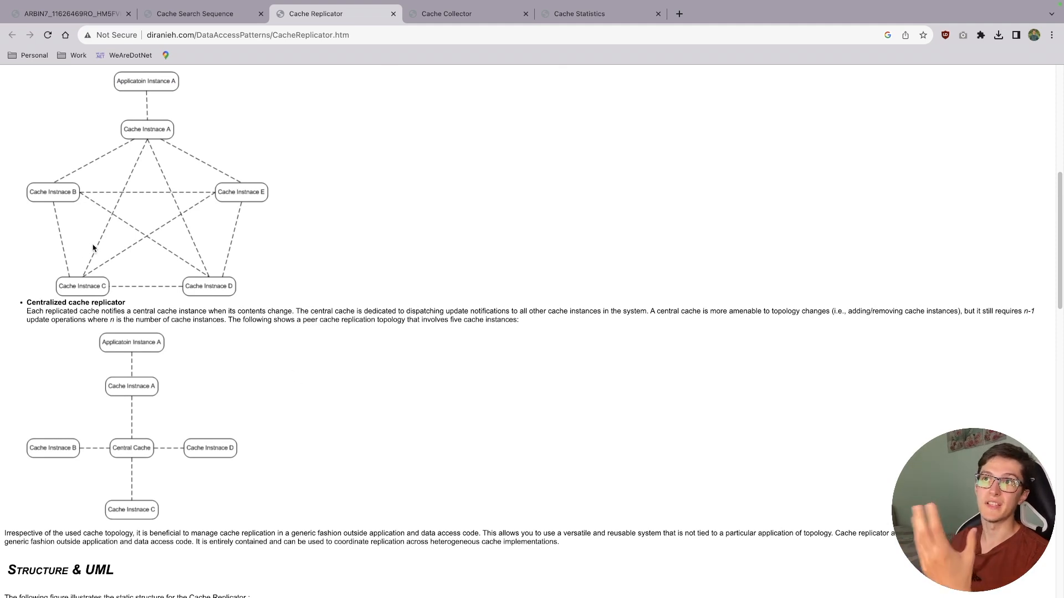
- Switch to the Cache Collector article tab on expiration strategies
click(446, 14)
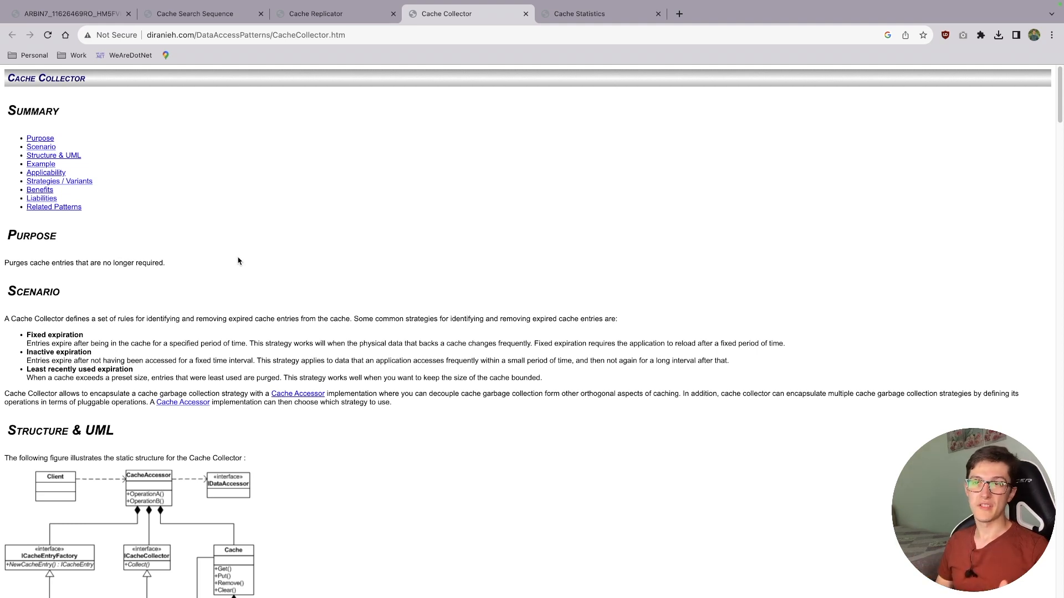
mouse_move(258, 262)
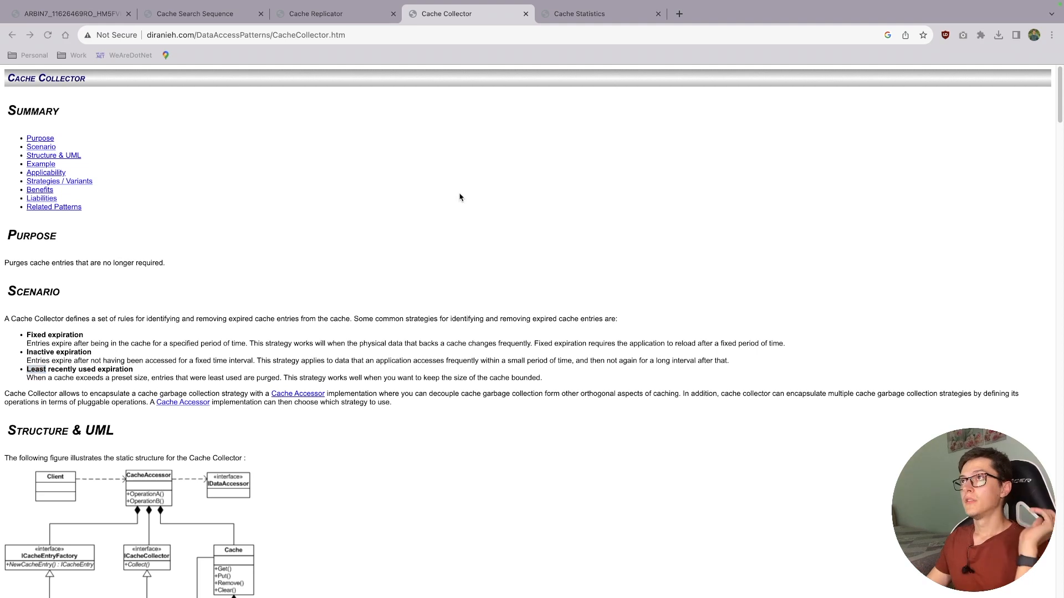
- Switch to the Cache Statistics article tab and scroll to the top
click(578, 14)
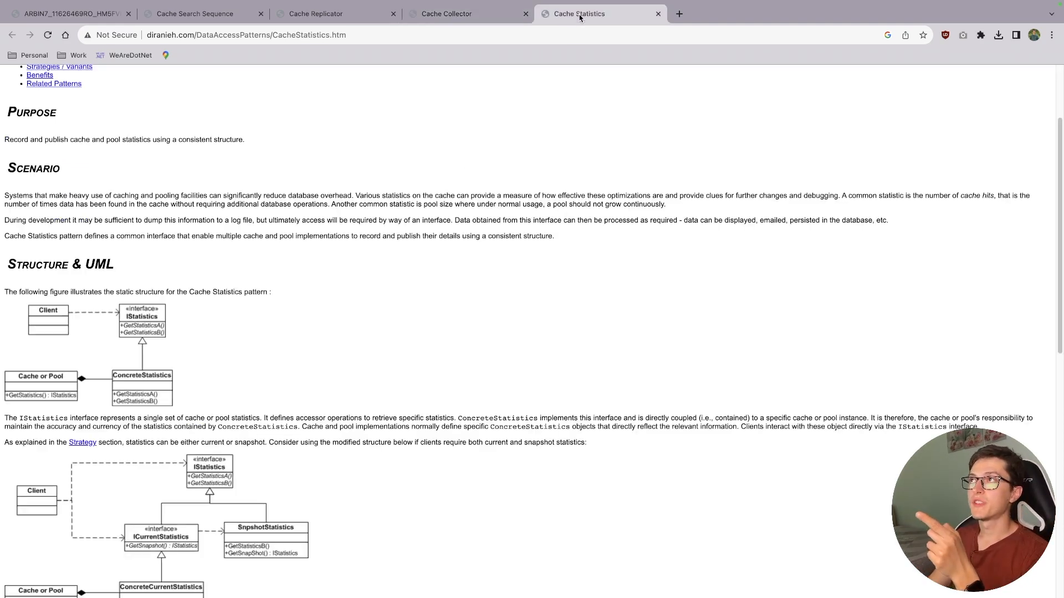
scroll(up, 3)
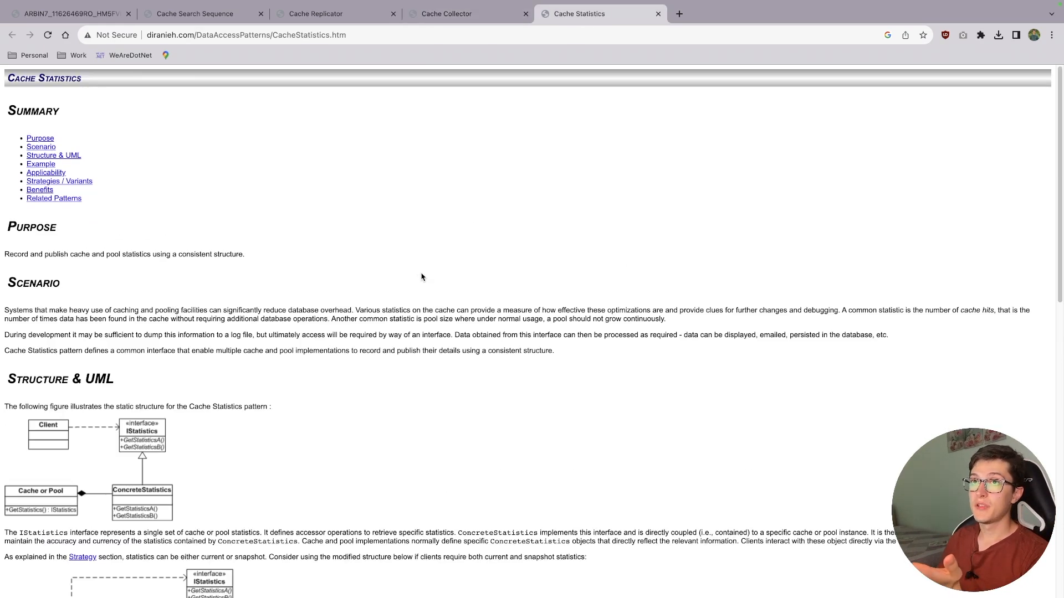
mouse_move(390, 282)
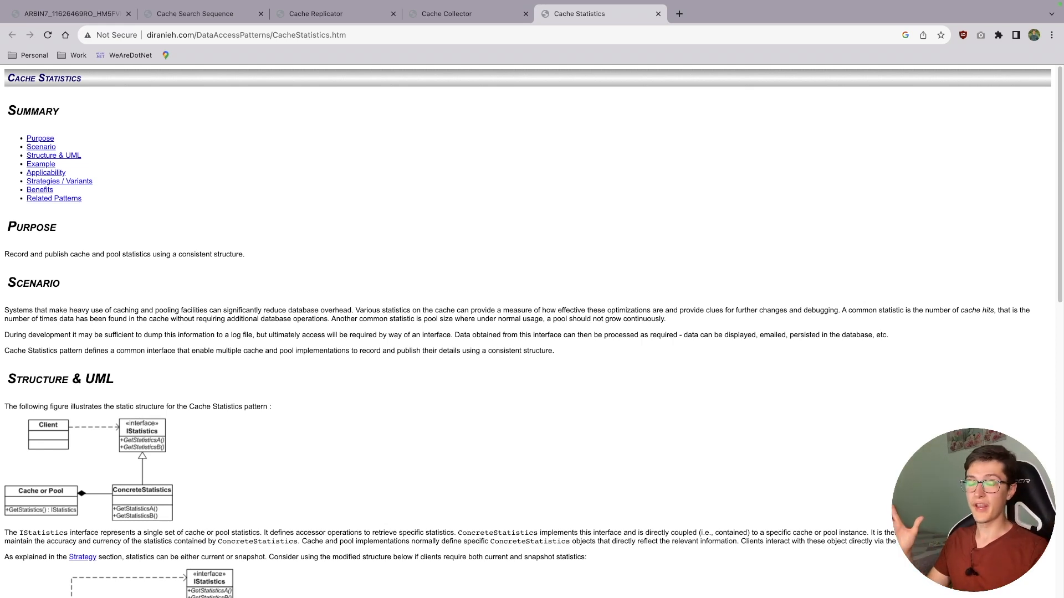
mouse_move(416, 212)
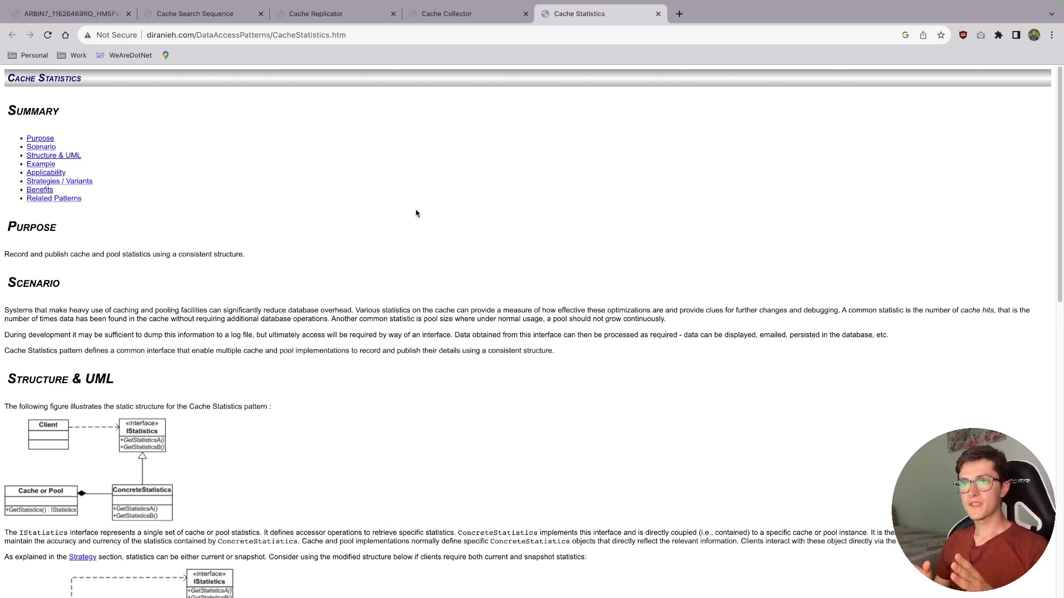